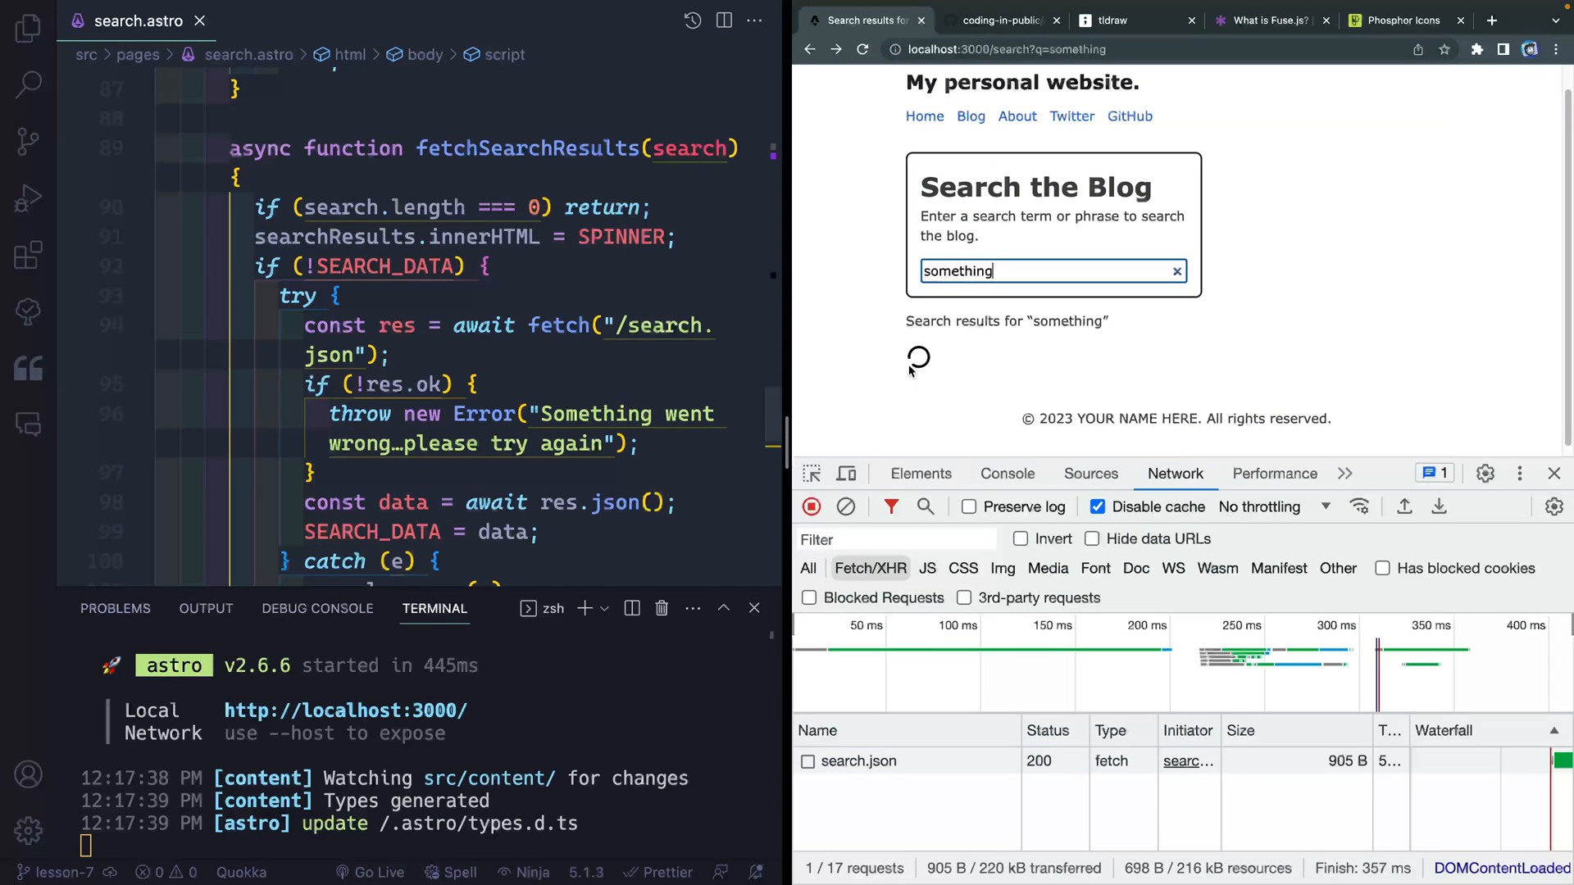
mouse_move(942, 379)
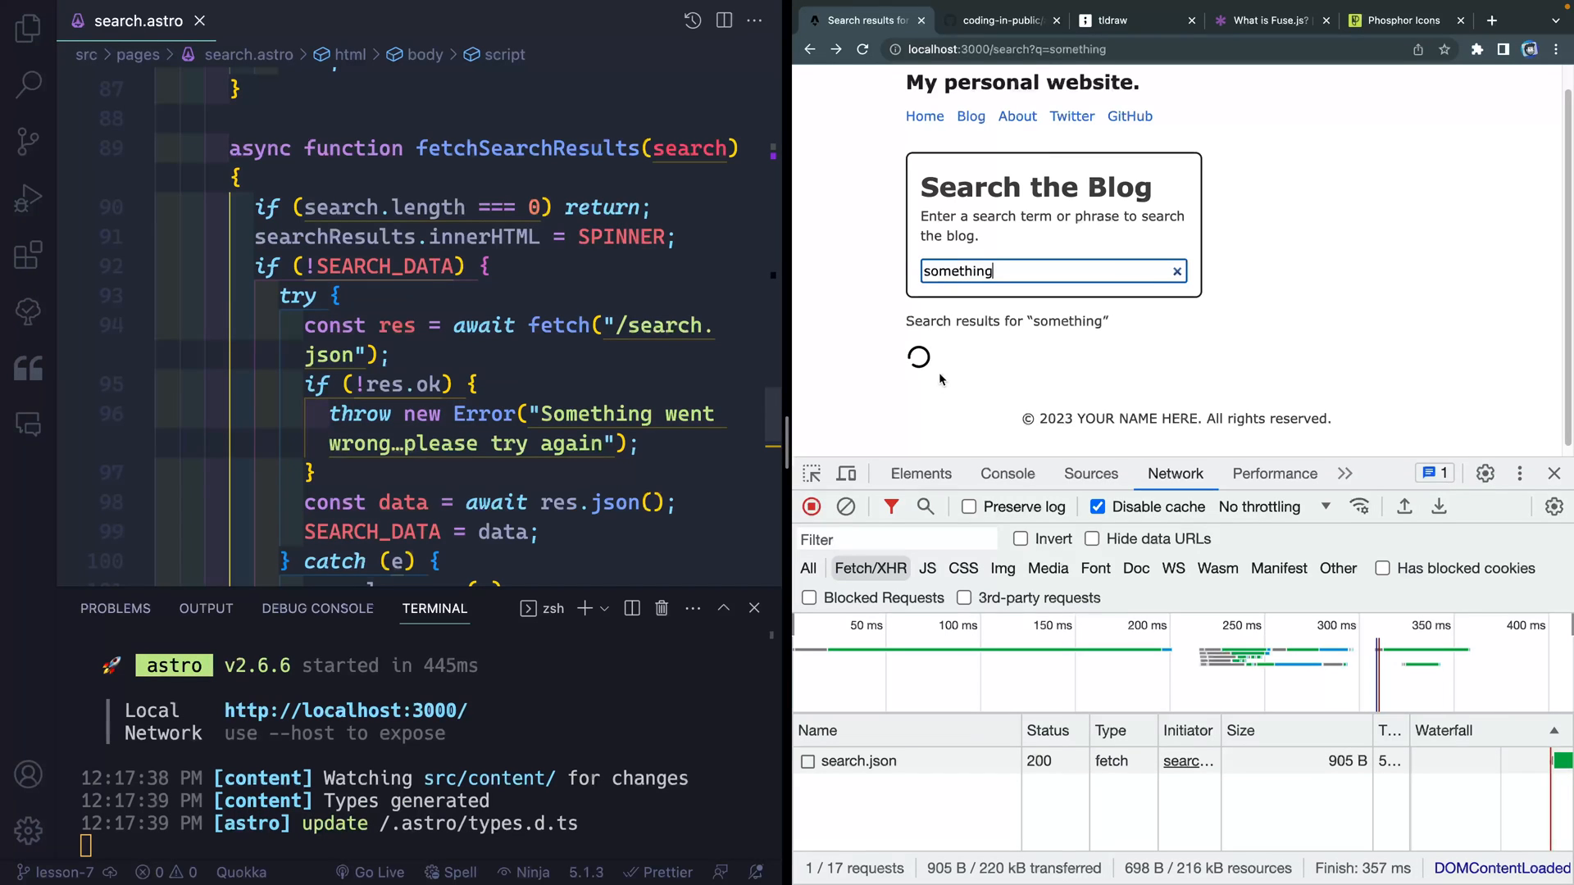
Show the Fuse.js Weighted Search example and highlight its weighted title and author keys
click(1270, 20)
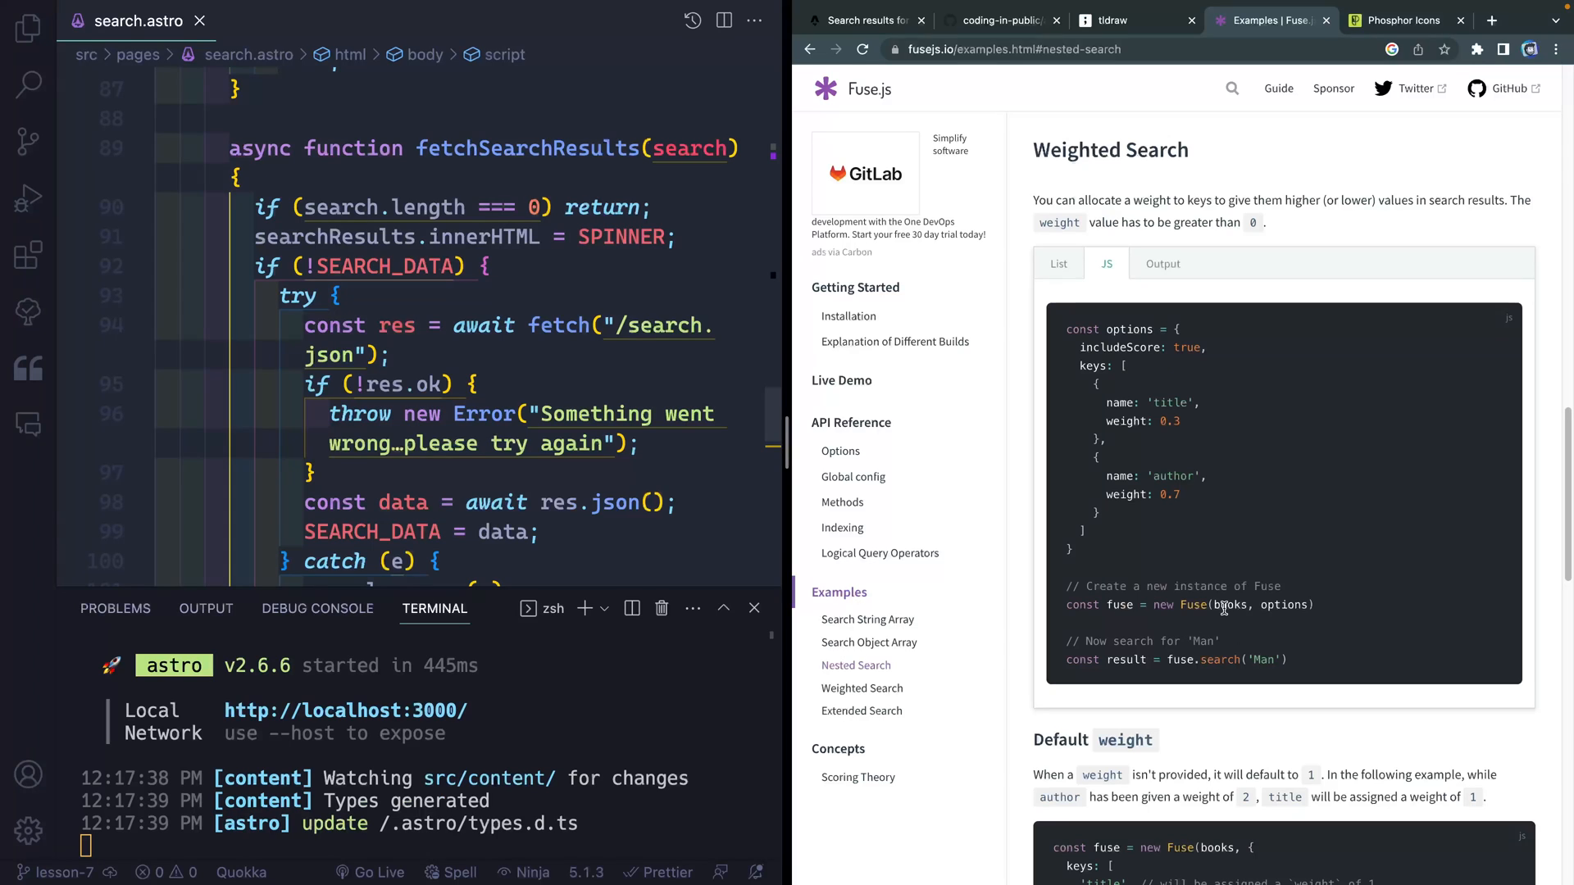
double_click(1231, 604)
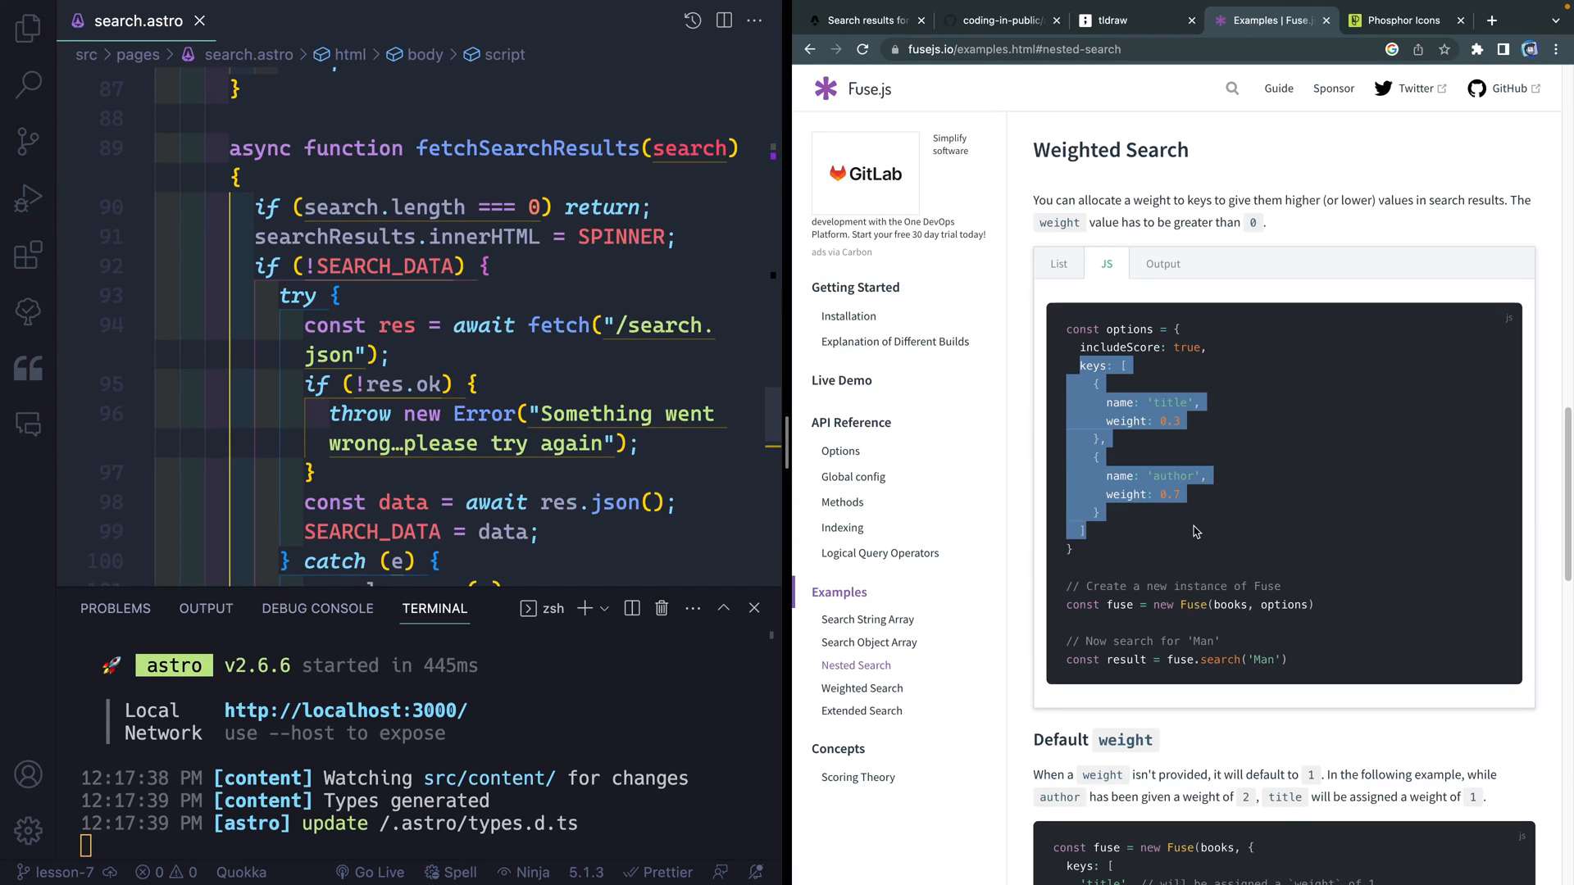
Quick-open search.json.js from src/pages by searching 'json'
text(json)
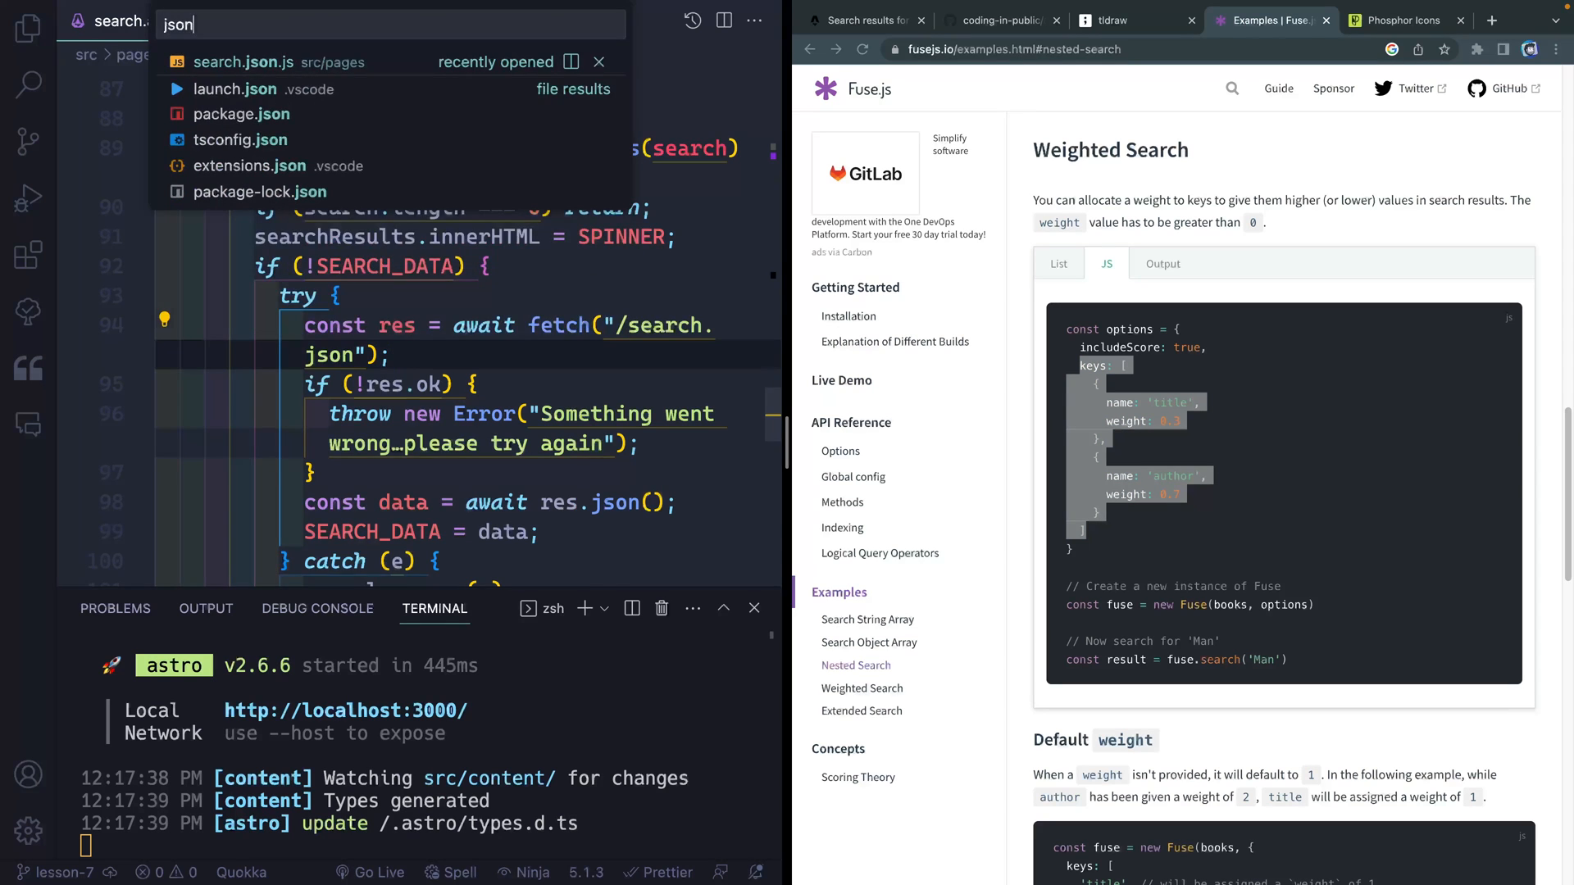
click(245, 61)
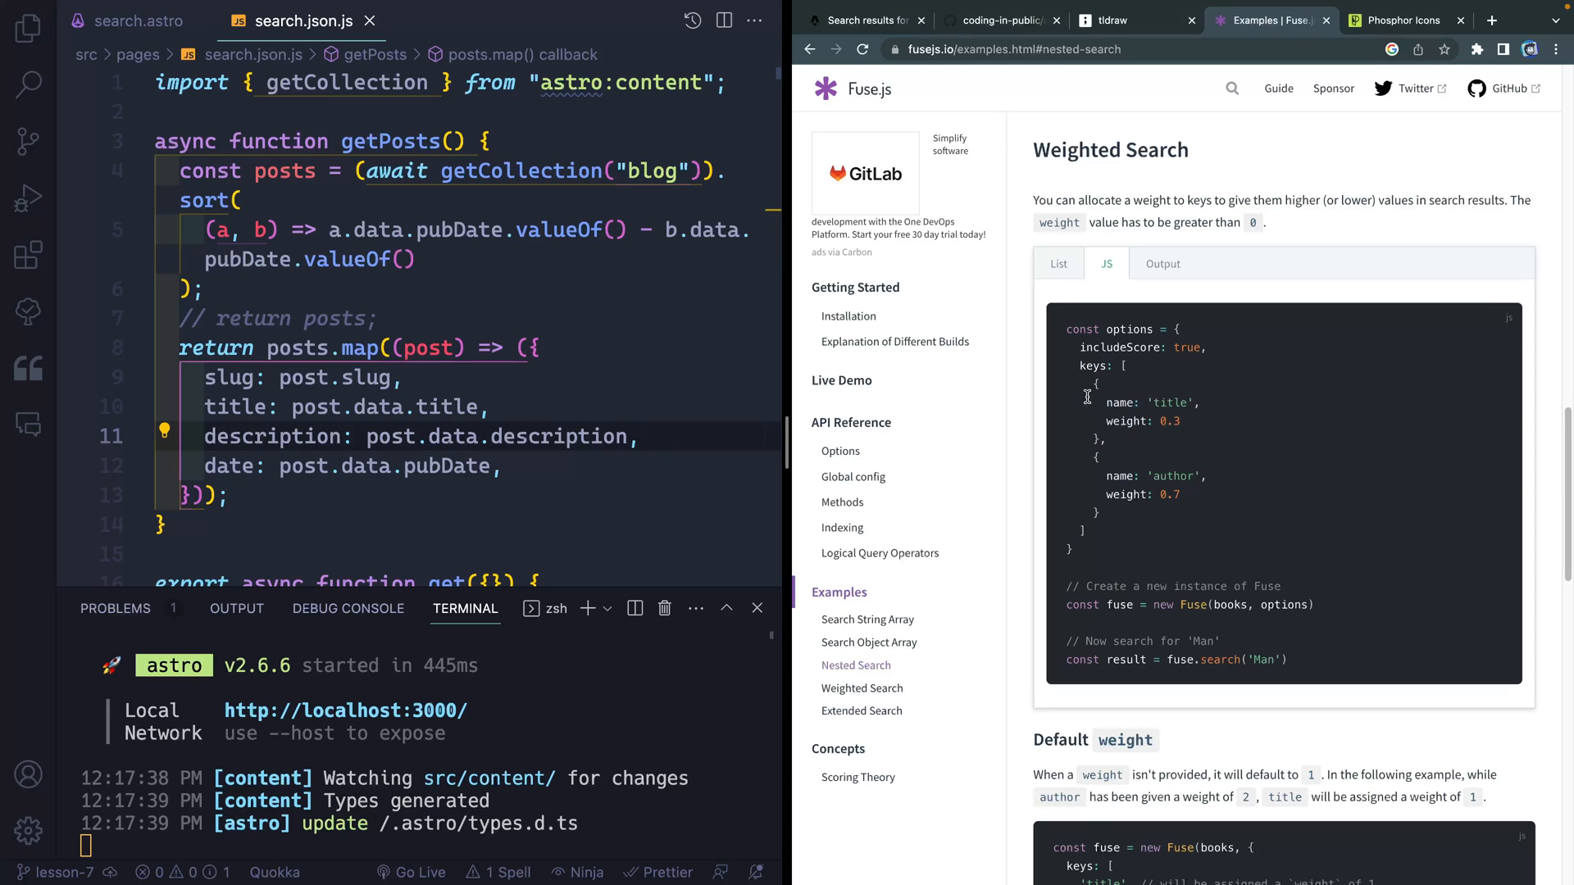
Highlight includeScore in the example and view its Output with refIndex and score fields
drag(1090, 396, 1099, 457)
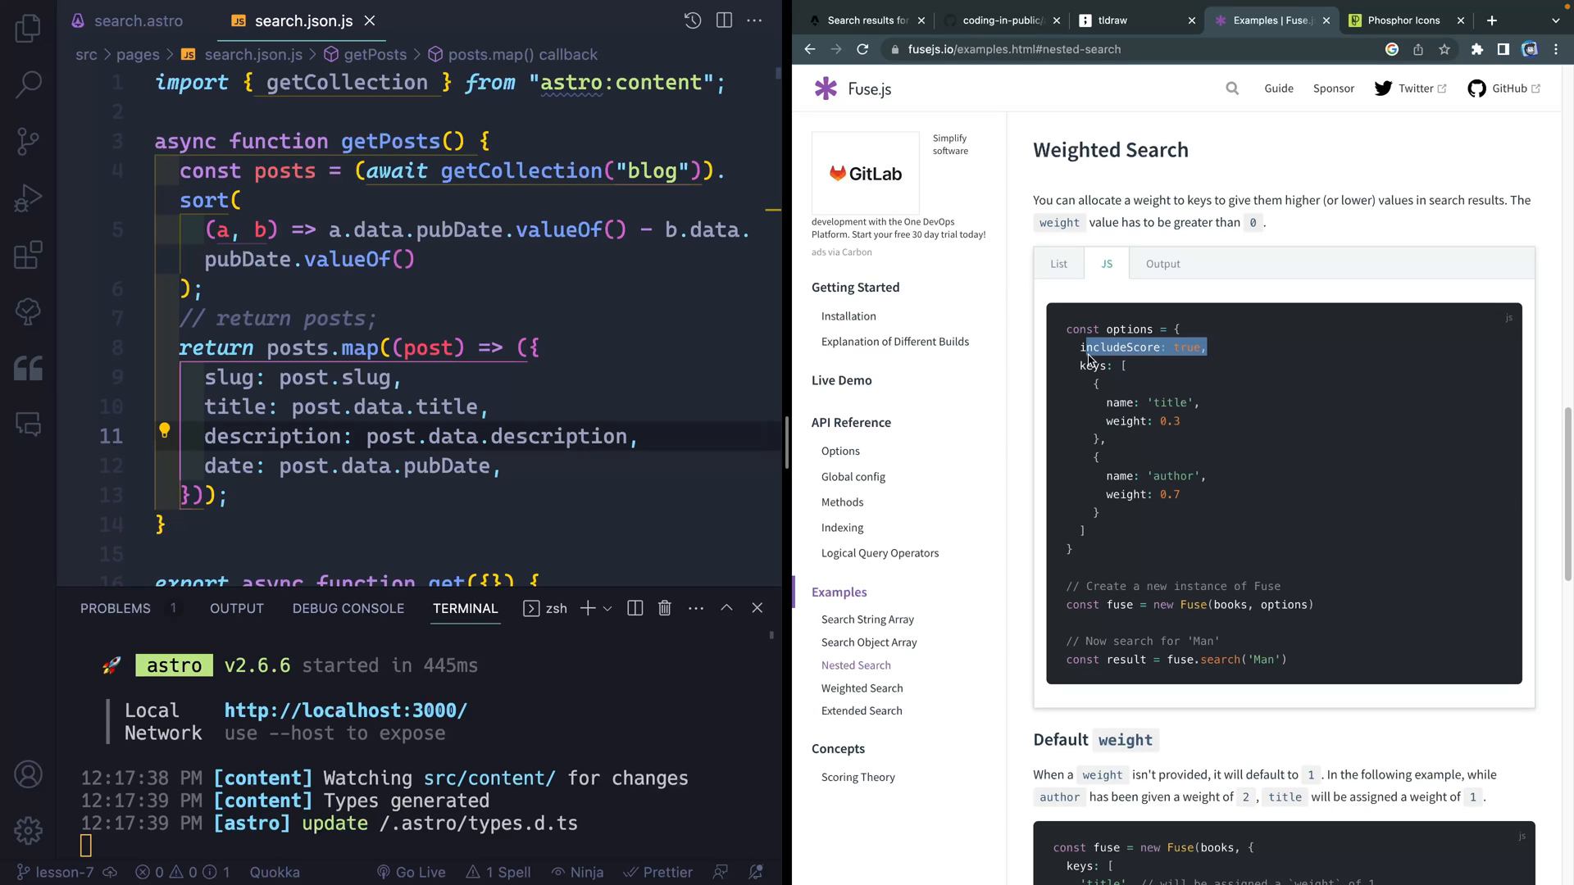
mouse_move(1153, 609)
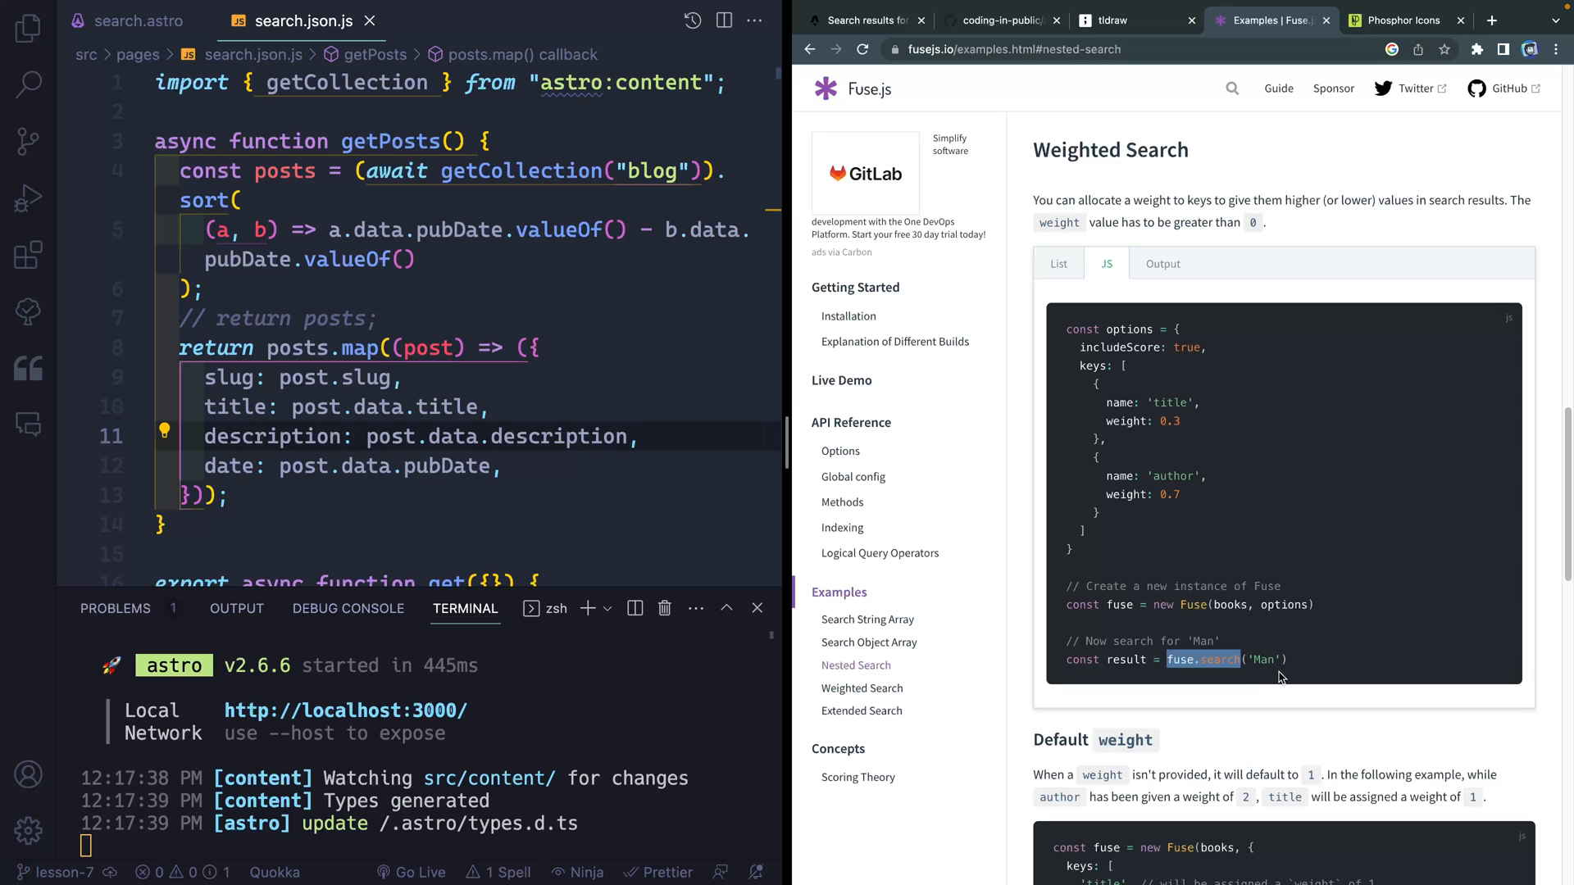
click(1162, 263)
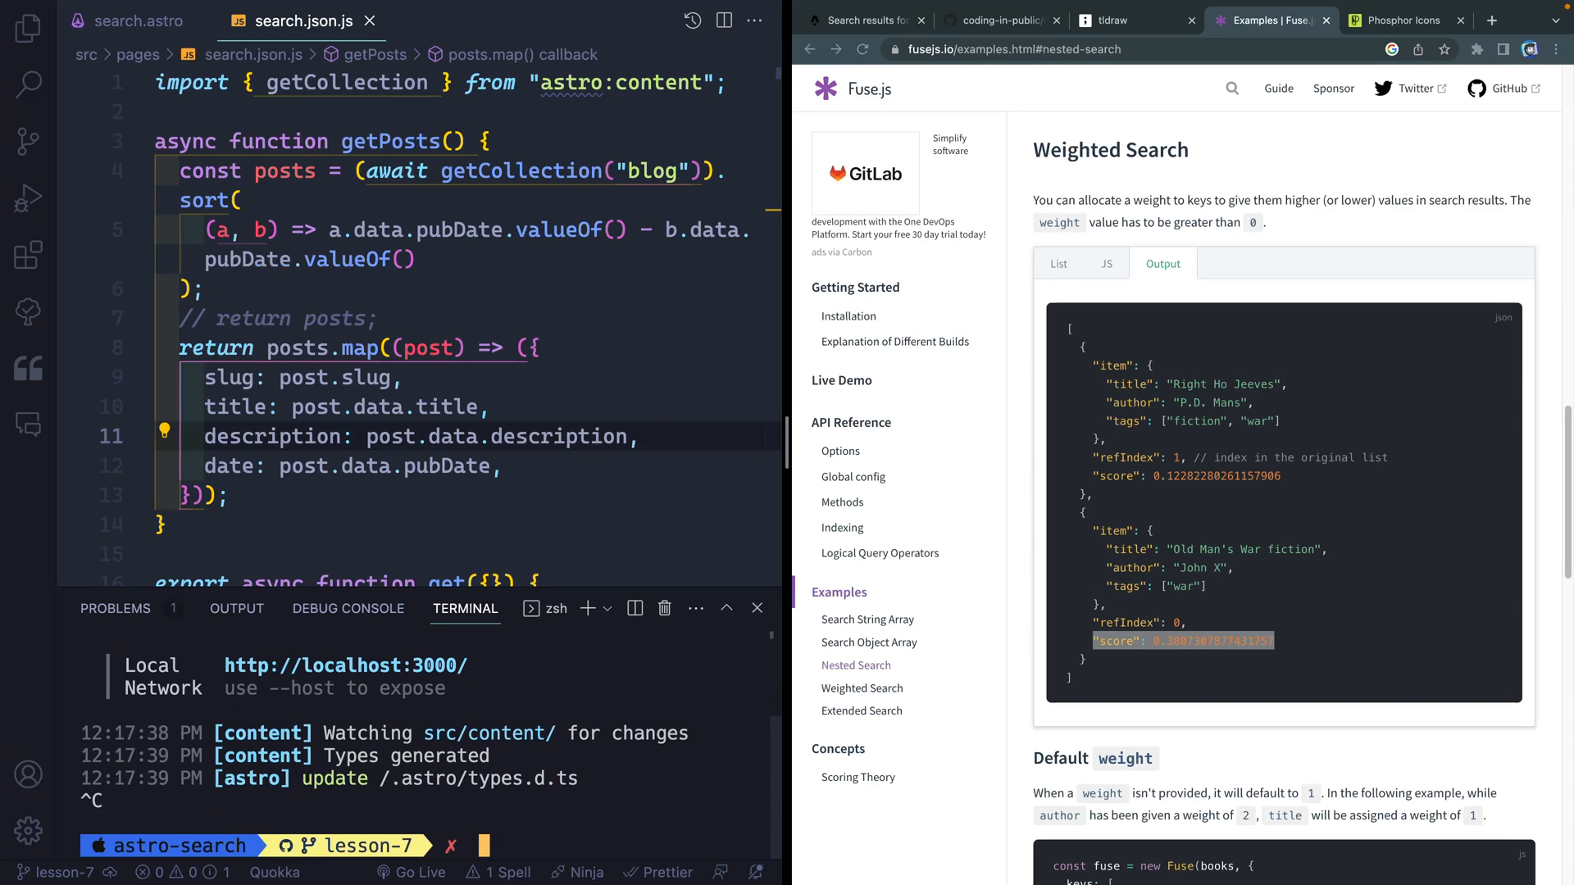
Install fuse.js via npm and add a new line after the try/catch in fetchSearchResults
text(npm i fu)
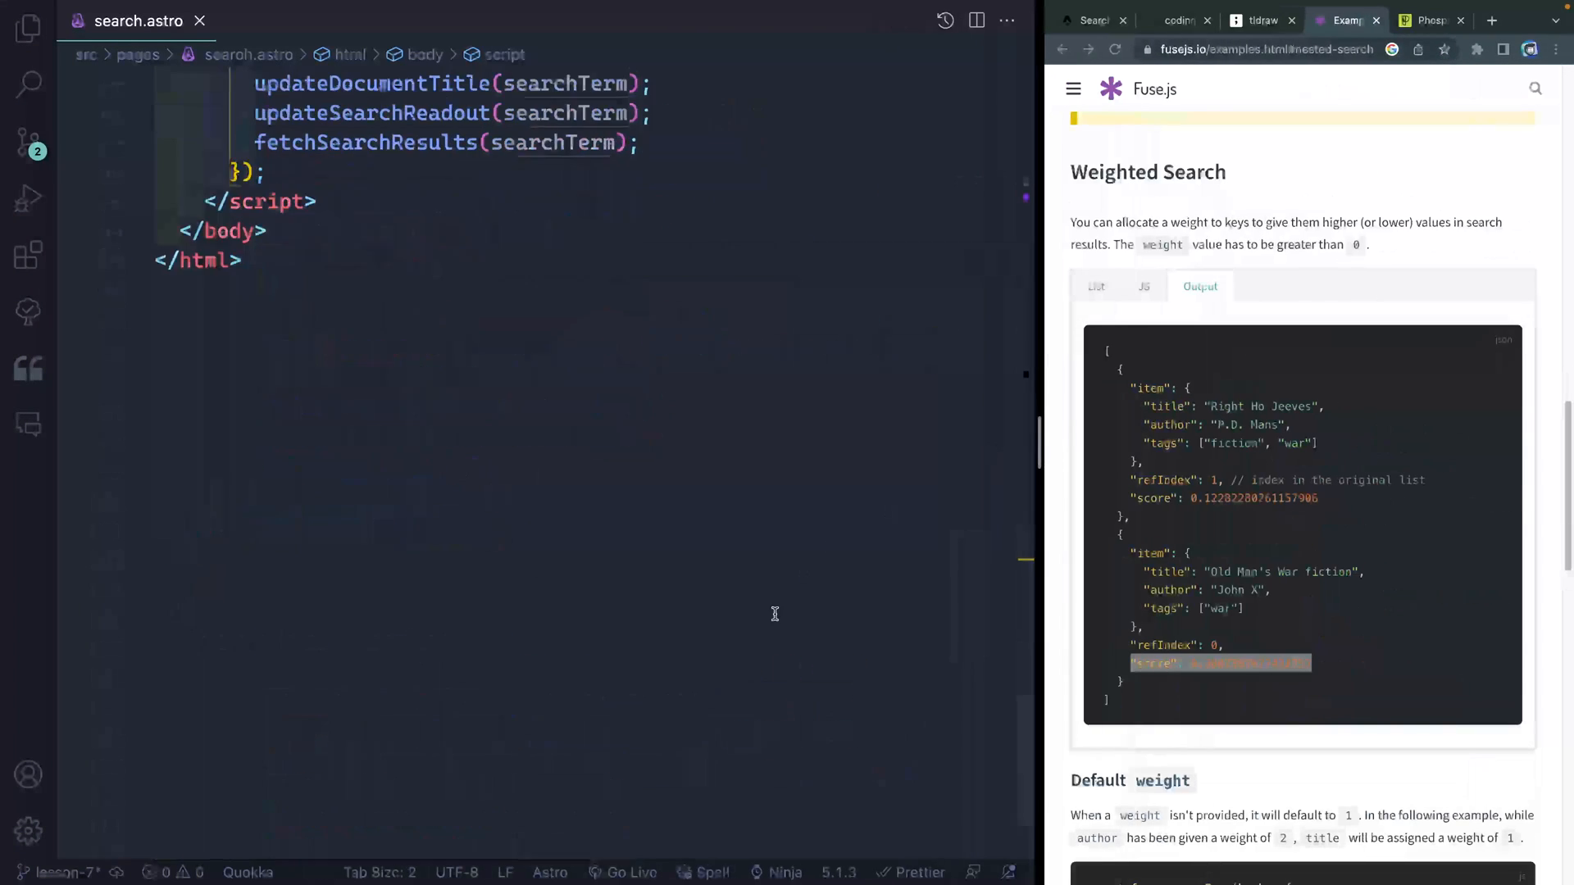
scroll(up, 3)
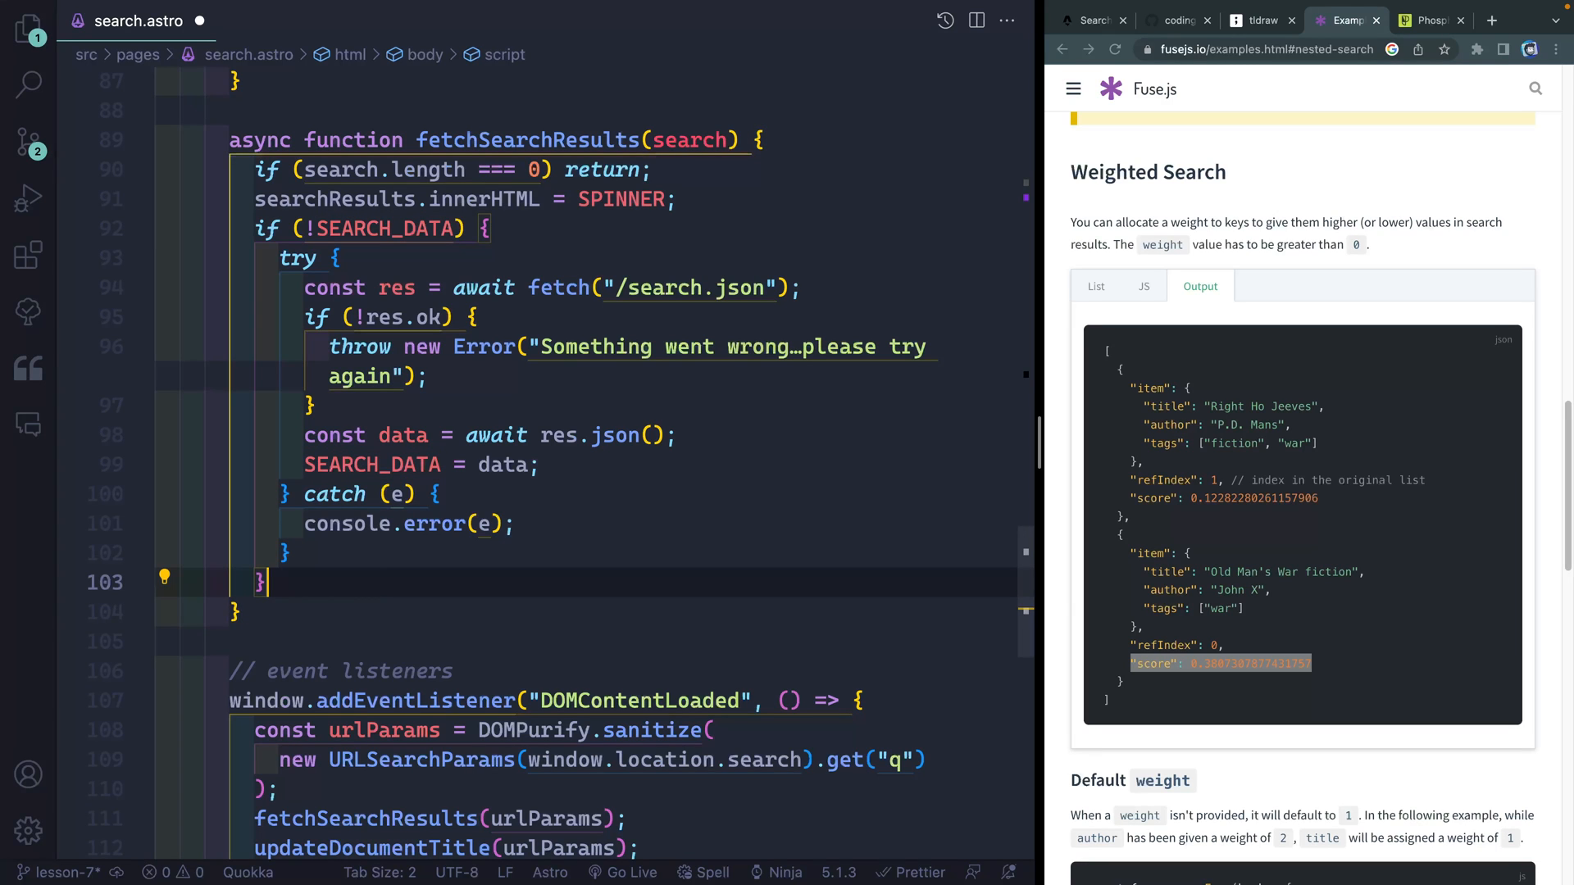
mouse_move(1113, 310)
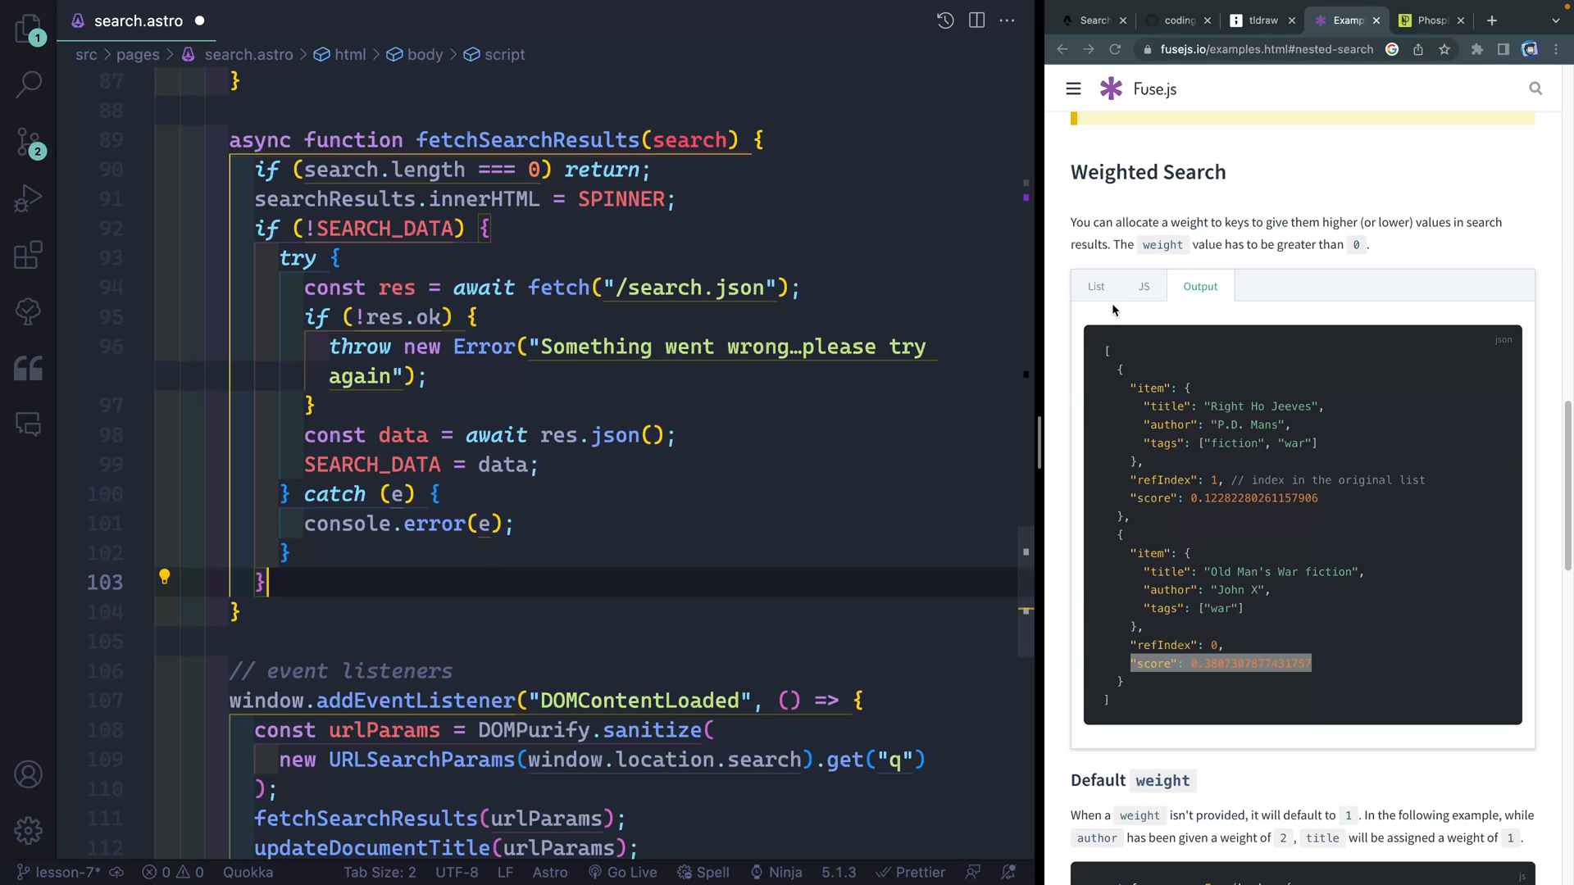
Import Fuse from fuse.js and create 'const fuse = new Fuse(SEARCH_DATA)' in fetchSearchResults
click(1143, 286)
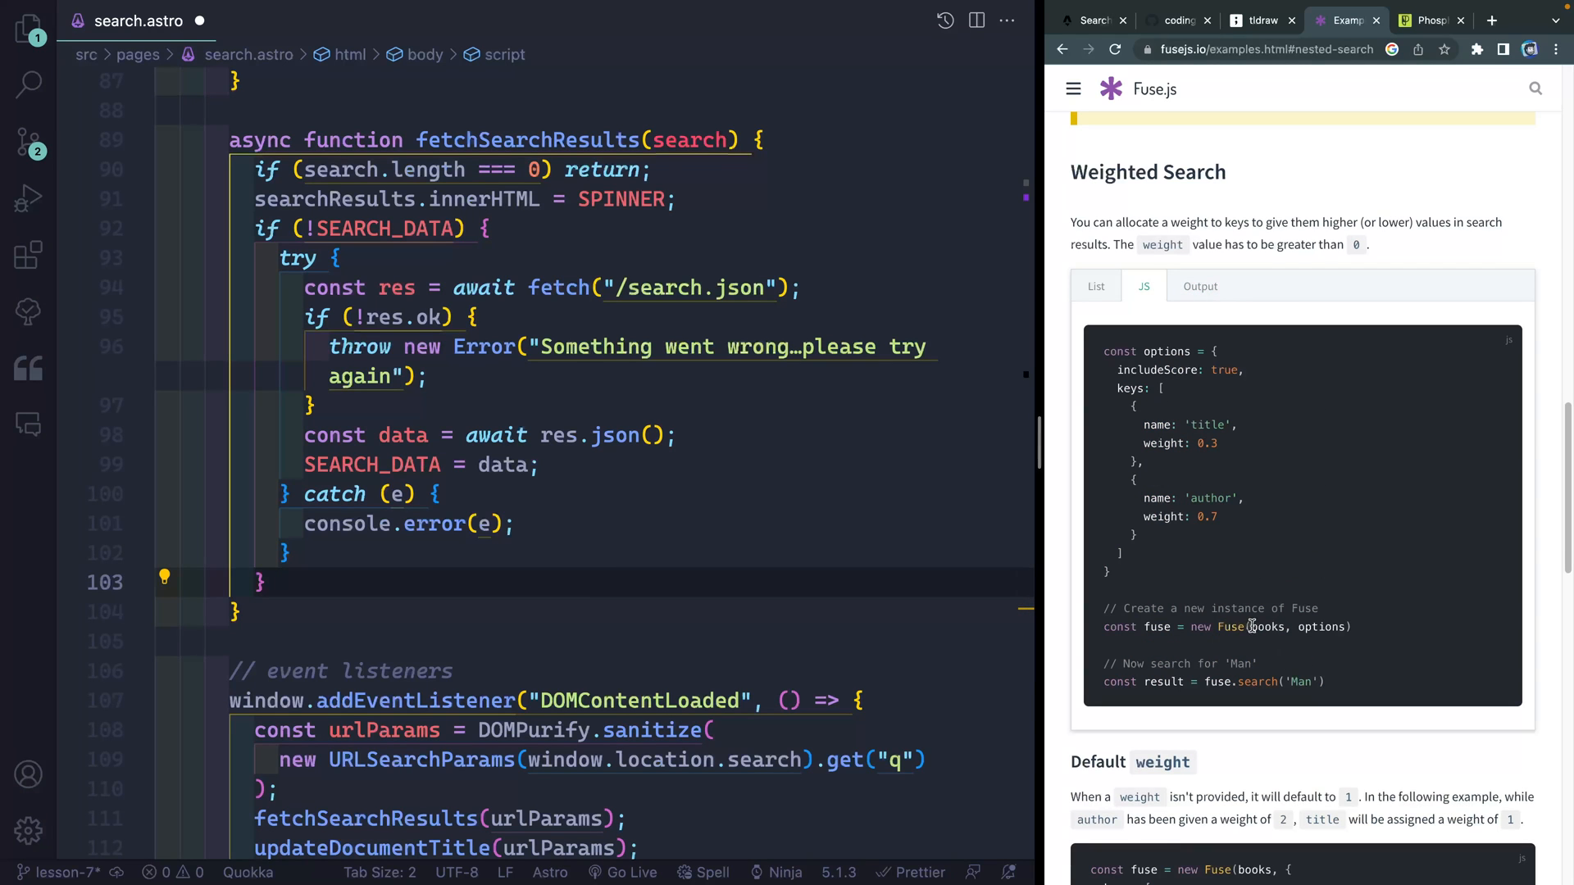
double_click(1268, 626)
text(const)
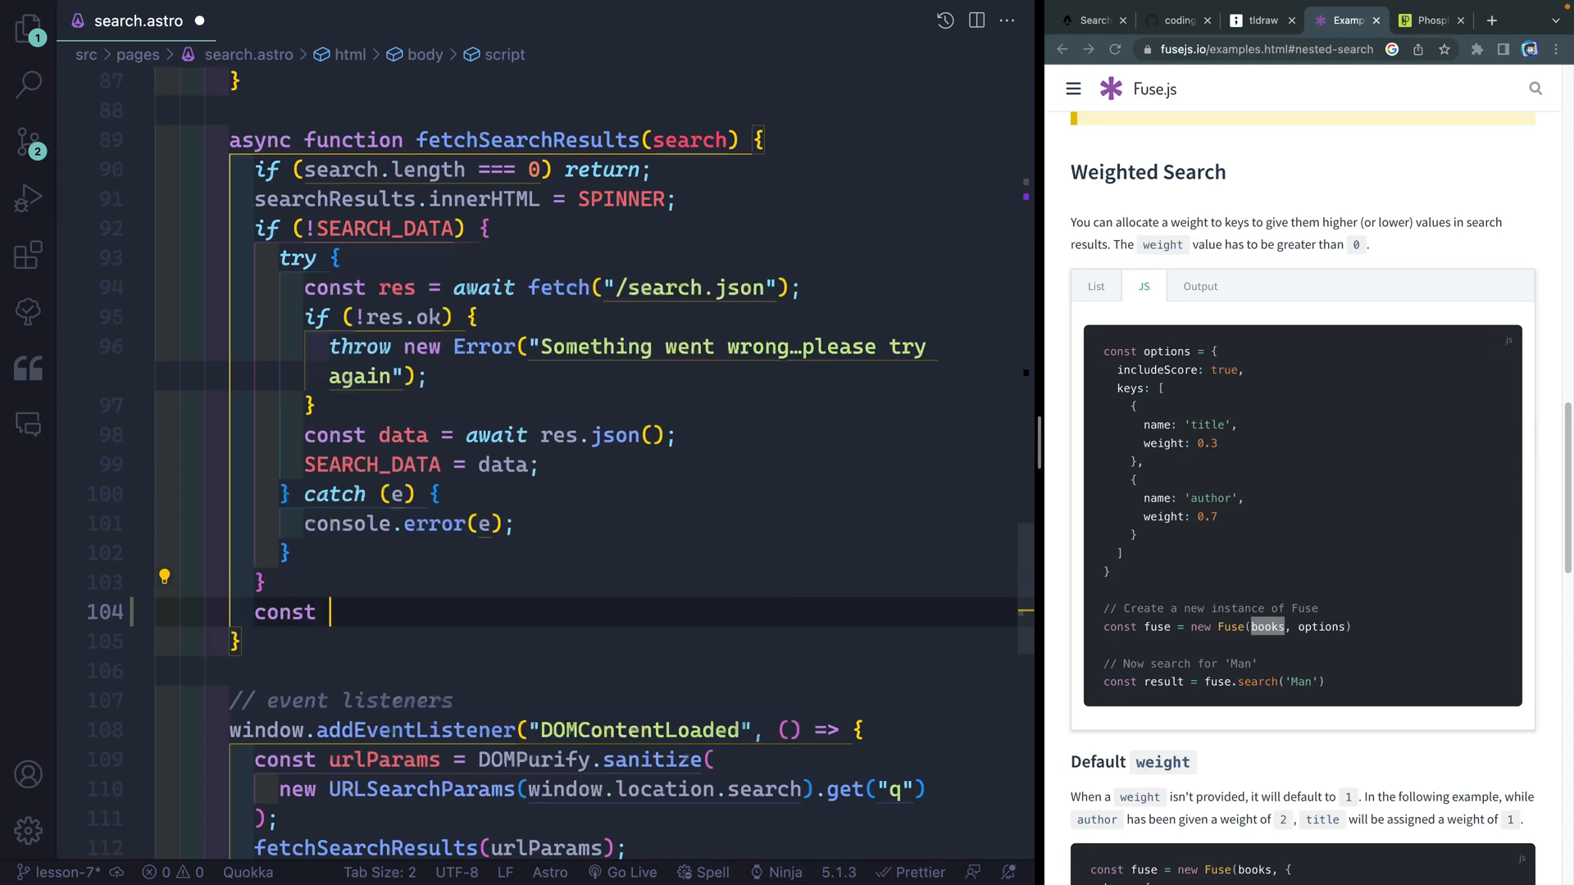
text(fuse = new Fuse(SEARCH_DATA);)
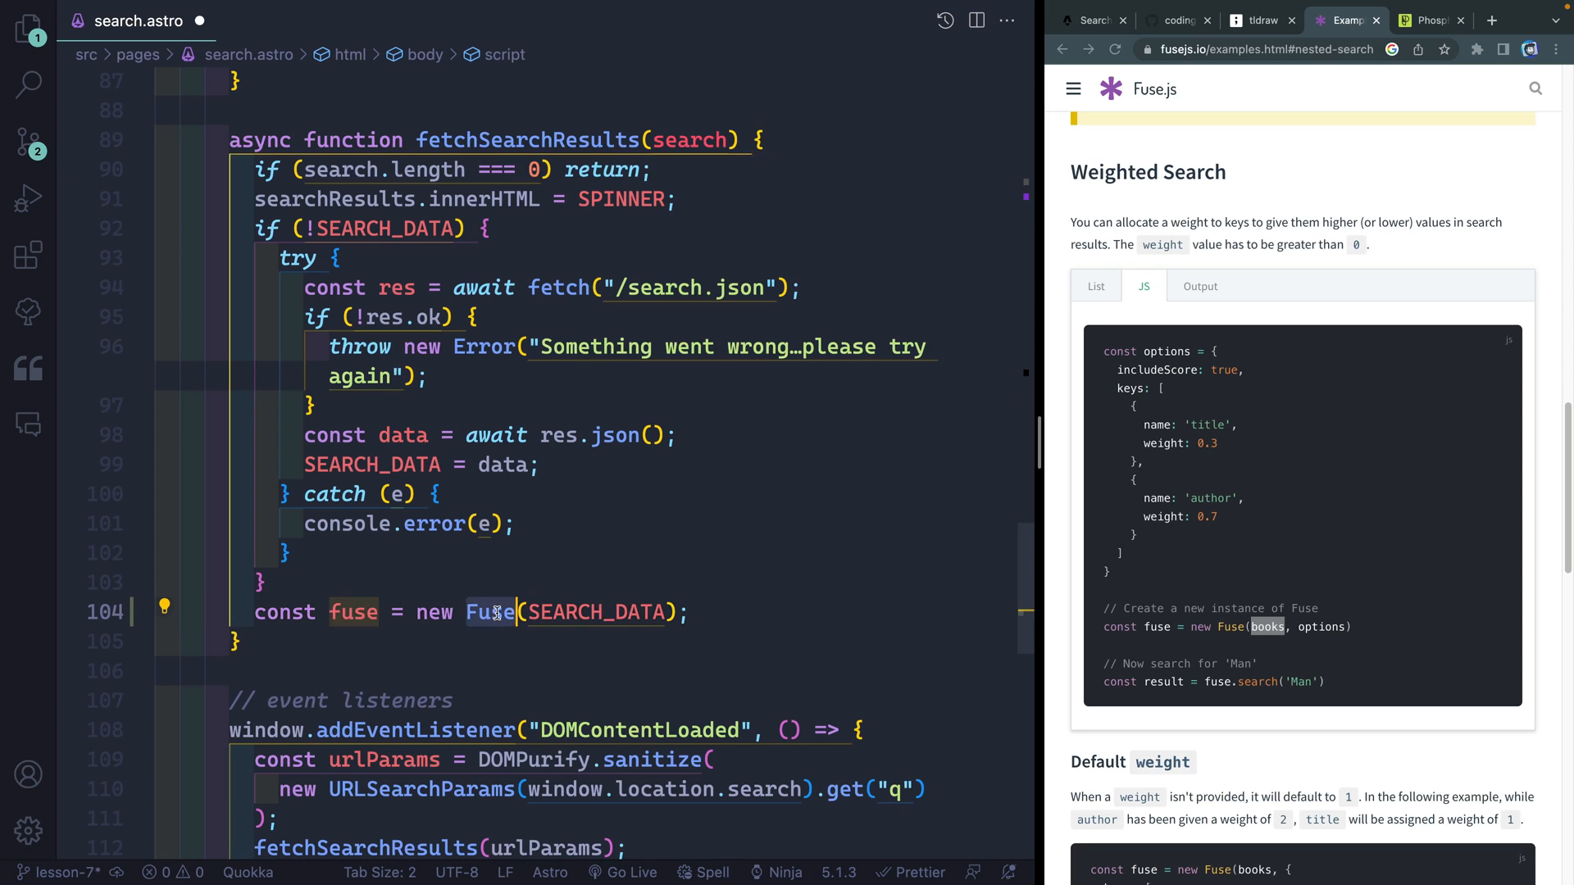
scroll(down, 3)
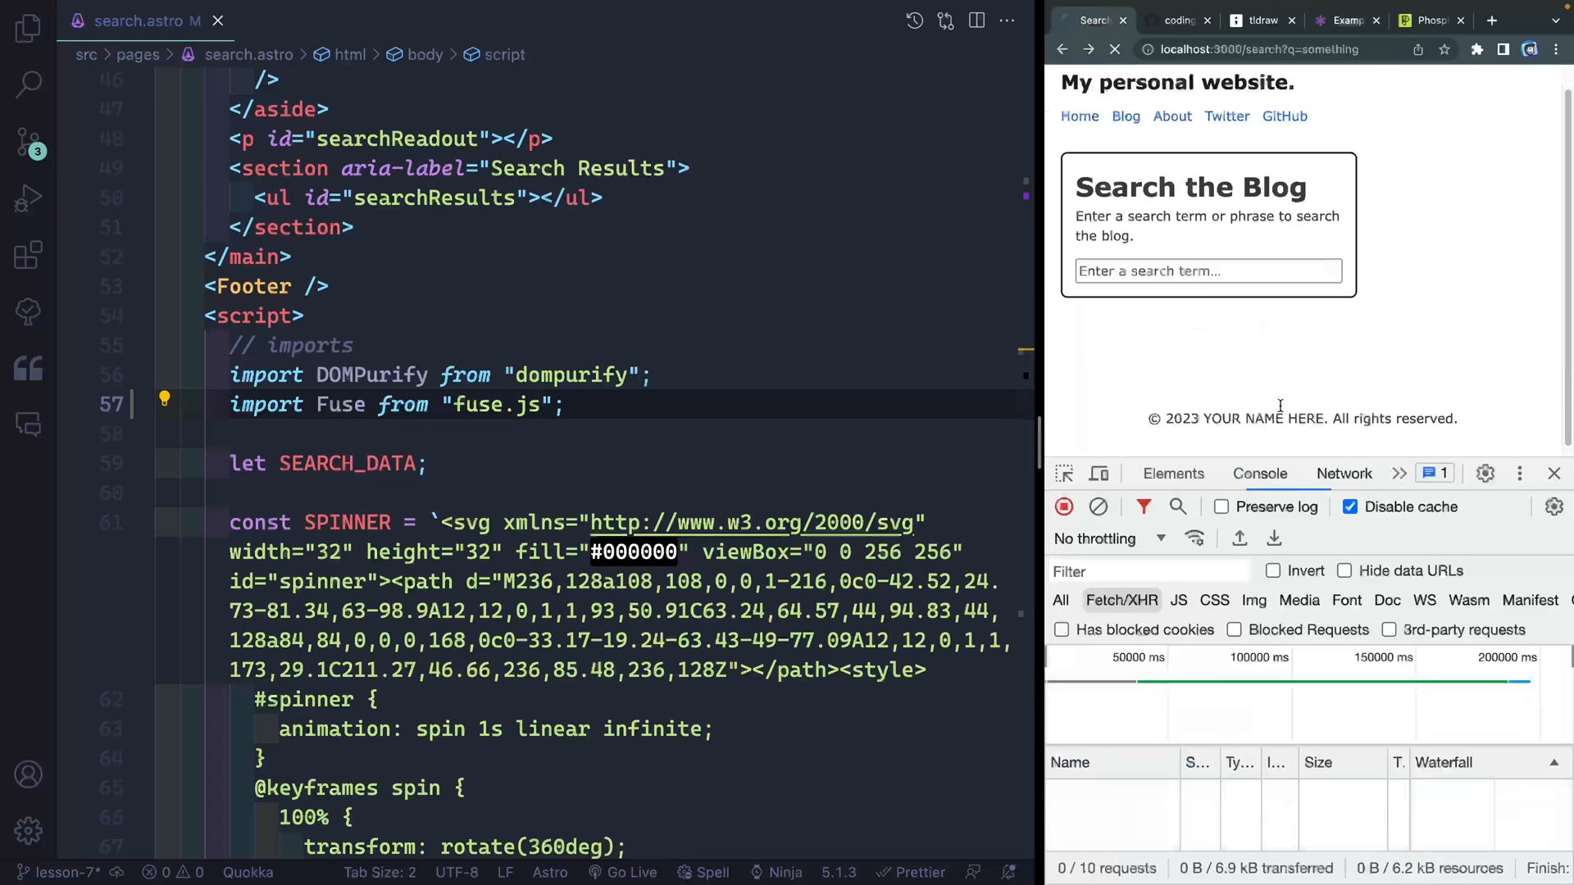
Comment out the SPINNER line, log 'generating new instance of Fuse', and test searching 'asdf'
text(something)
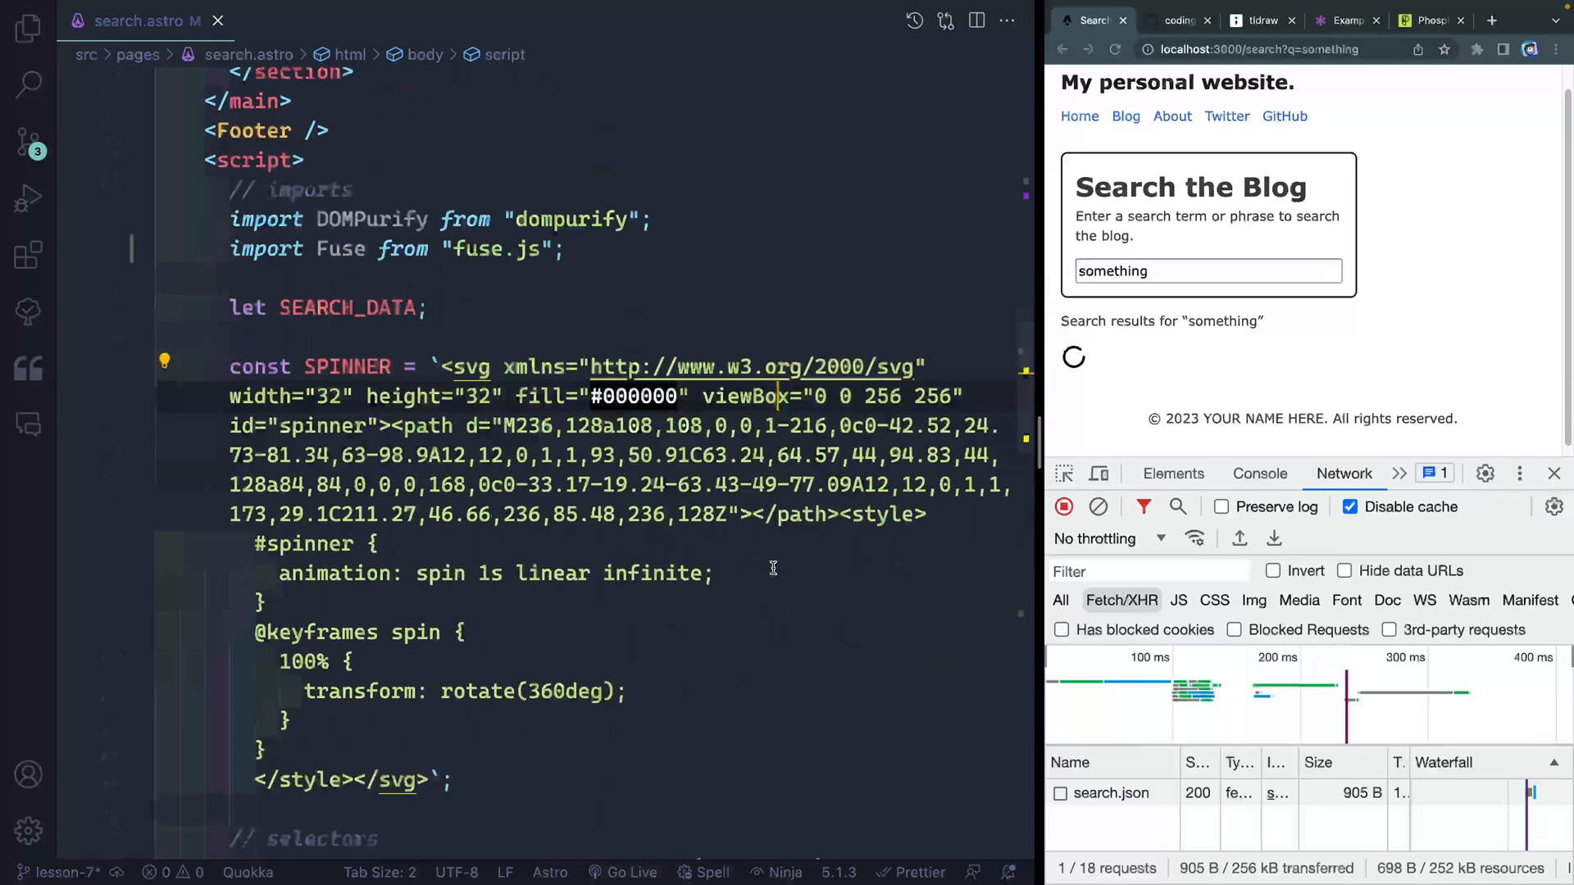
scroll(down, 3)
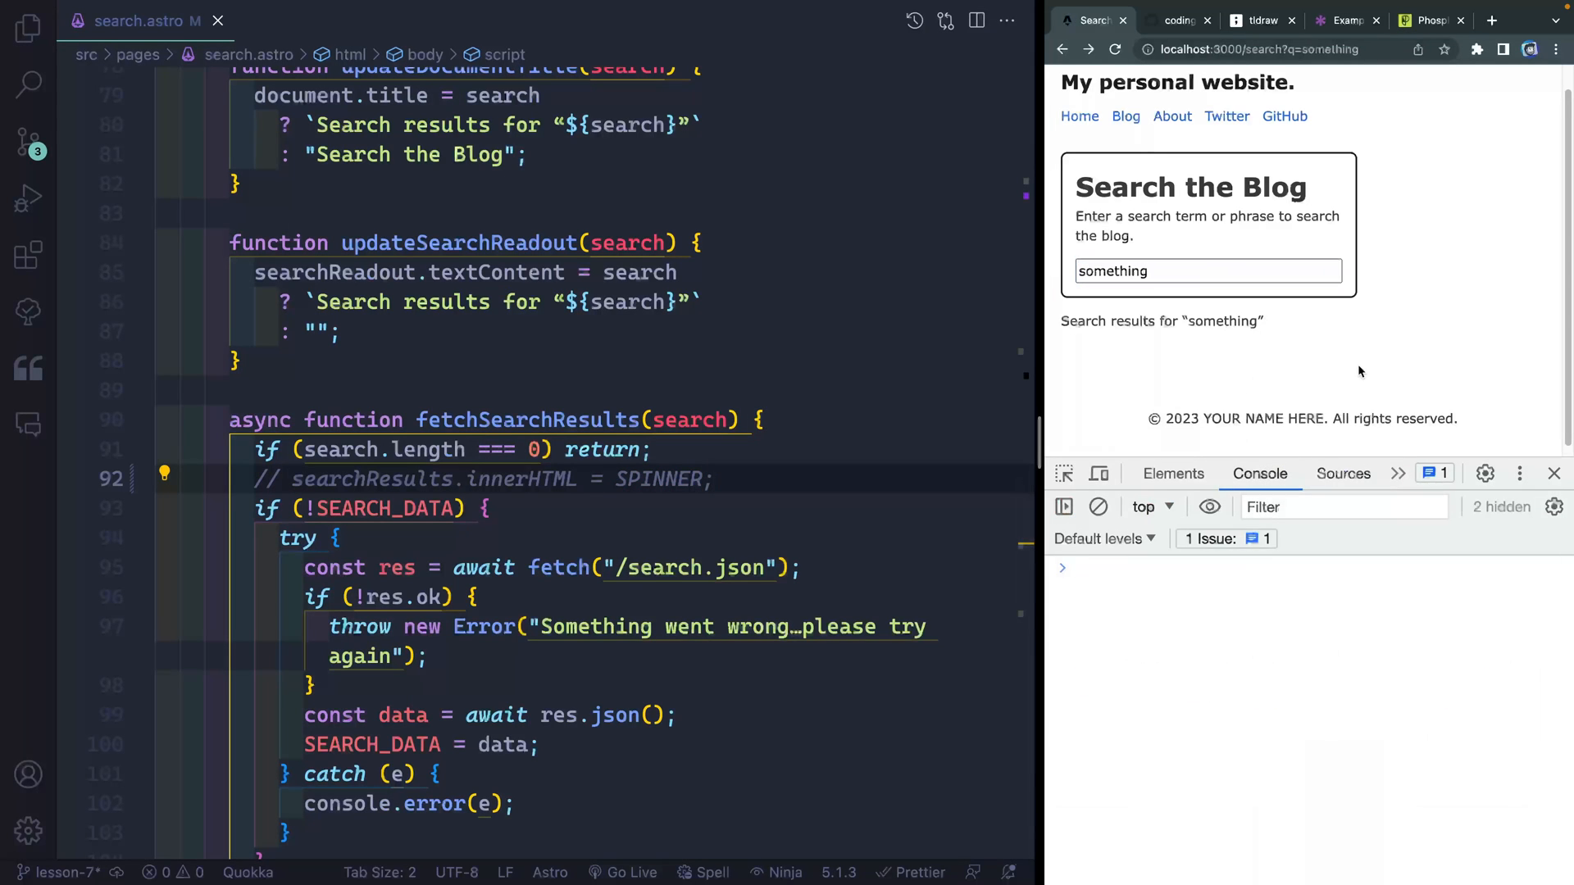
scroll(down, 3)
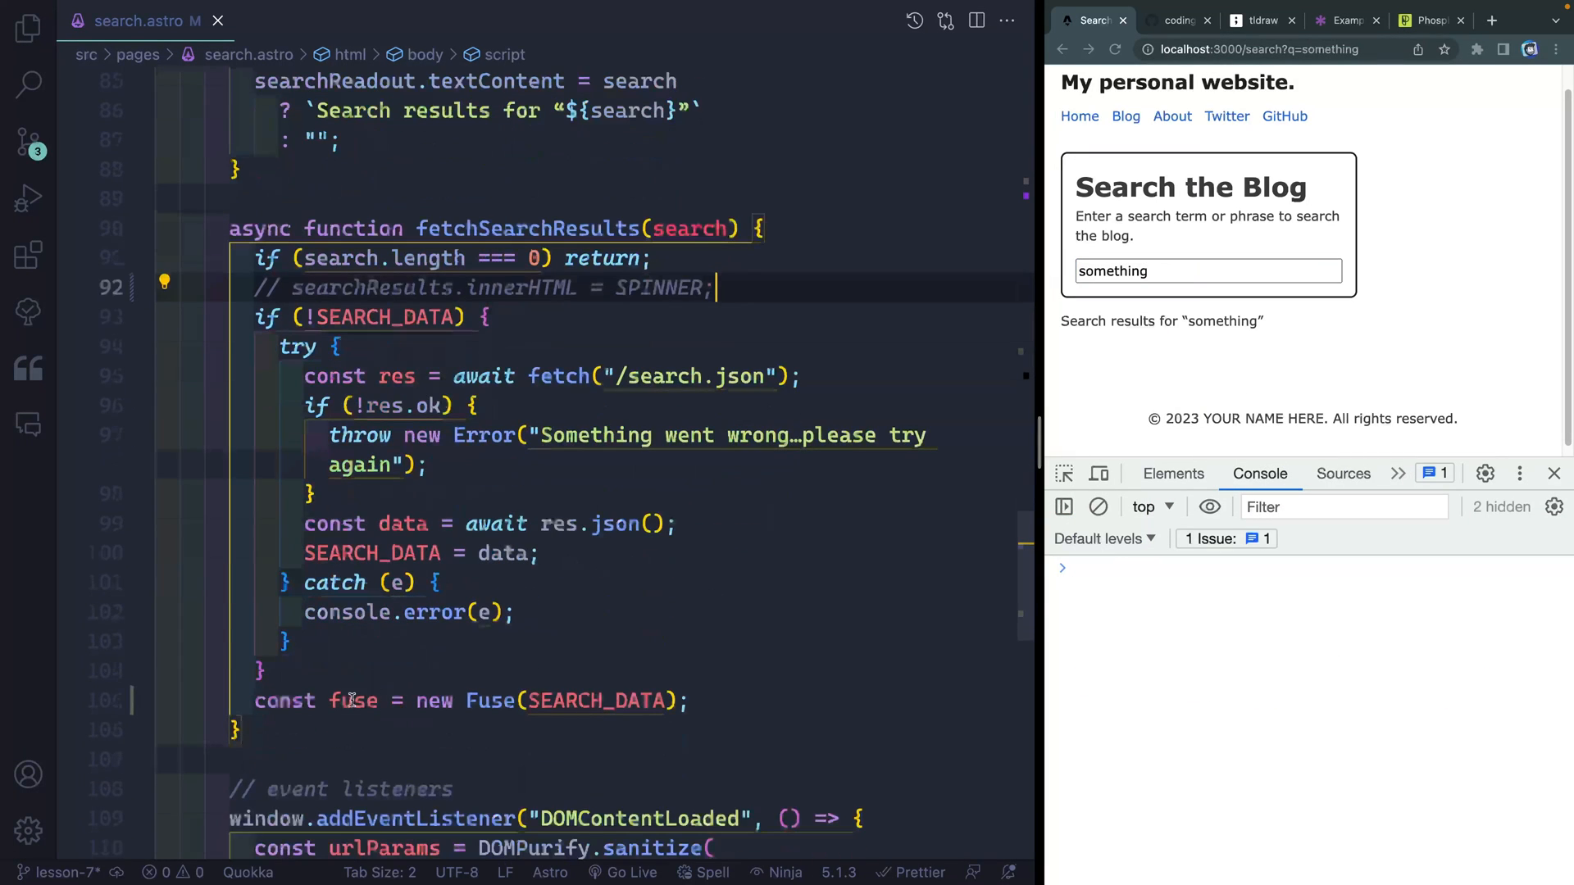
text(console.log("generating new instance)
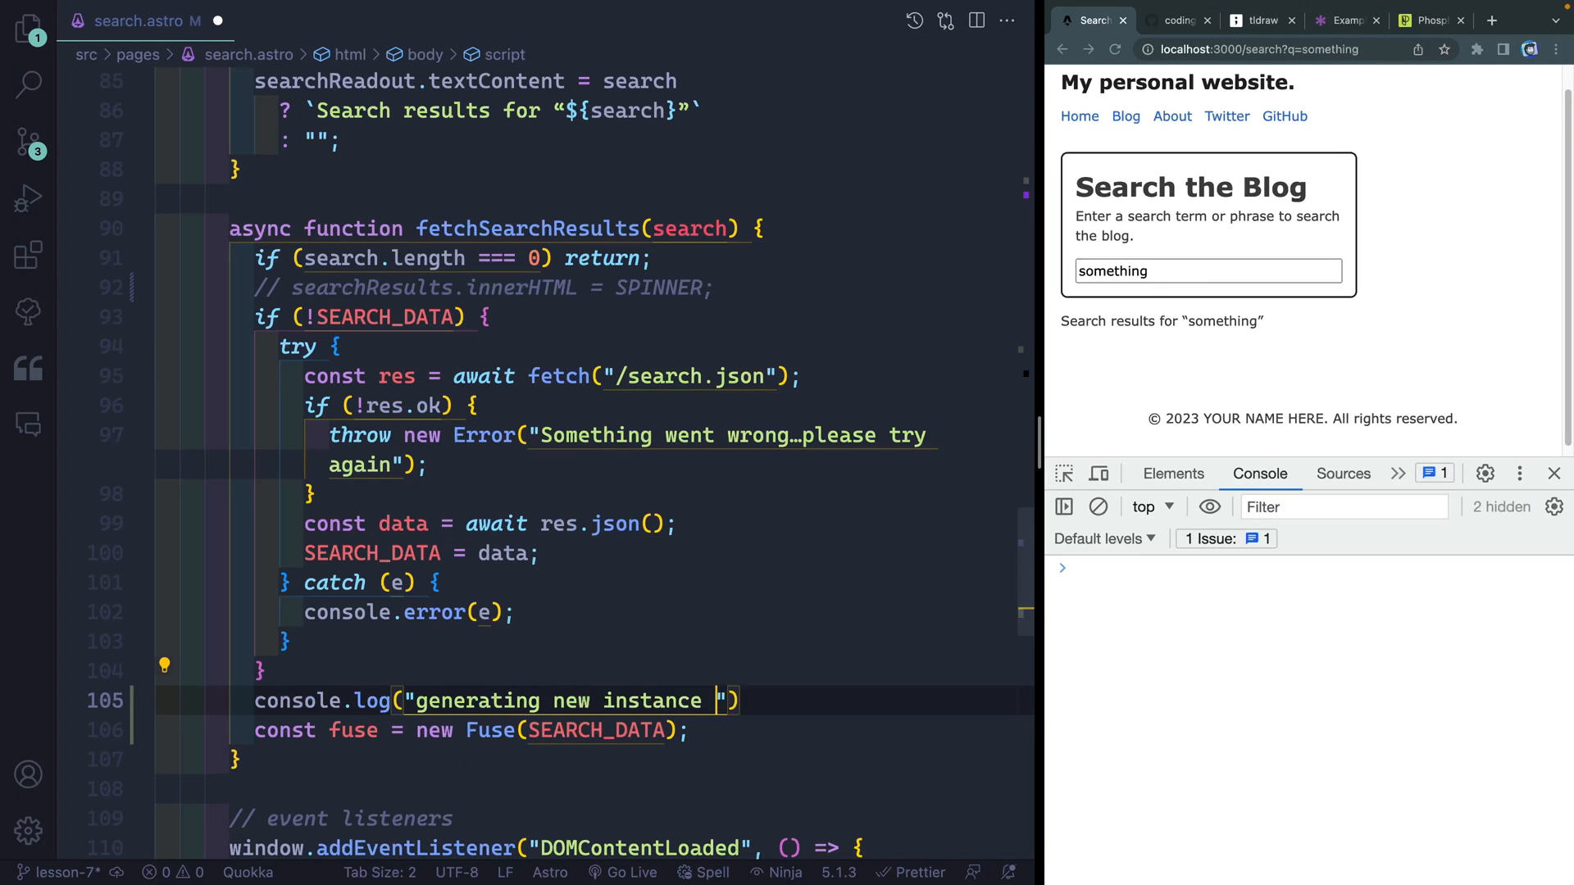
text(of Fuse)
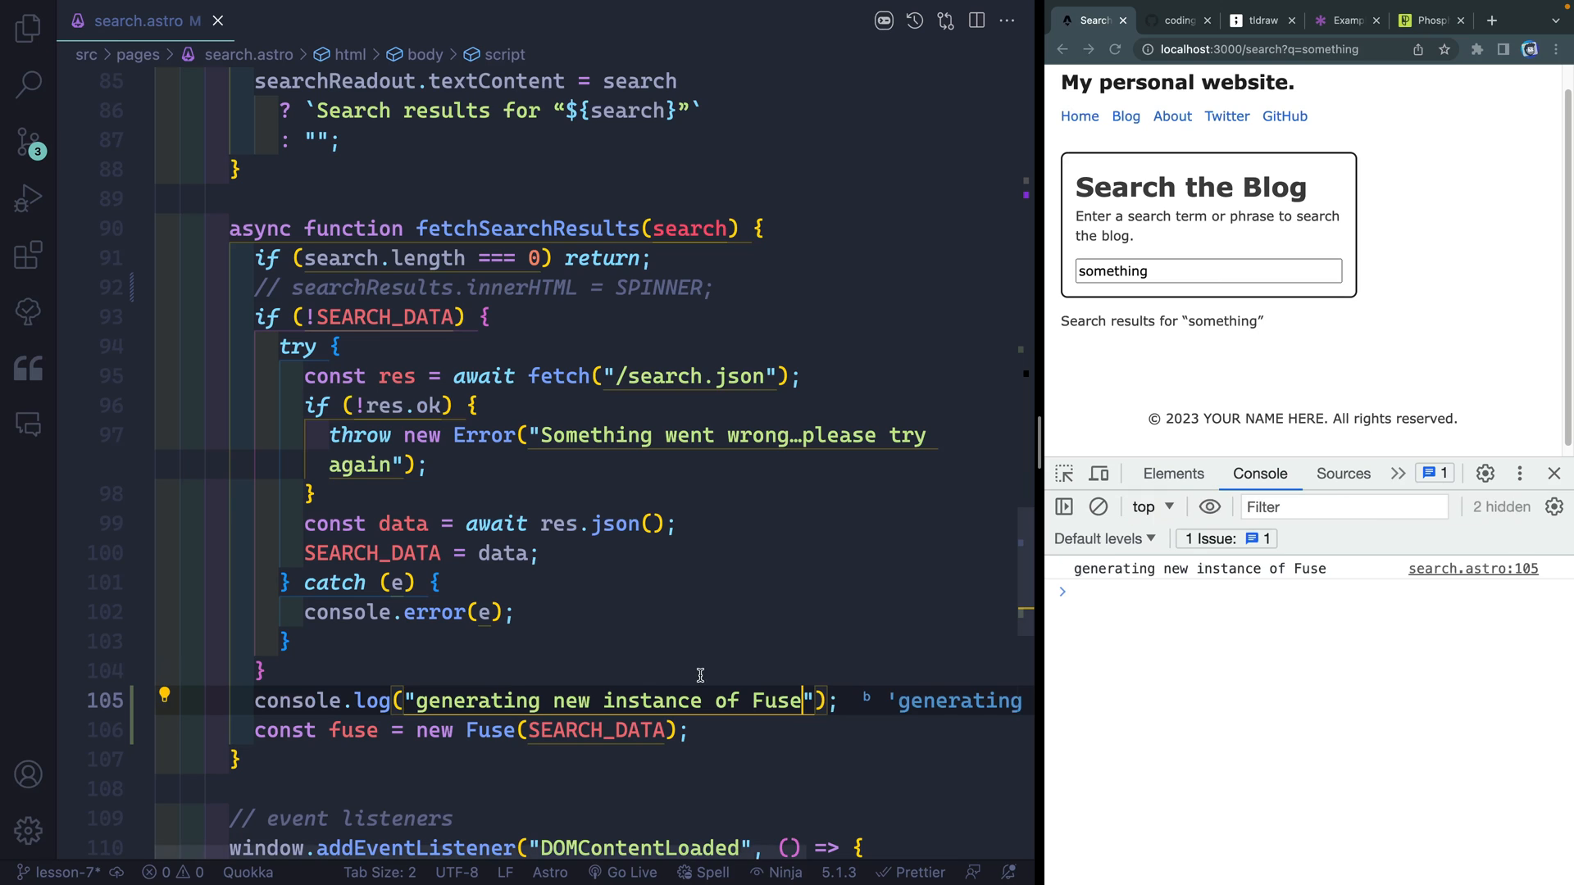
click(1204, 272)
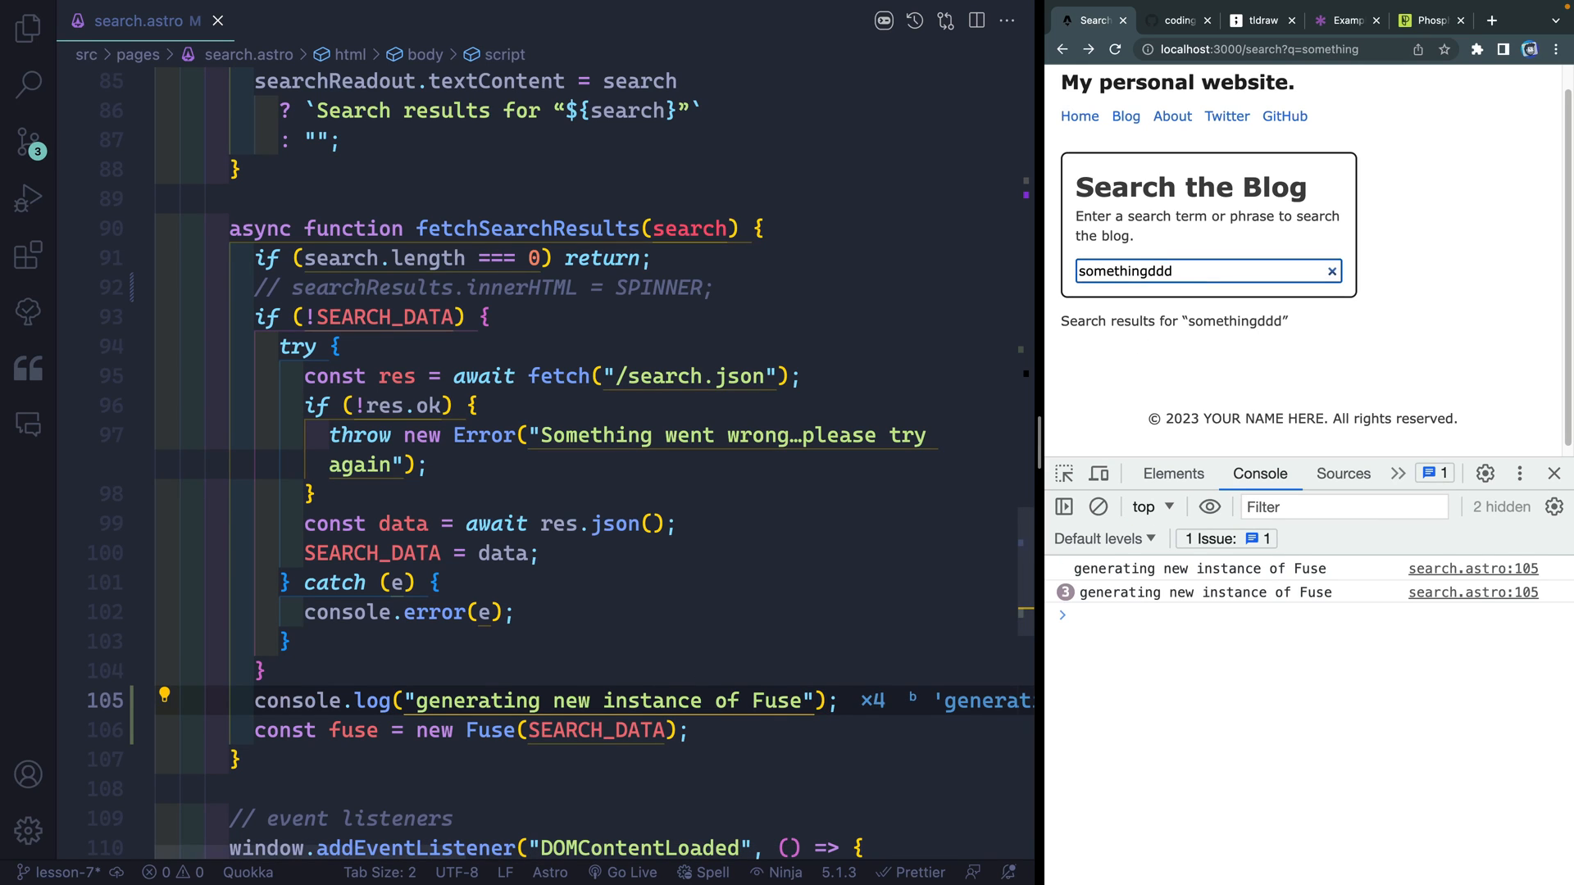
text(asdf)
text(let FUSE_;)
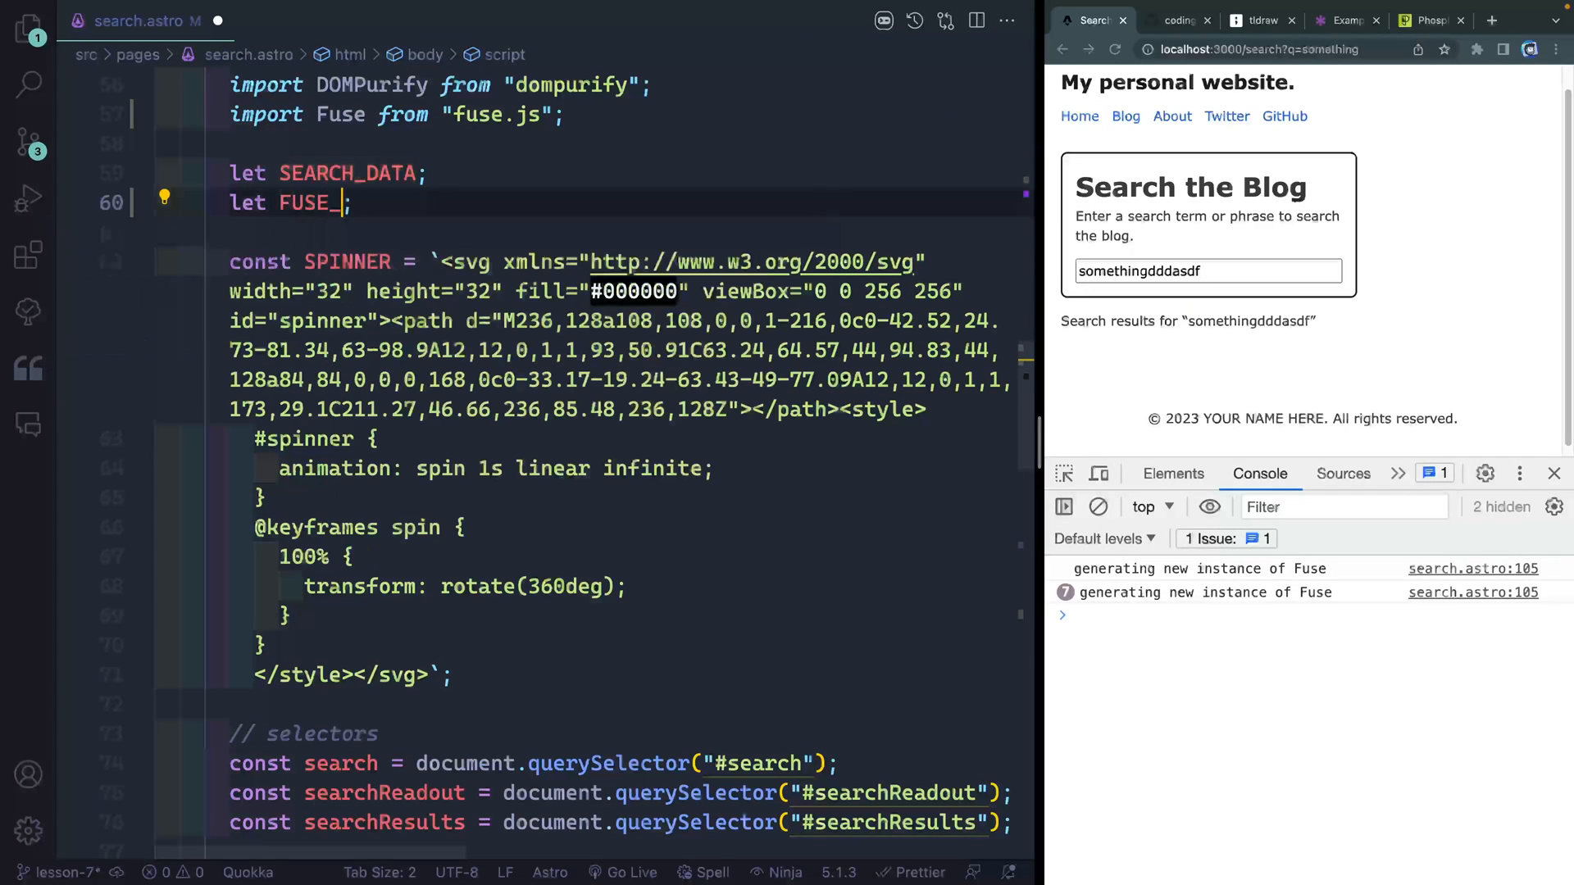
Declare a global FUSE_INSTANCE and assign new Fuse(SEARCH_DATA) only when it is unset
text(INSTANCE)
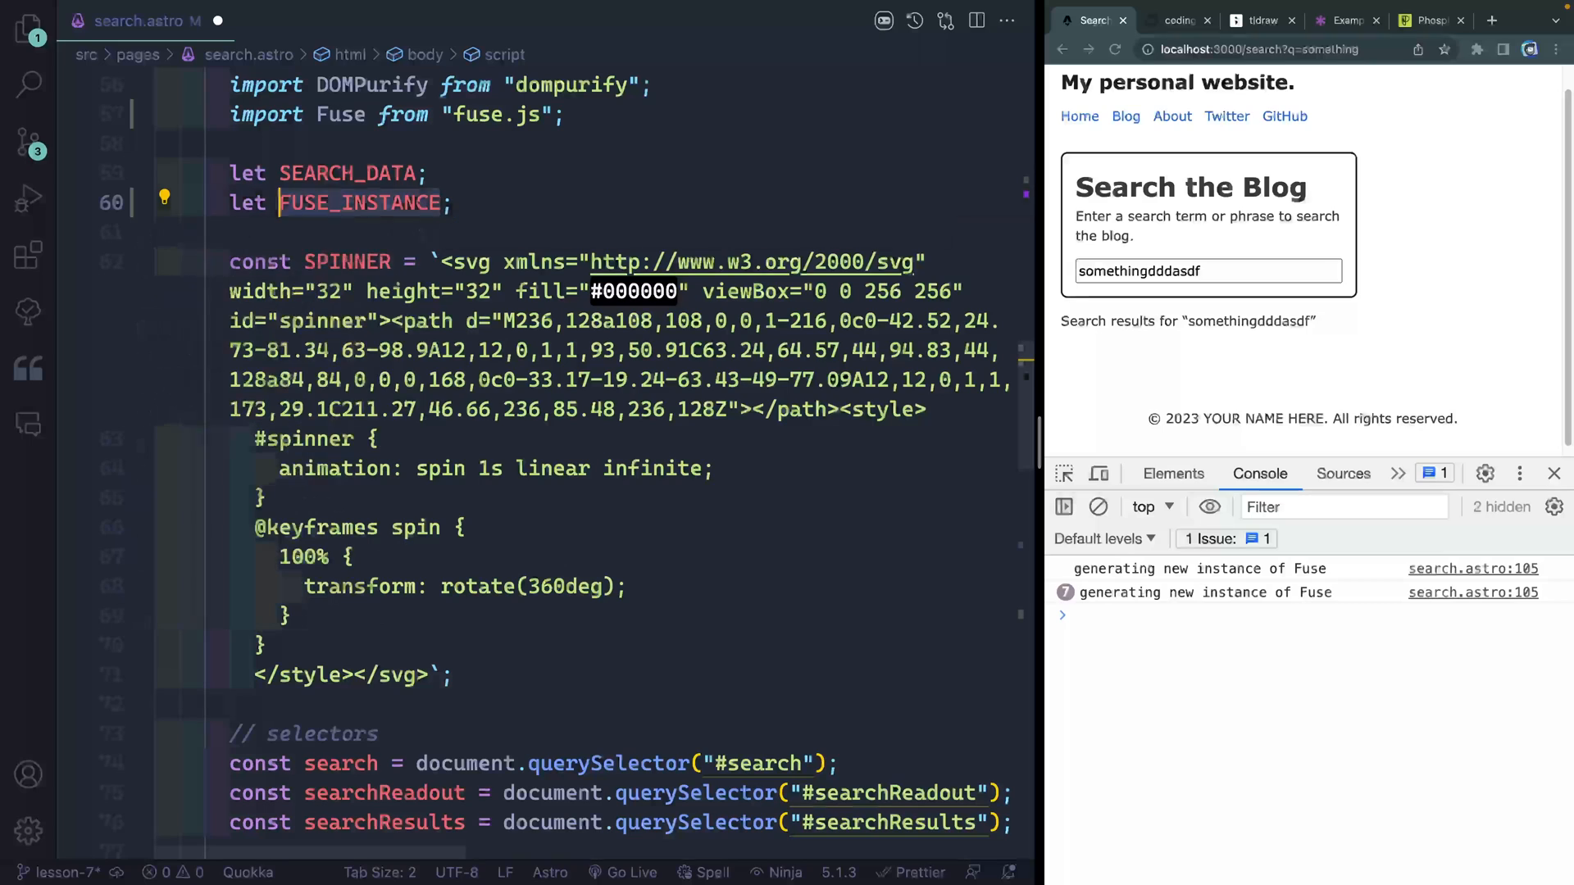
scroll(down, 3)
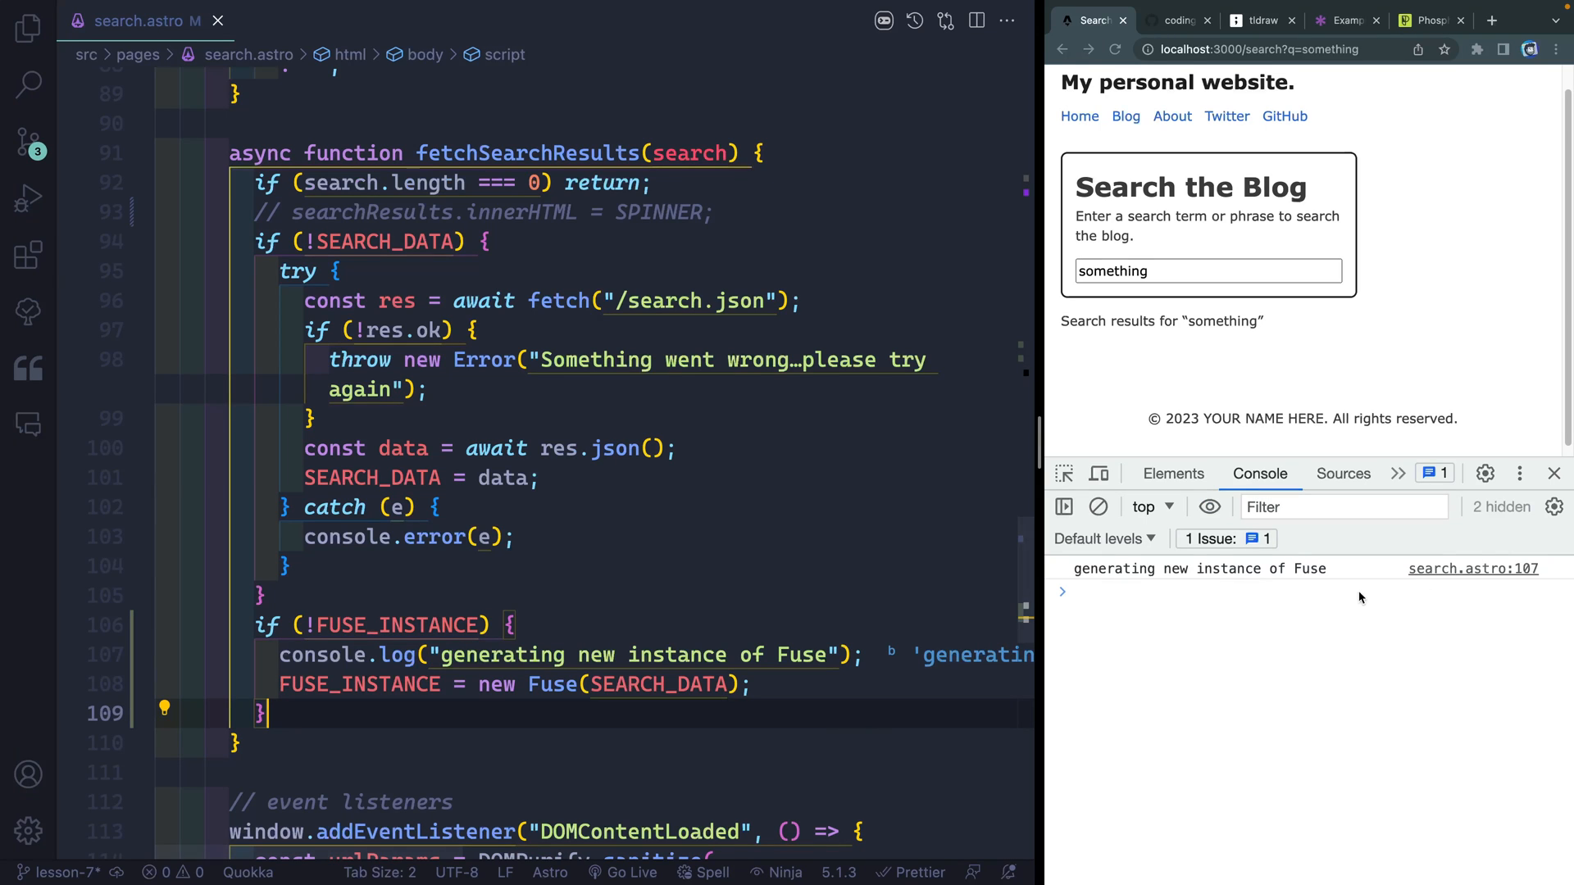
text(dfdf)
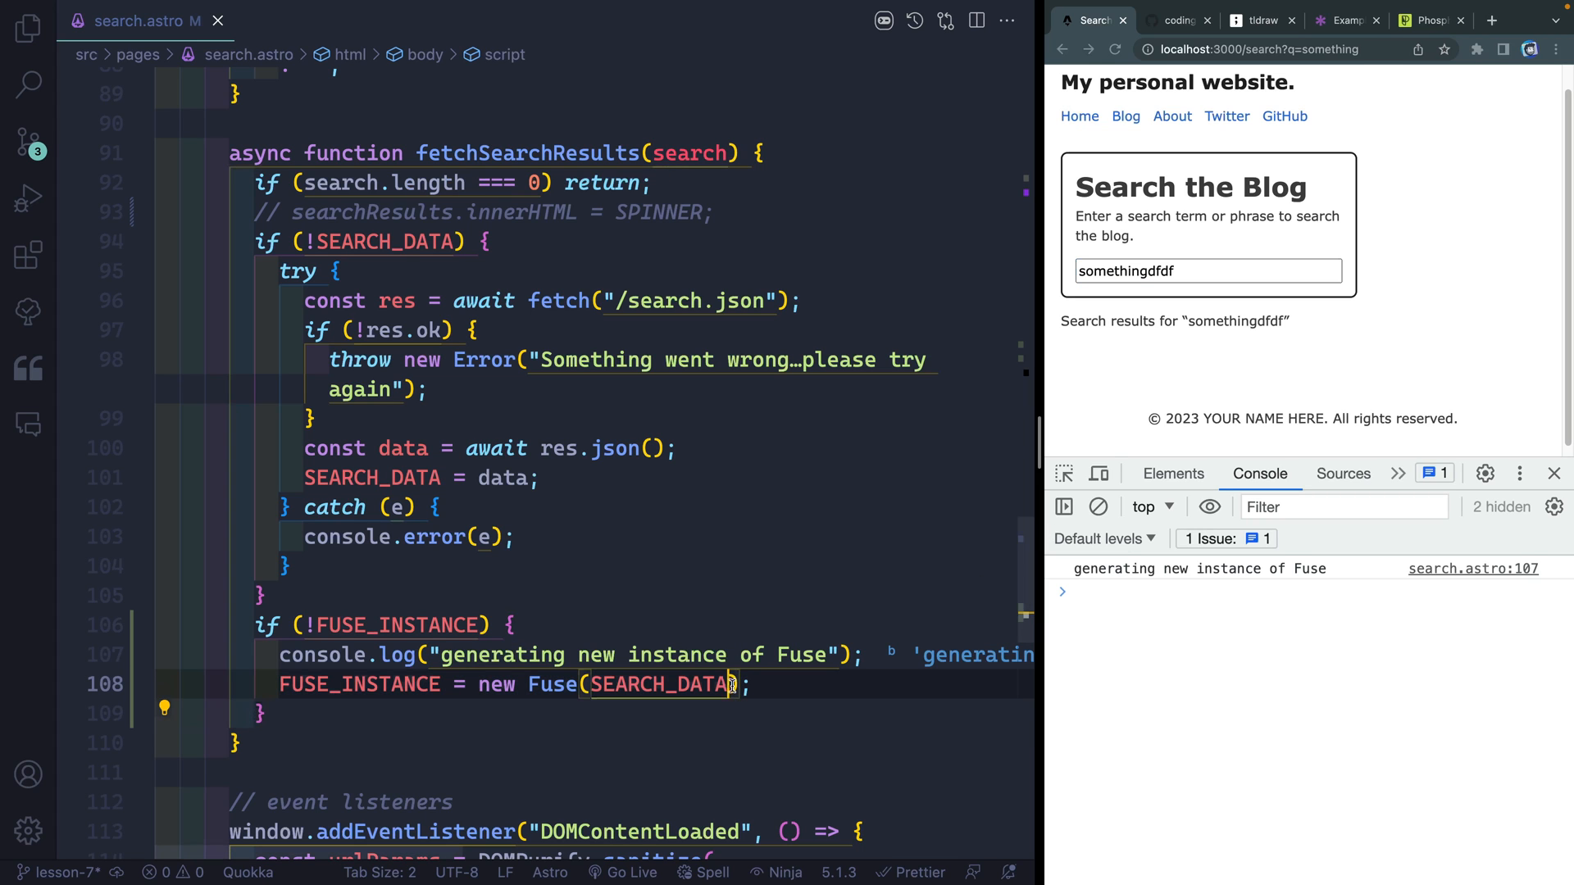
text(, SEARCH_O)
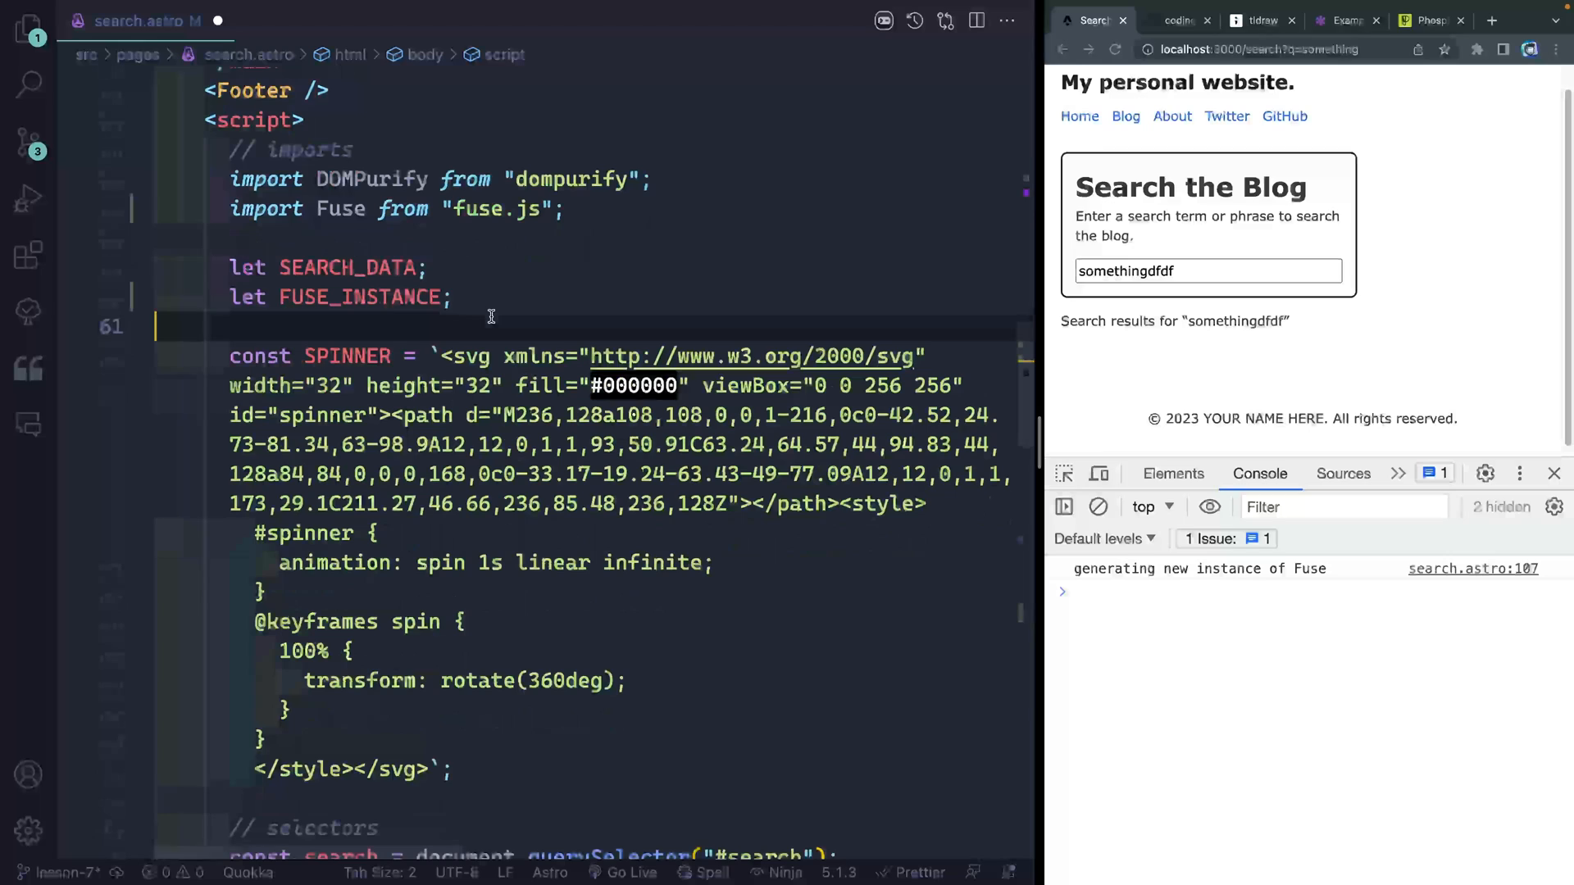
Define a FUSE_OPTIONS object with title weighted 1 and description weighted 0.75
text(const)
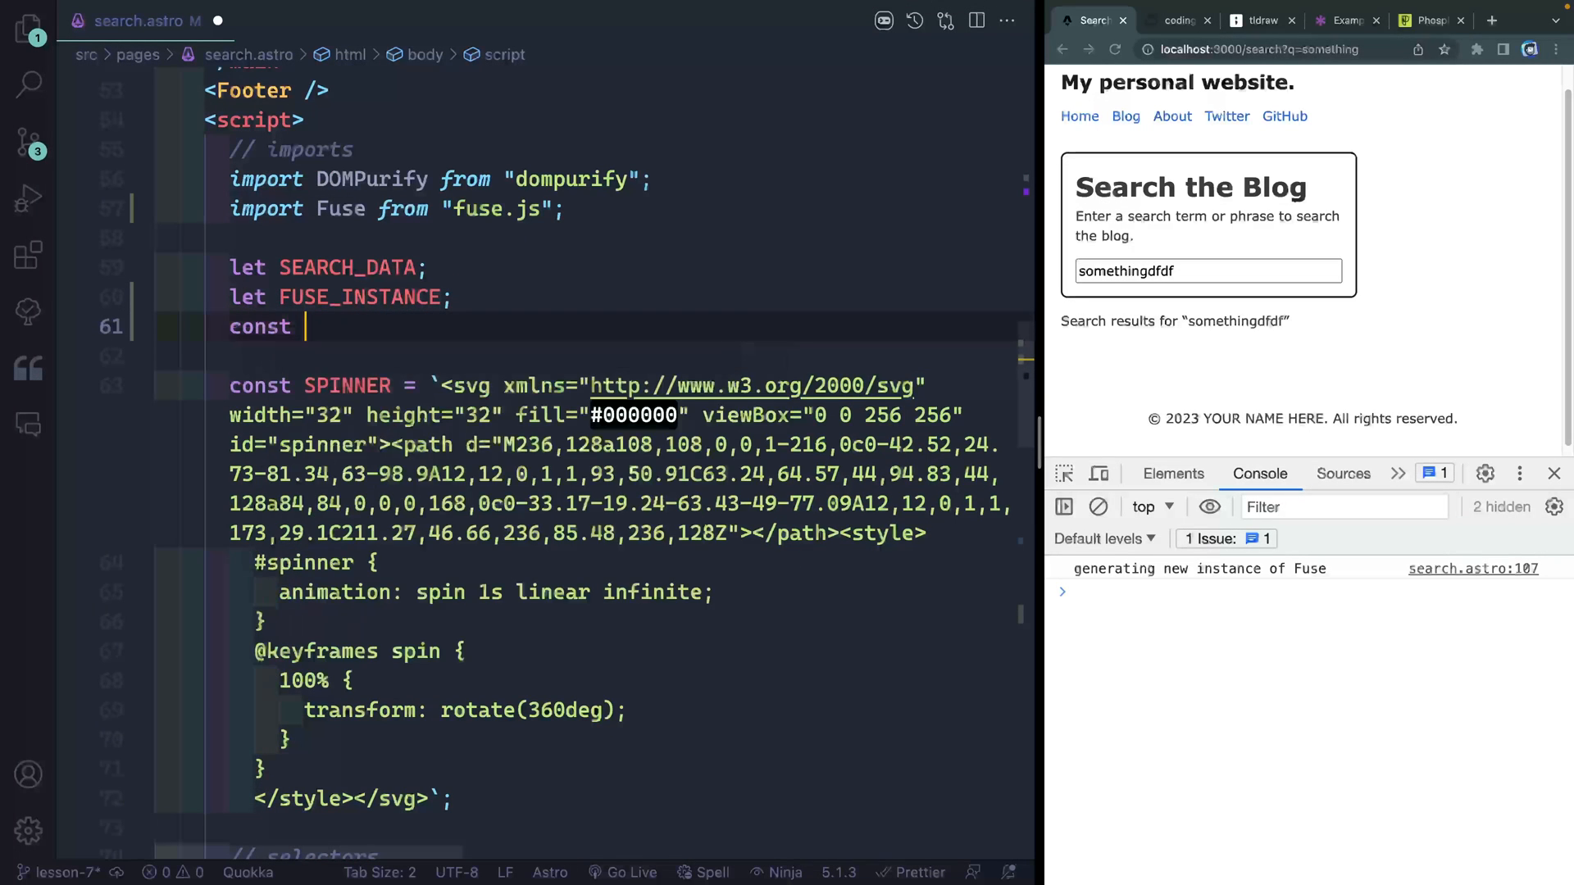
text(FUSE_OPTIONS)
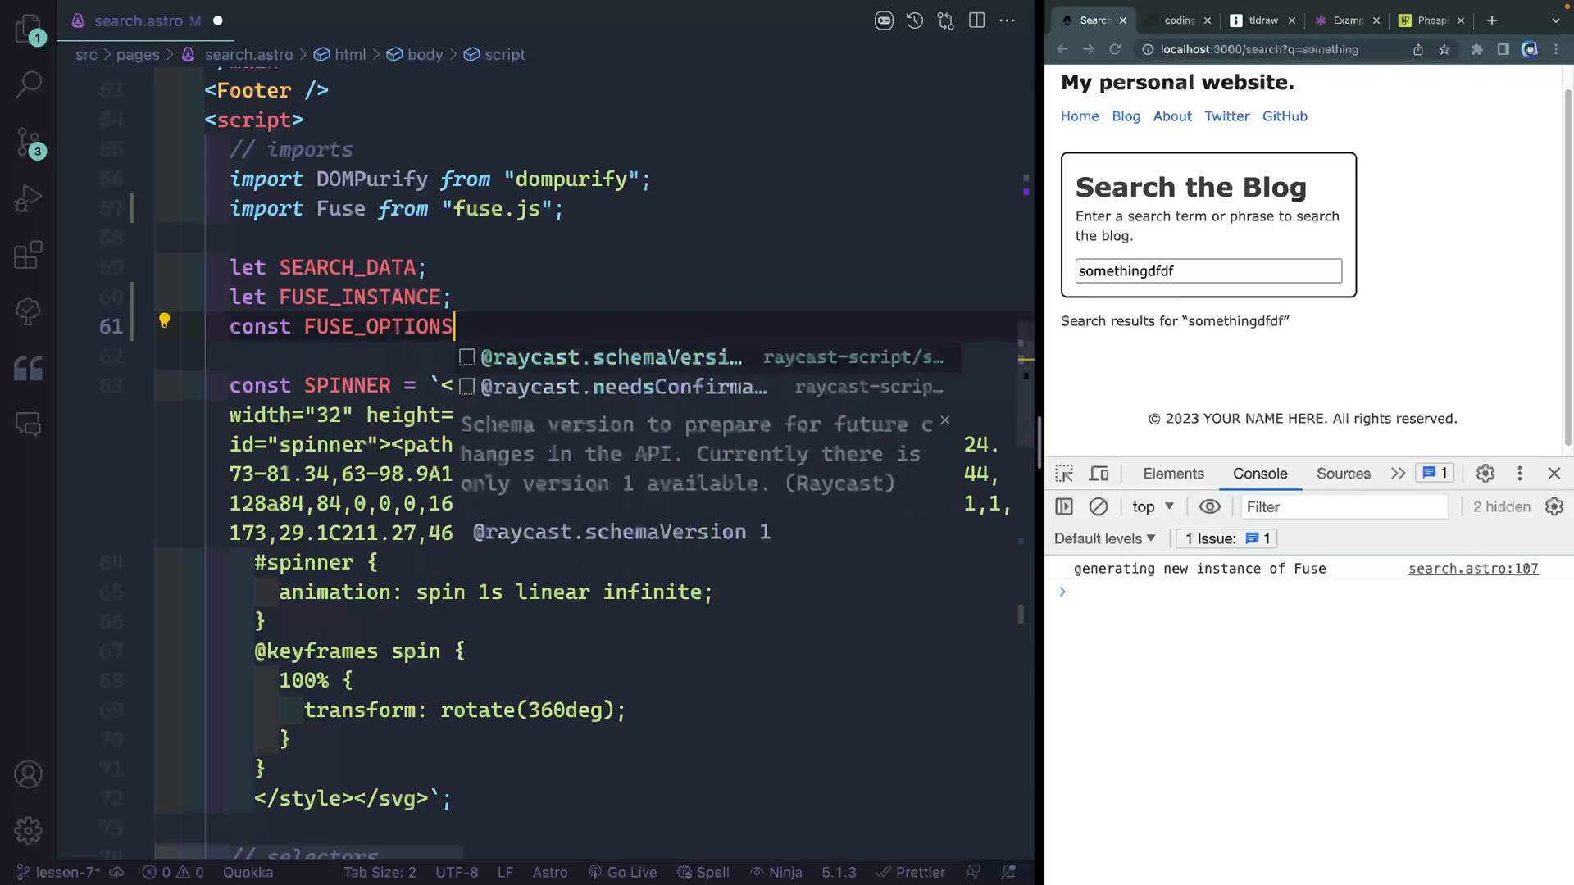
text(= {)
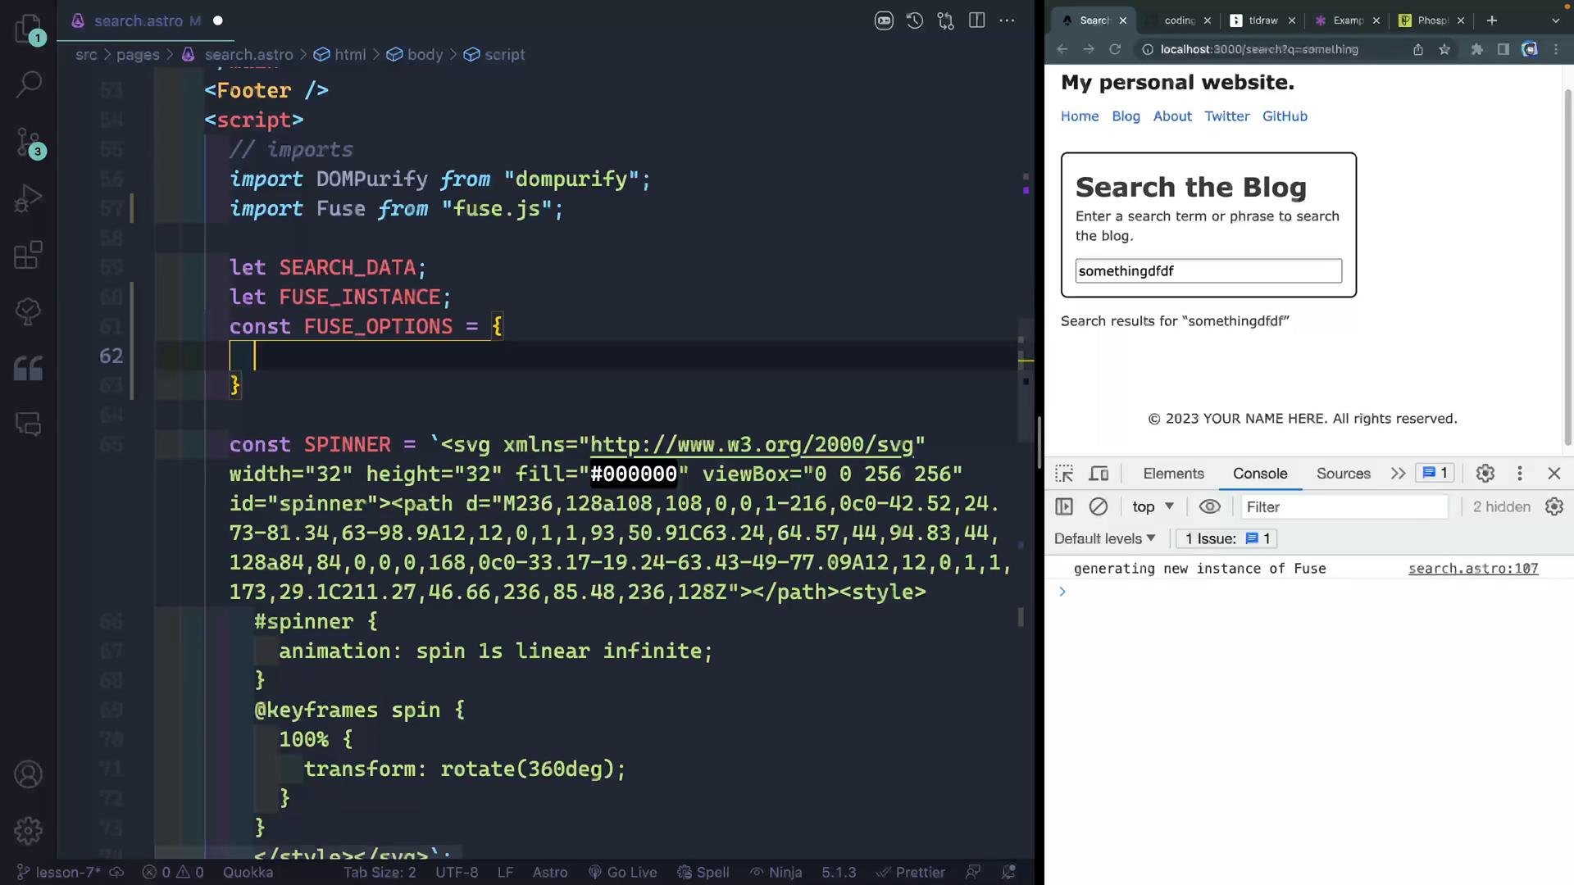
click(1347, 20)
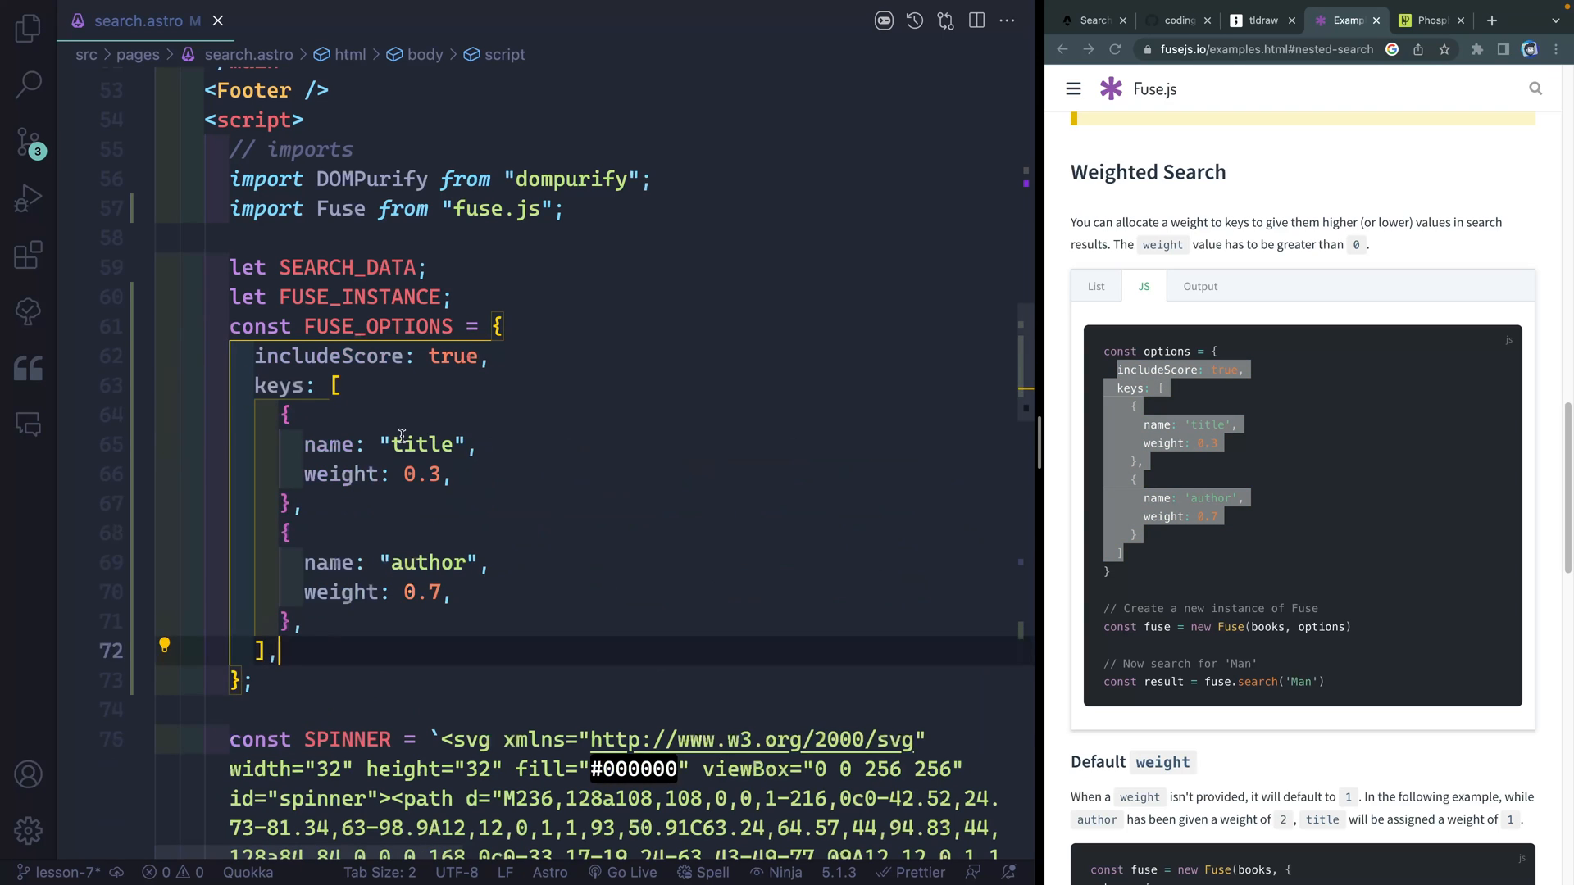
text(descr)
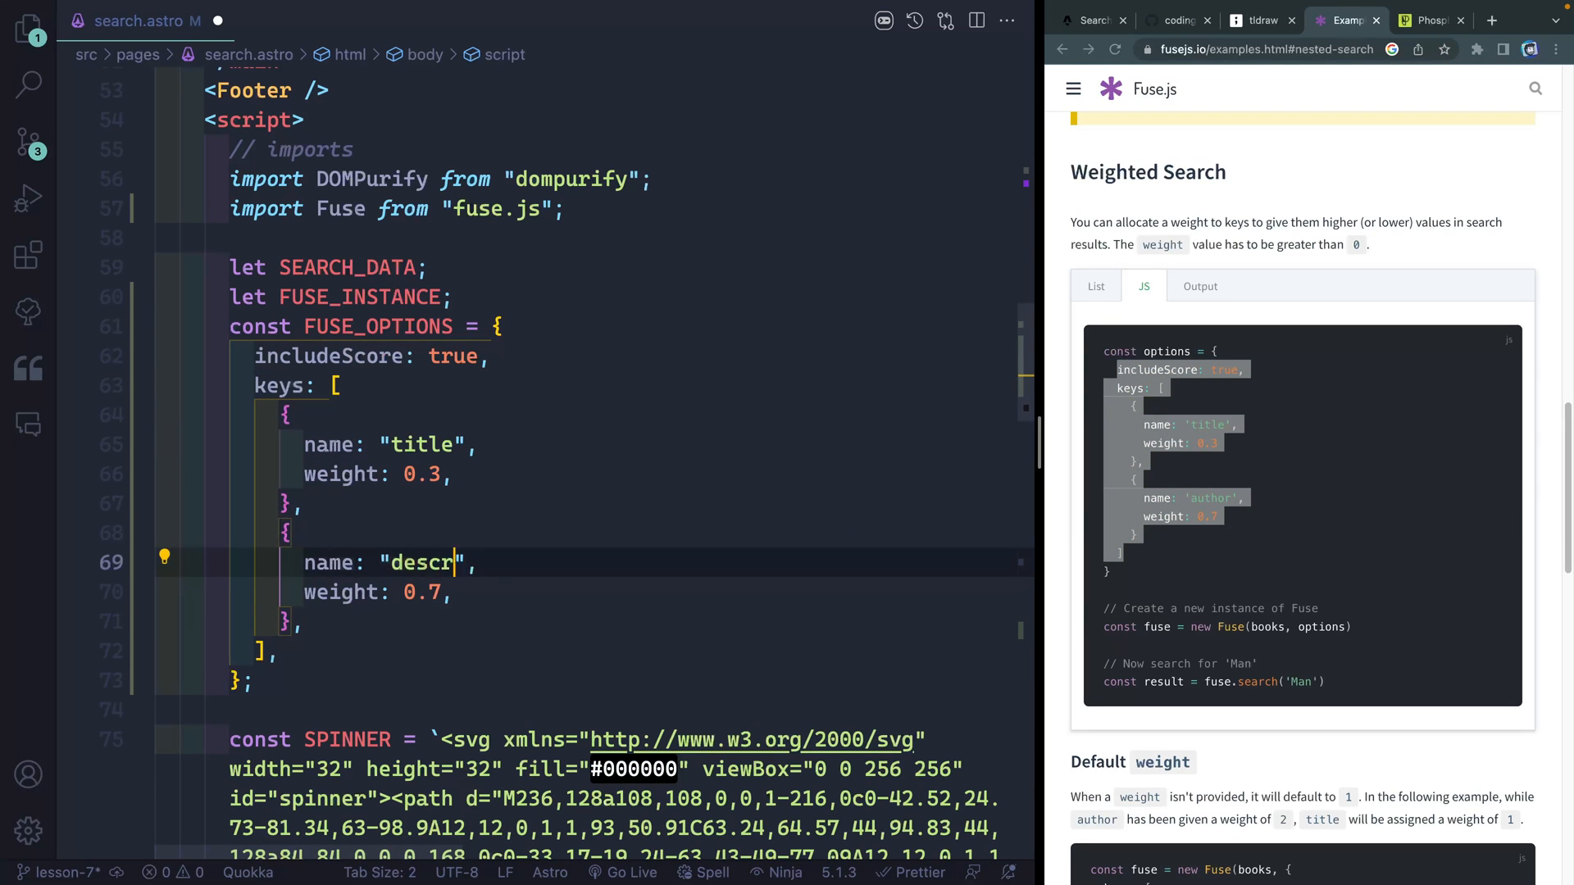
text(iption)
click(380, 592)
text(5)
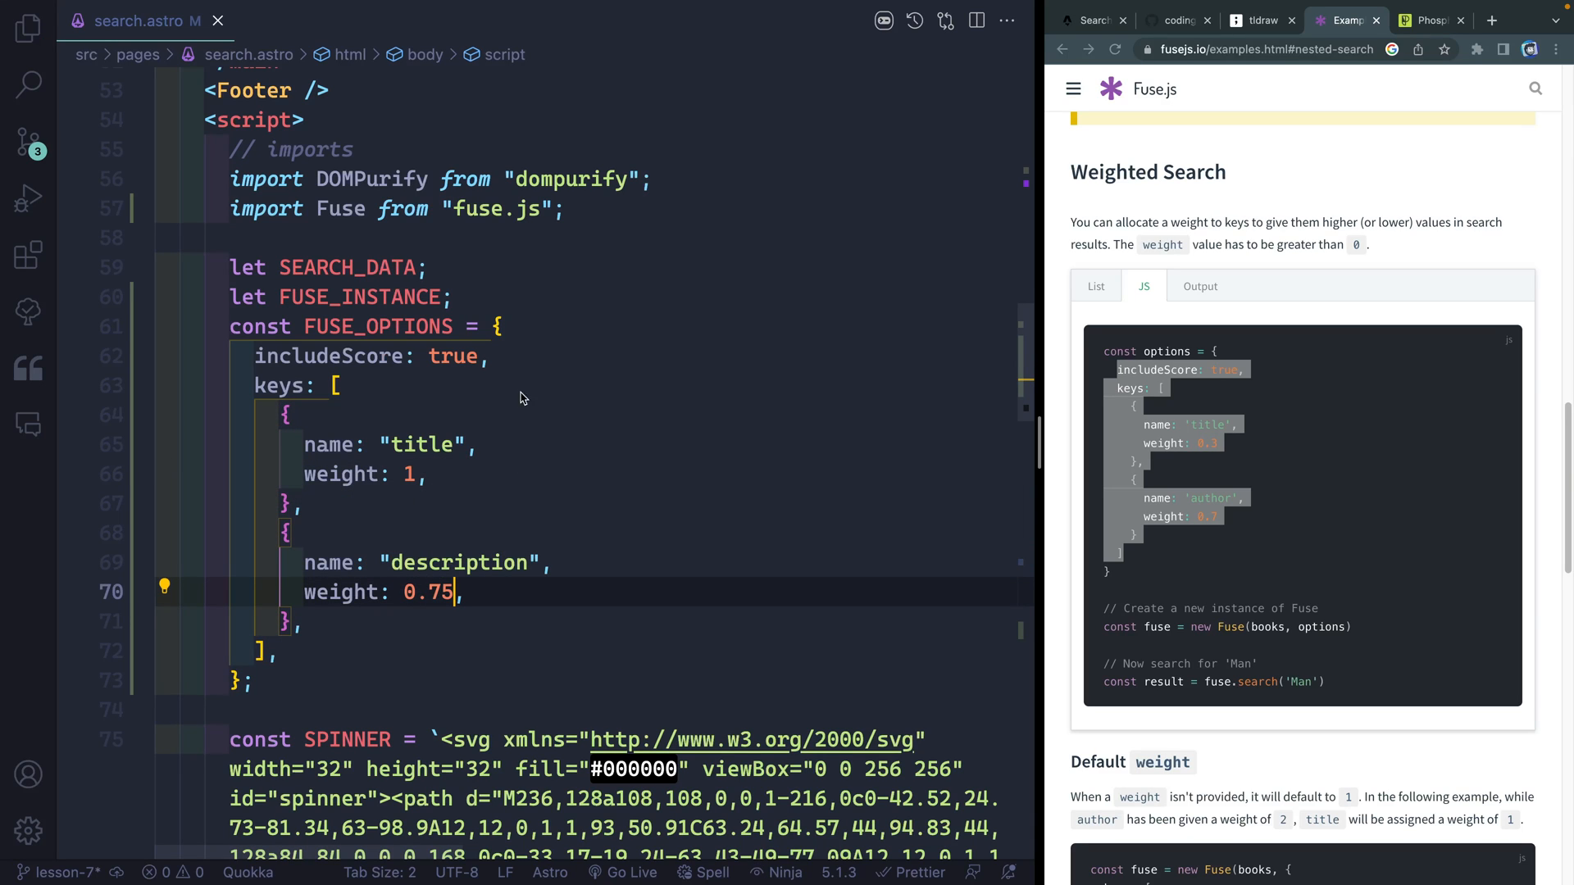
Add shouldSort: true and a threshold of 0.5 after includeScore
click(492, 356)
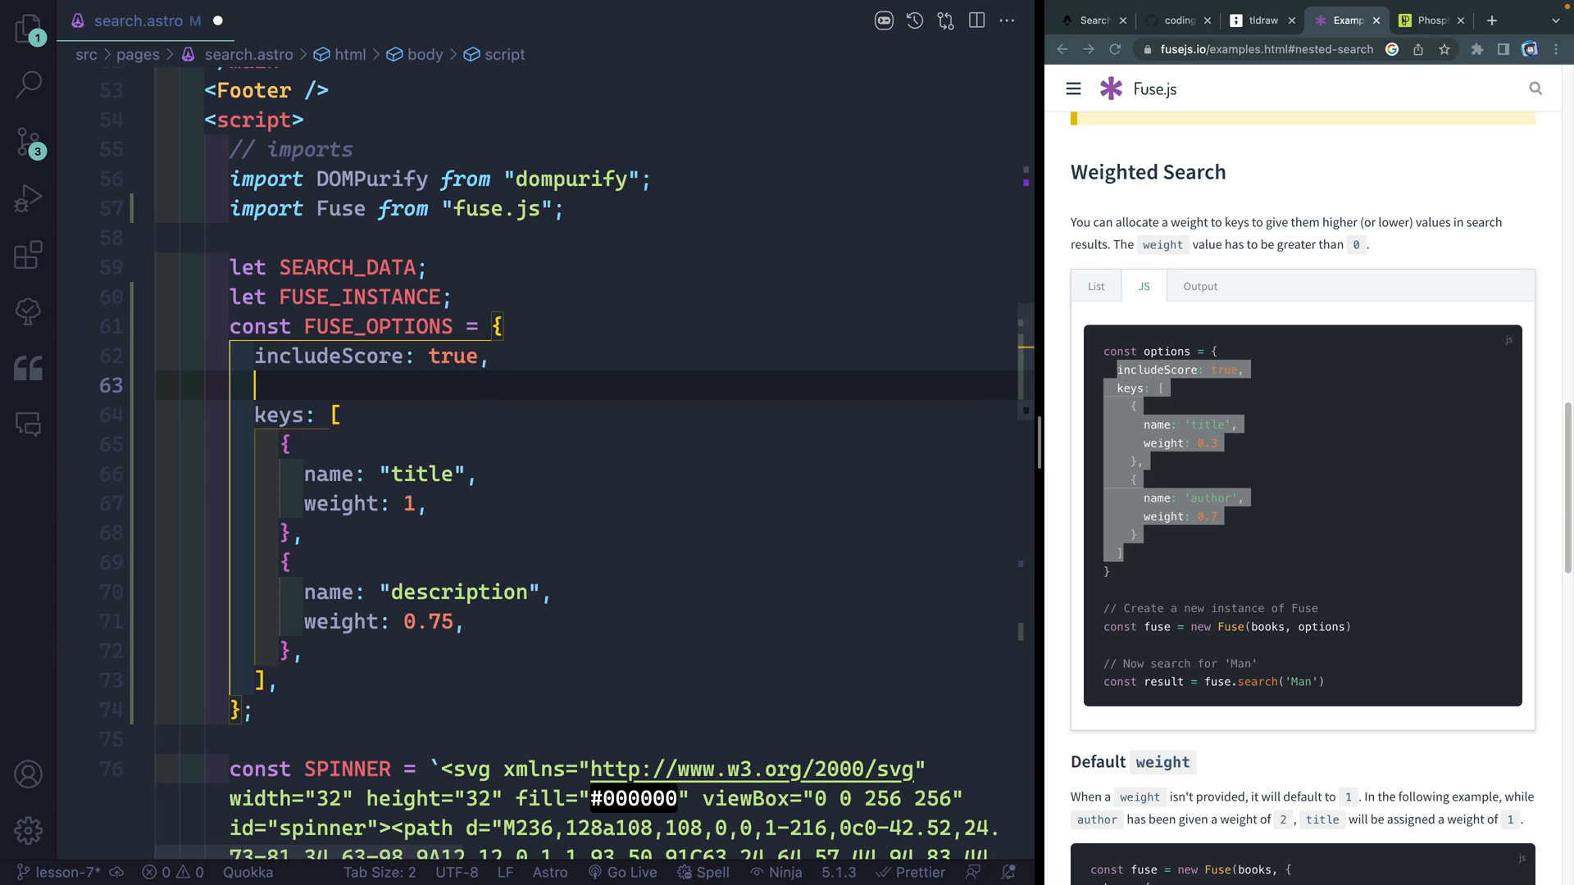
text(shouldSort: true,)
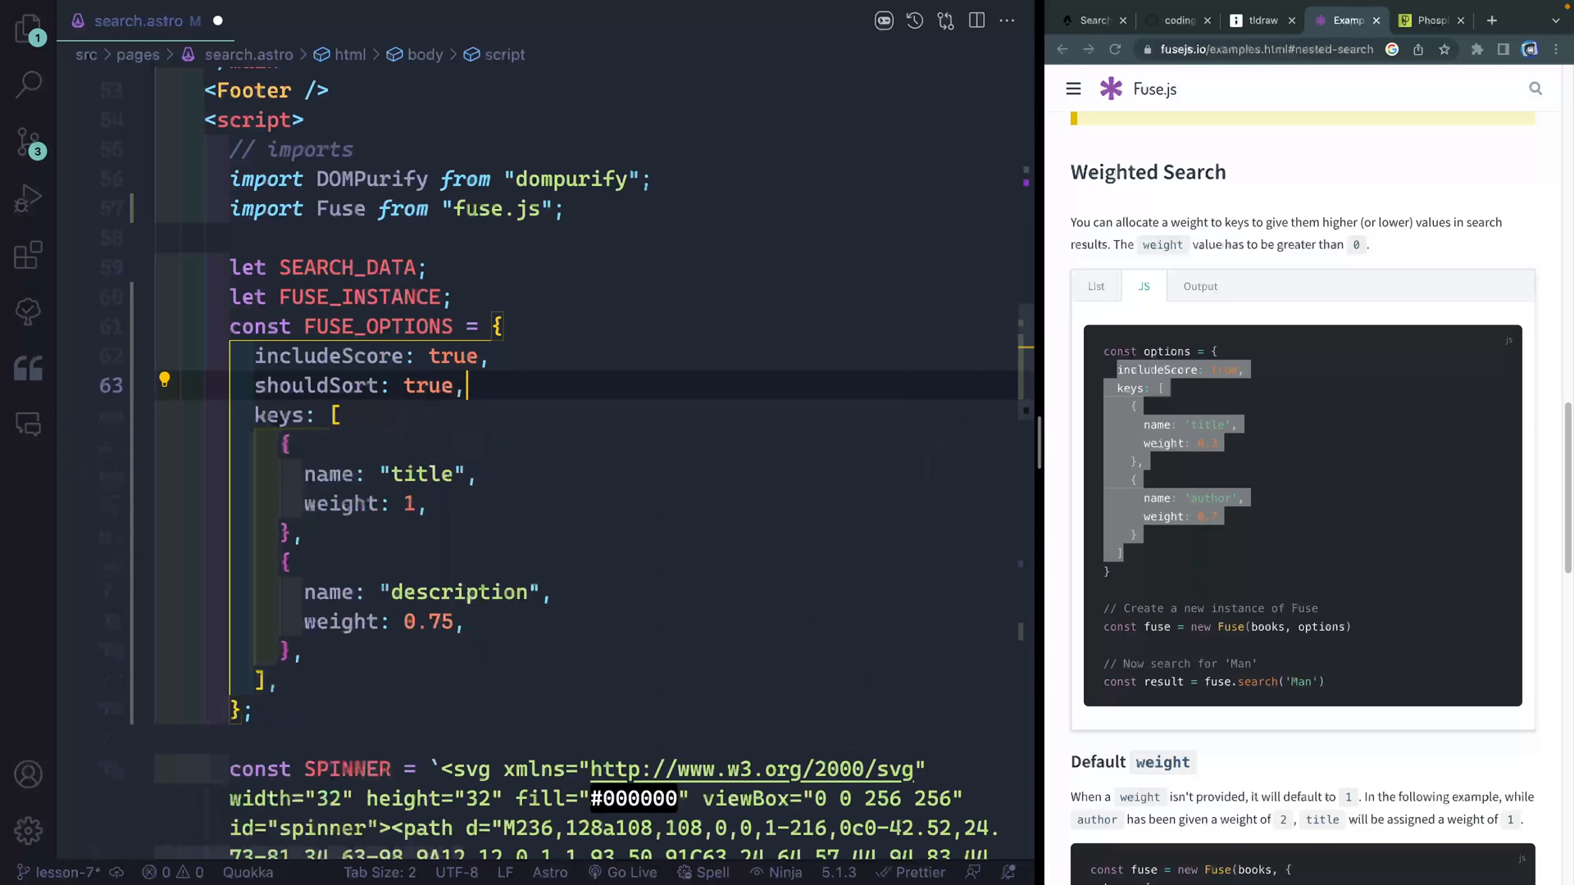
text(thr)
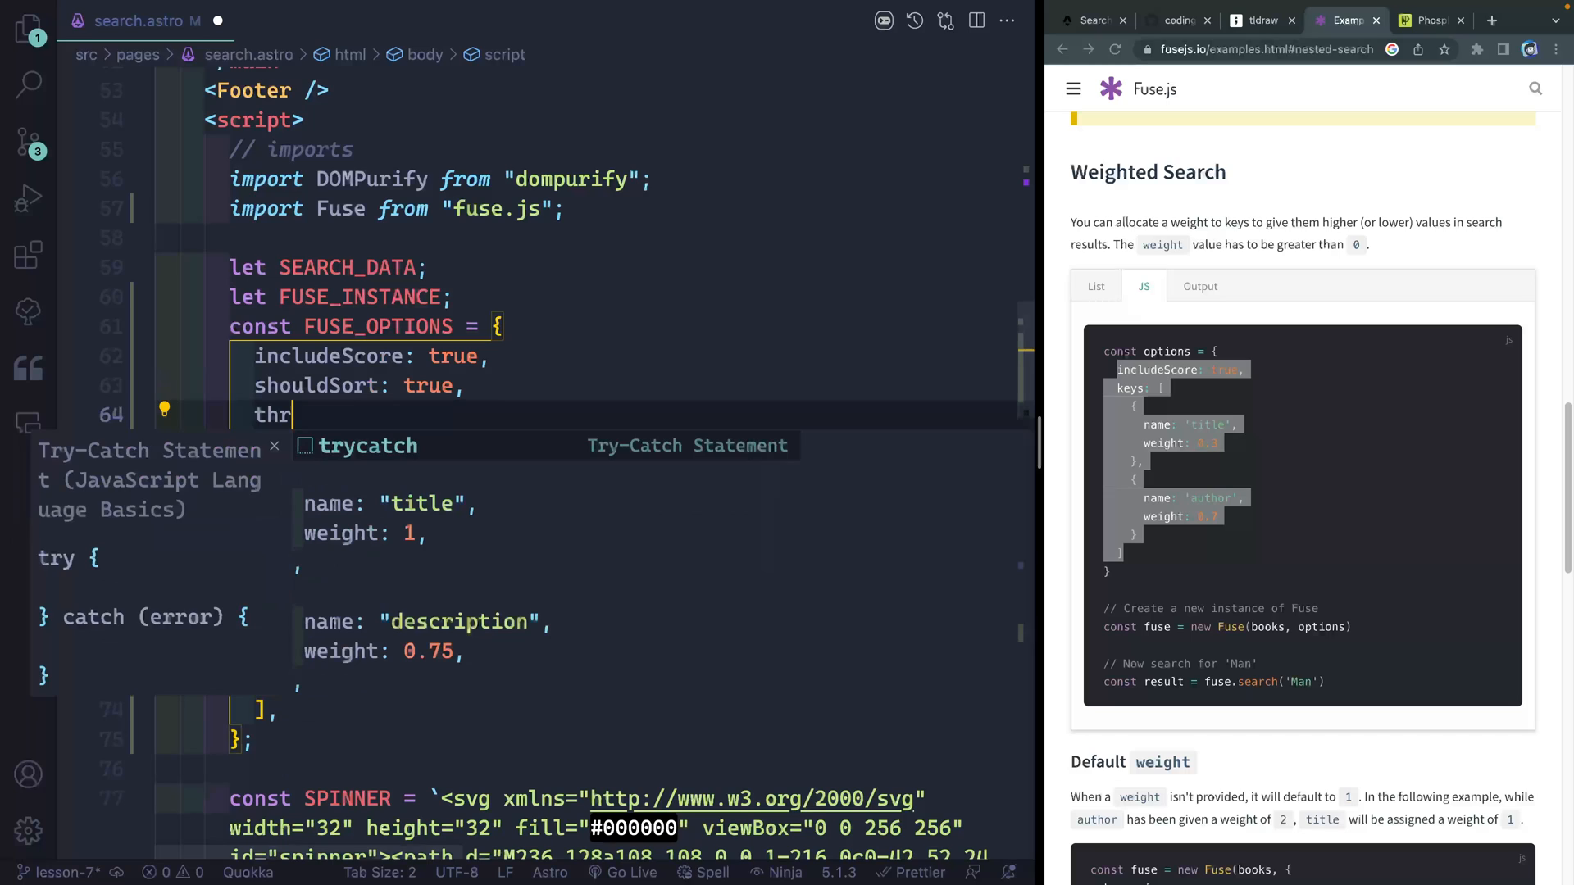
text(esh)
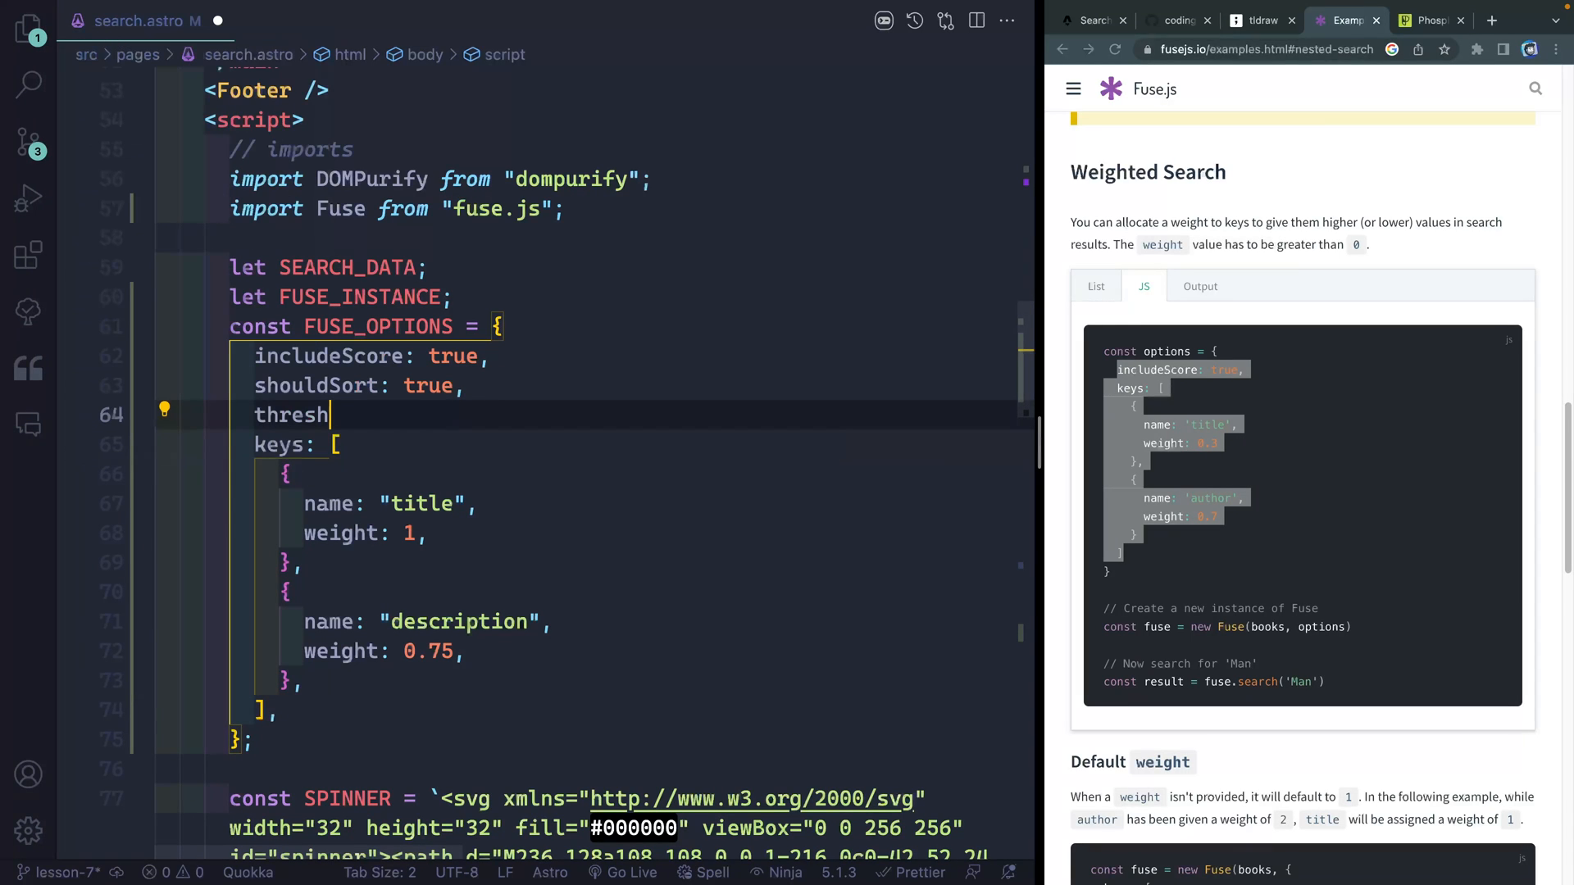
text(old:)
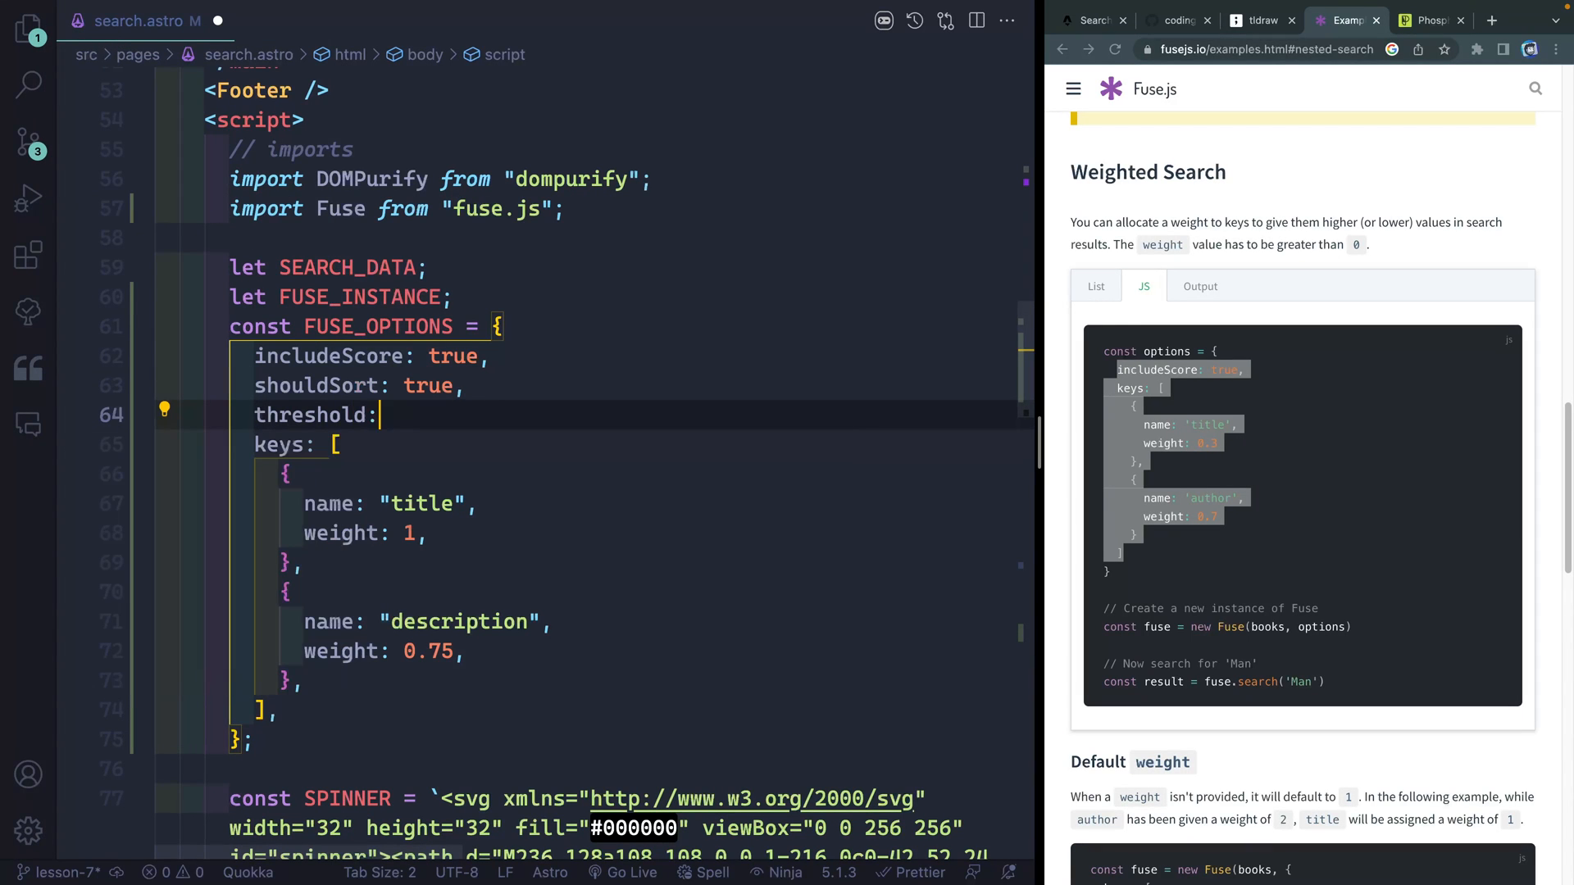
text(.5;)
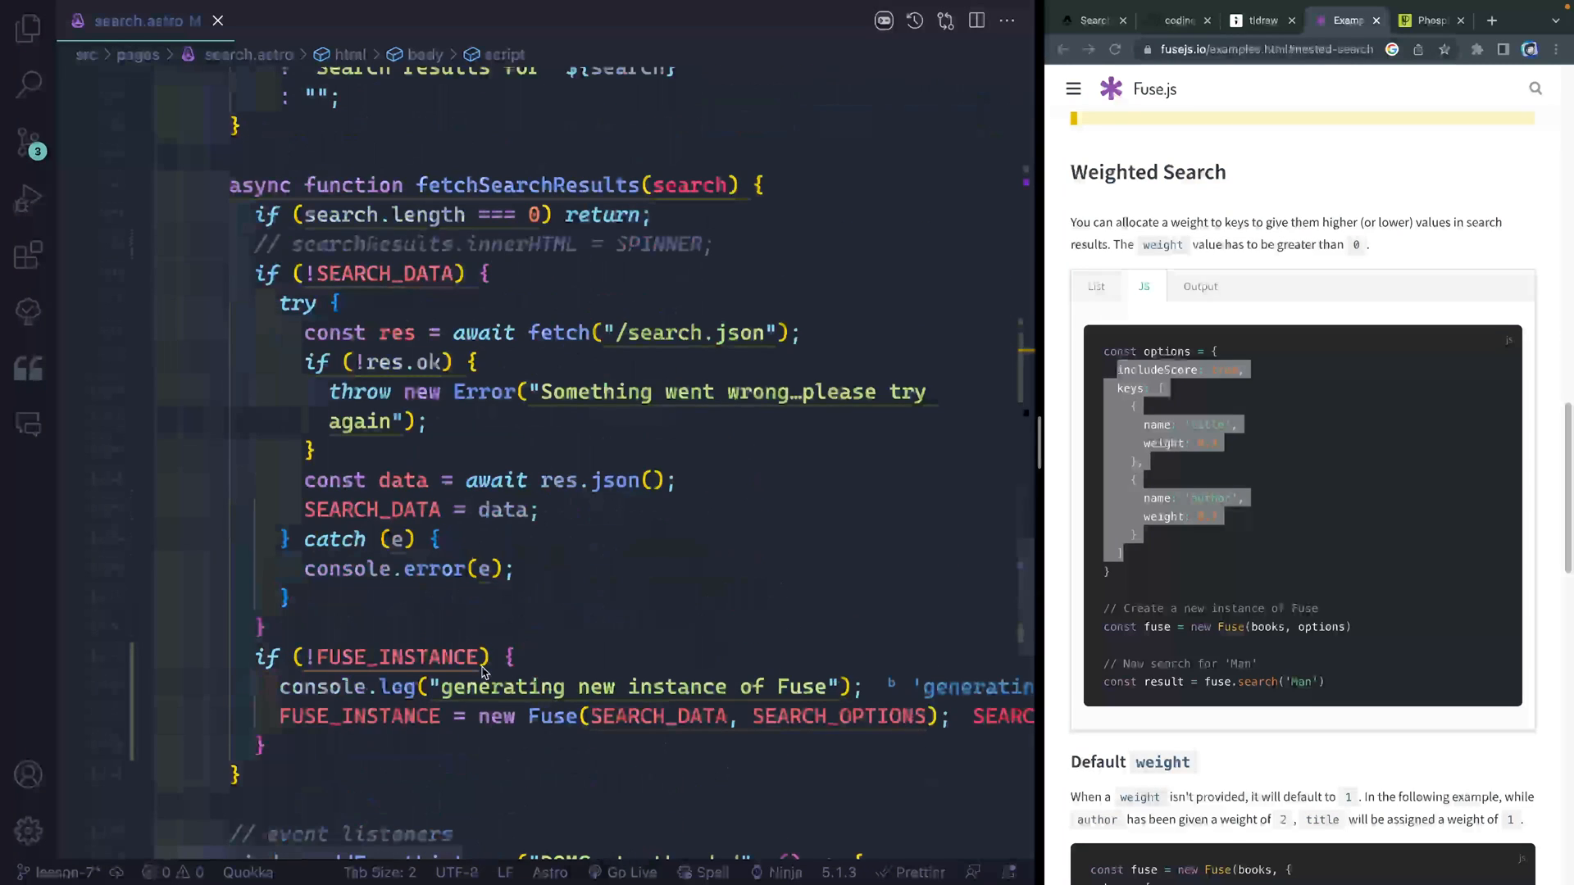
Build Fuse with FUSE_OPTIONS only when SEARCH_DATA exists, dropping the log and adding an early return
text(FUSE)
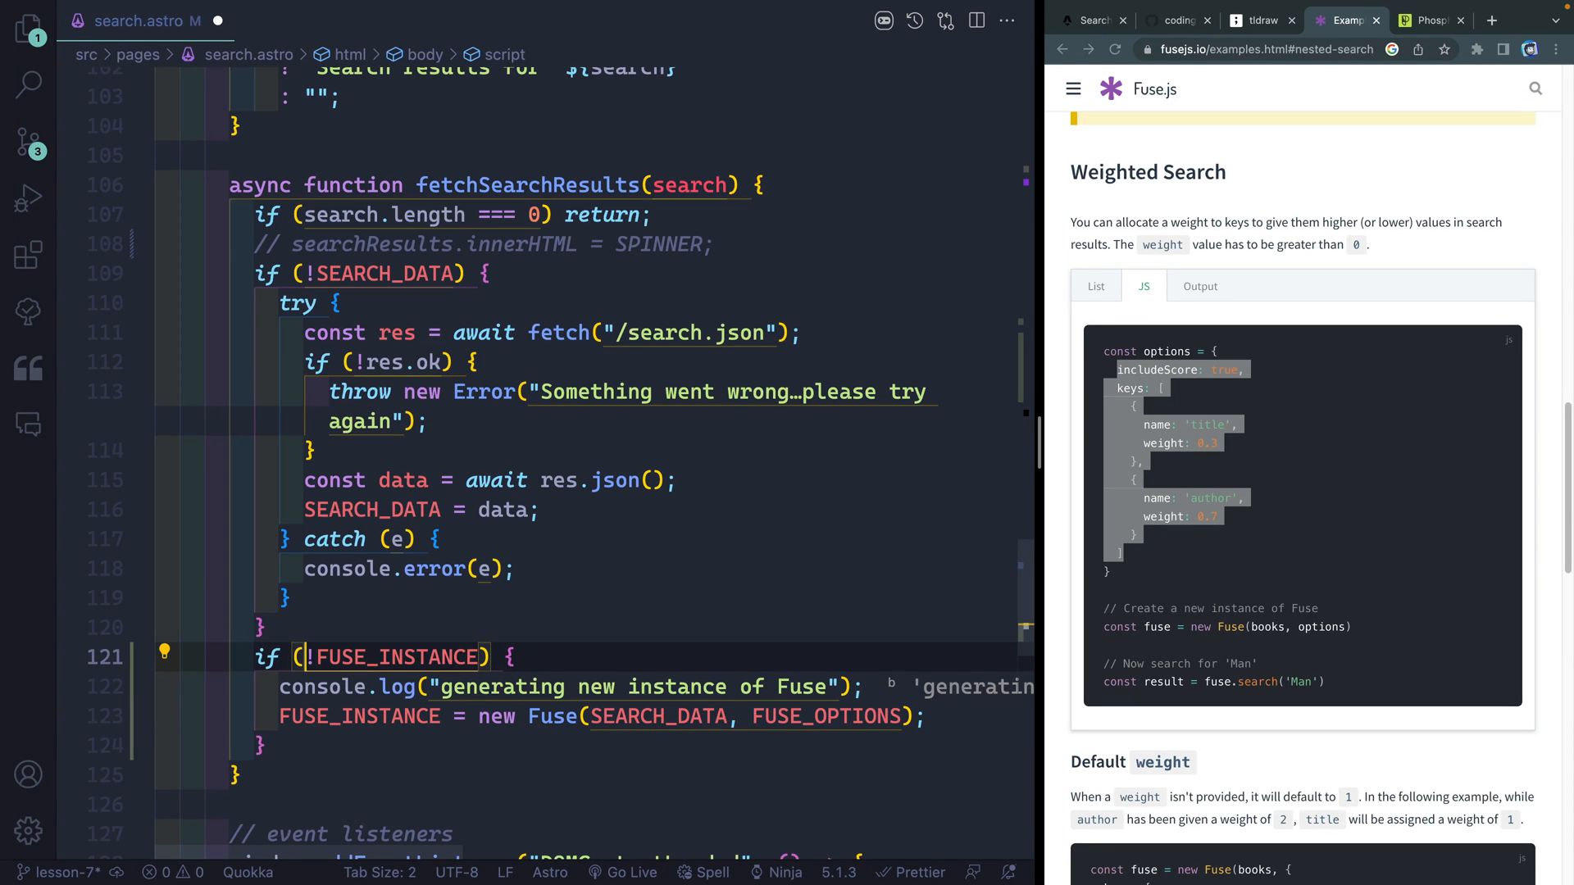
text(SEARCH_DATA &&)
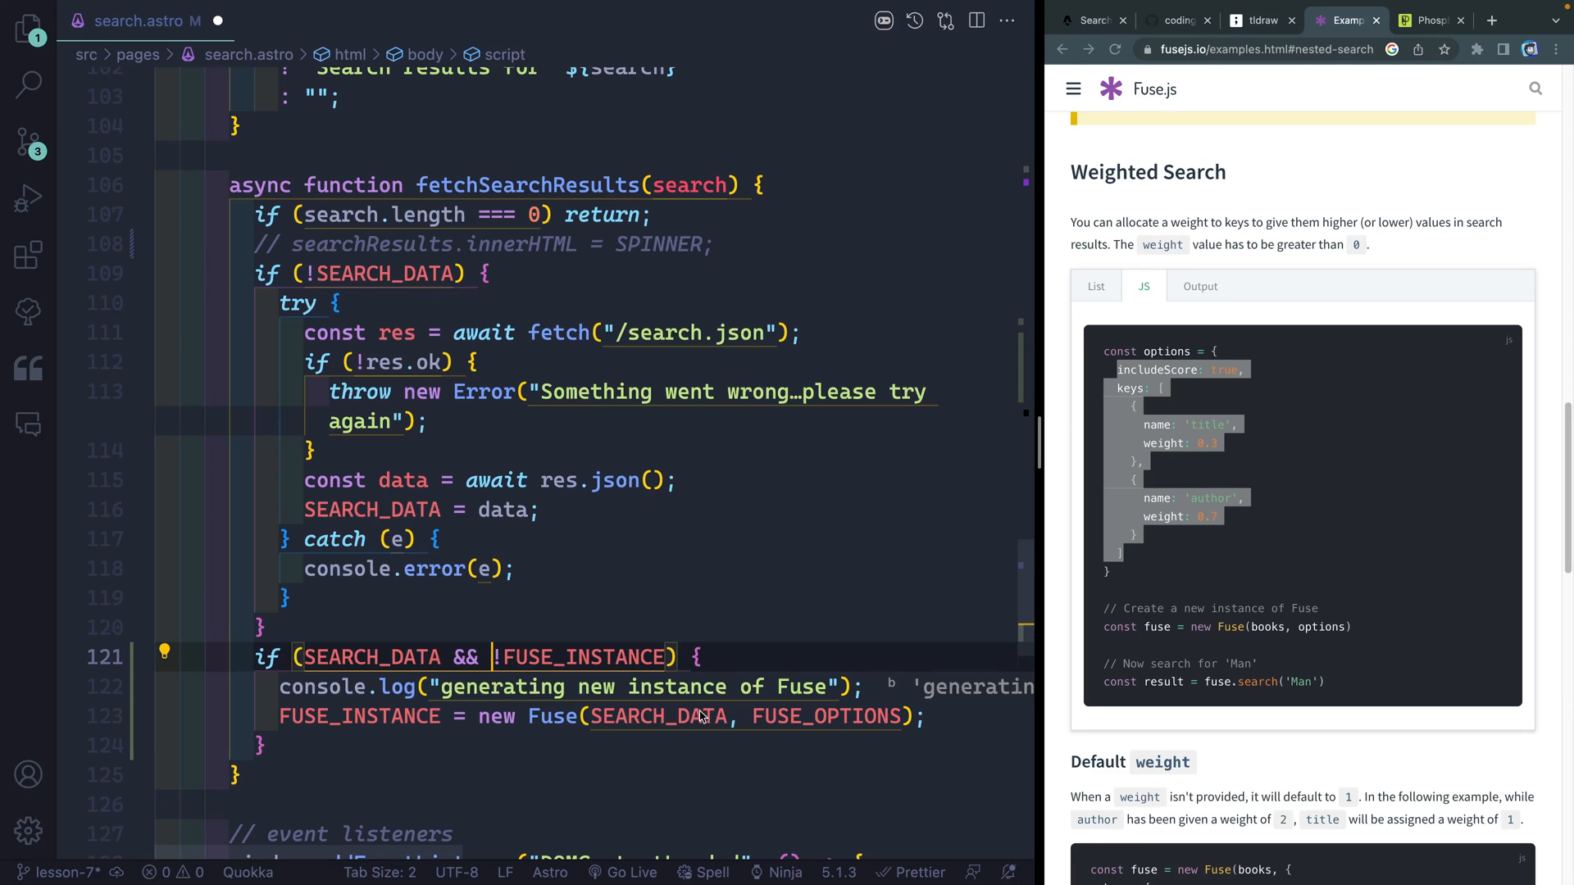
key(Delete)
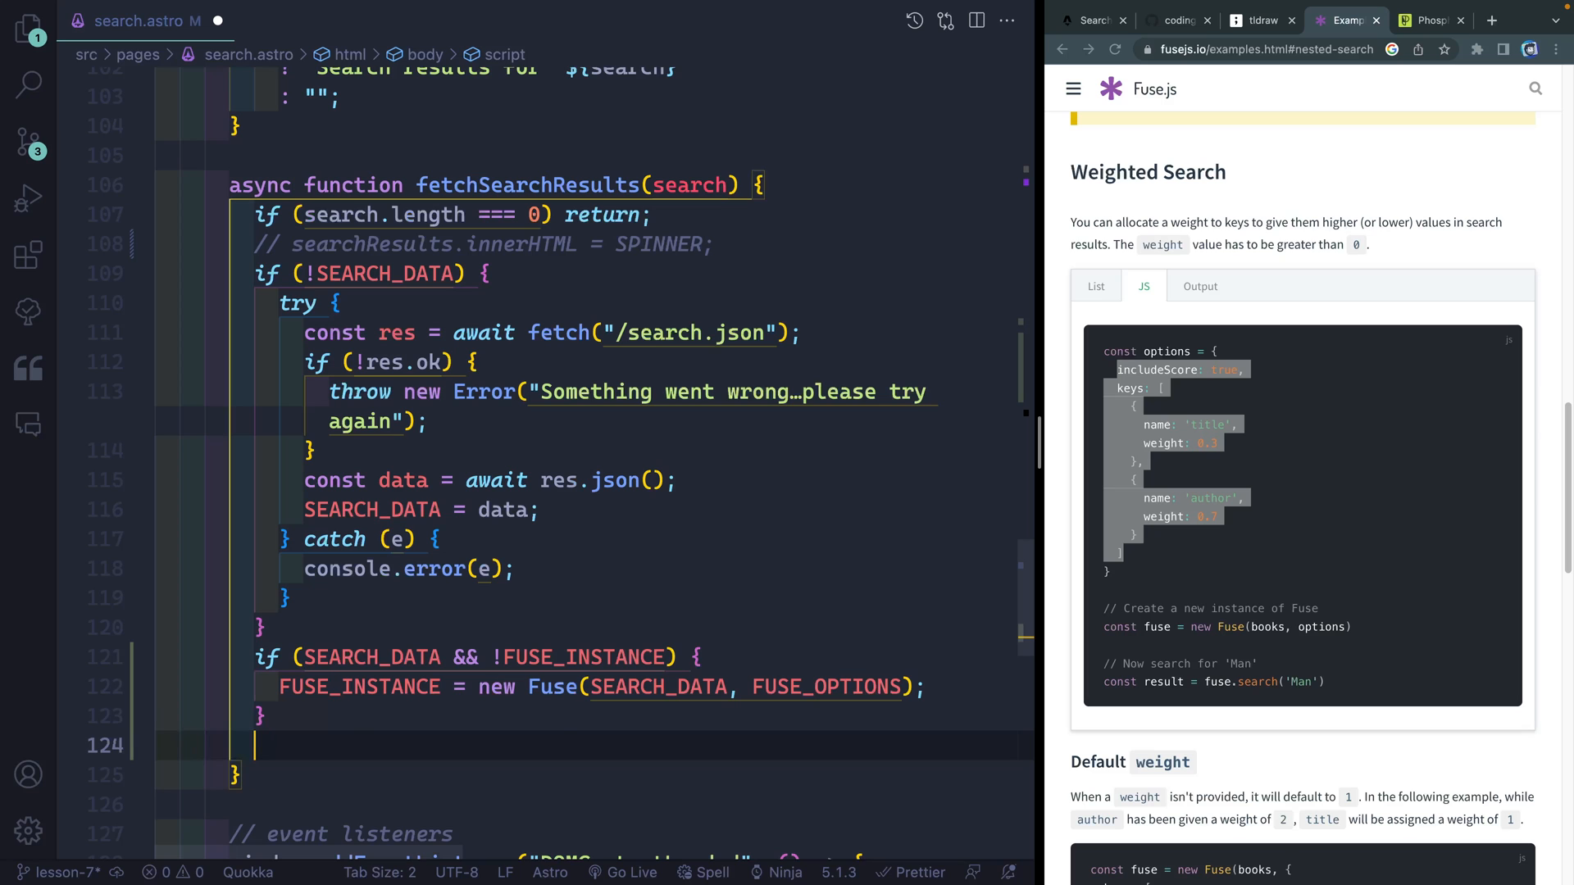
text(if(!U)
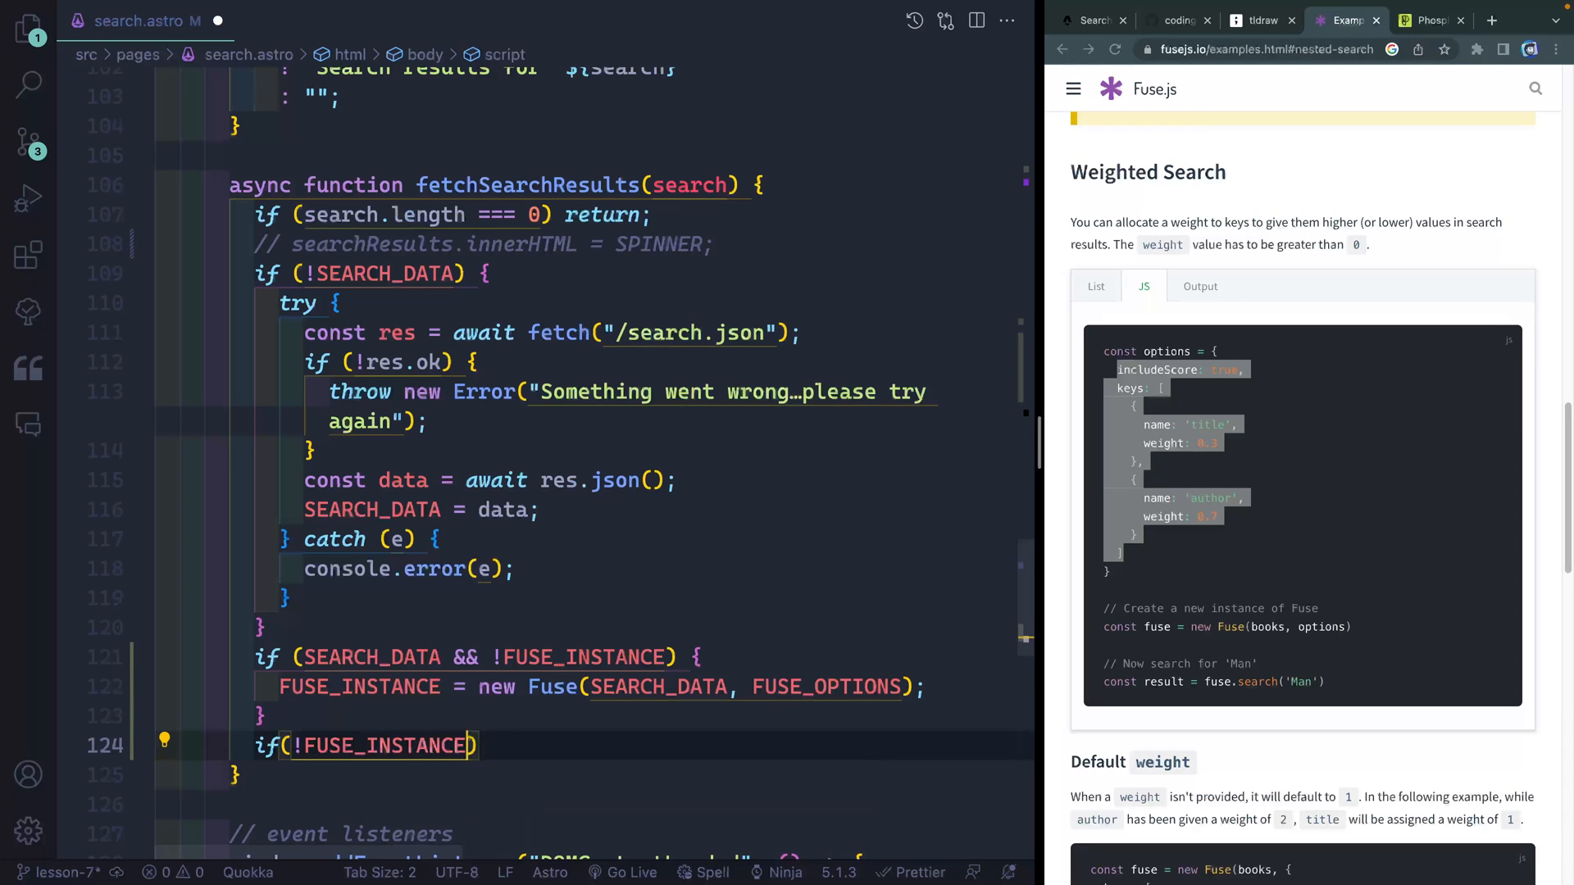
text(return;)
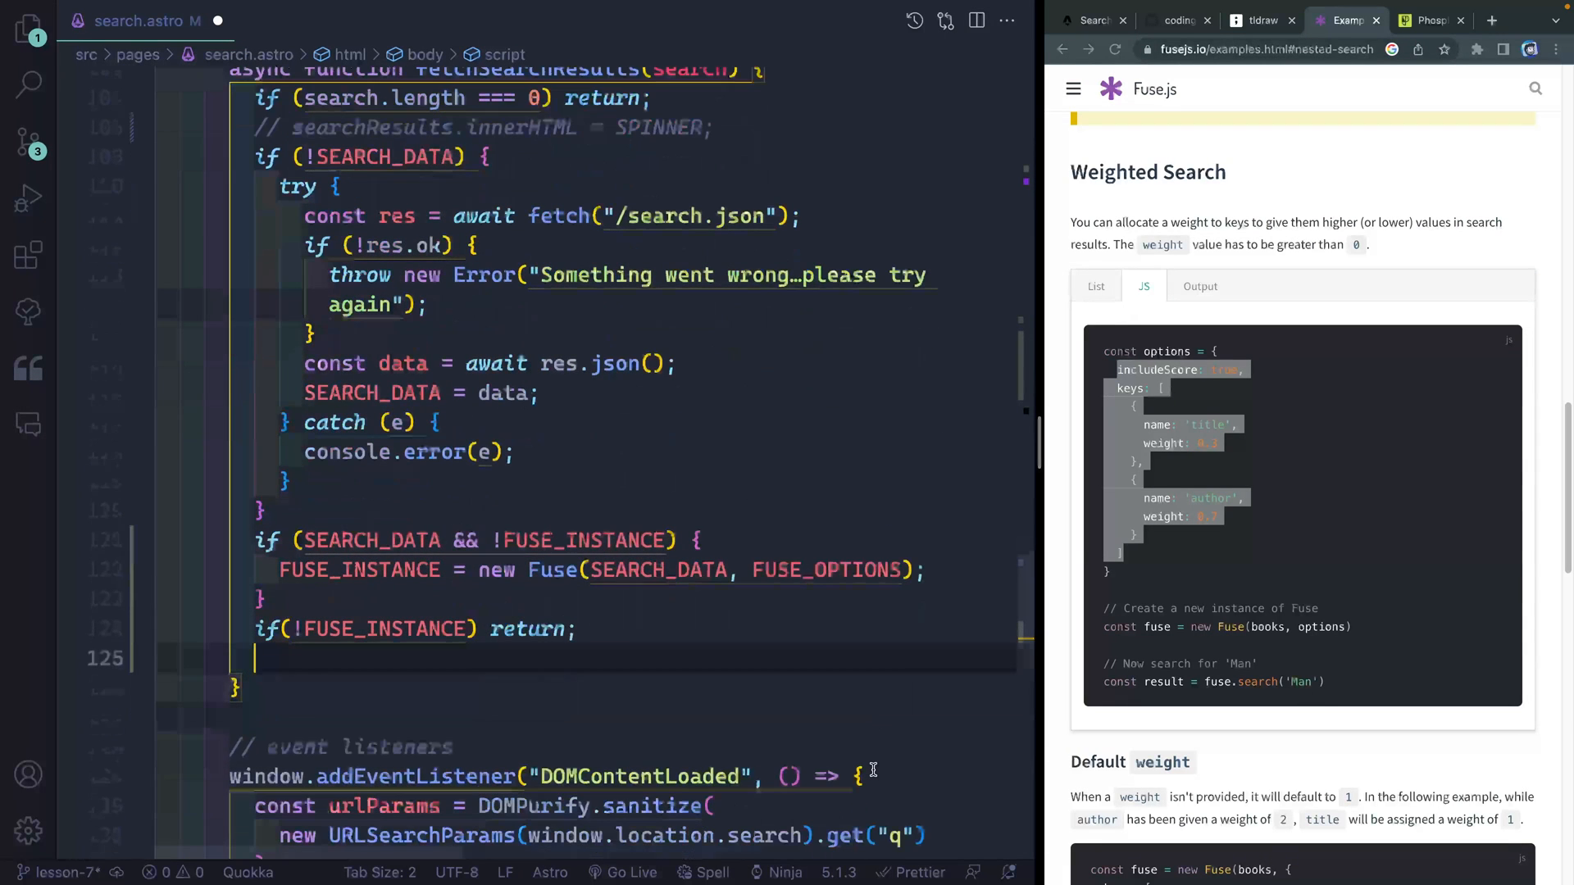
Store FUSE_INSTANCE.search(search) in searchResult and log it to the console
text(cons)
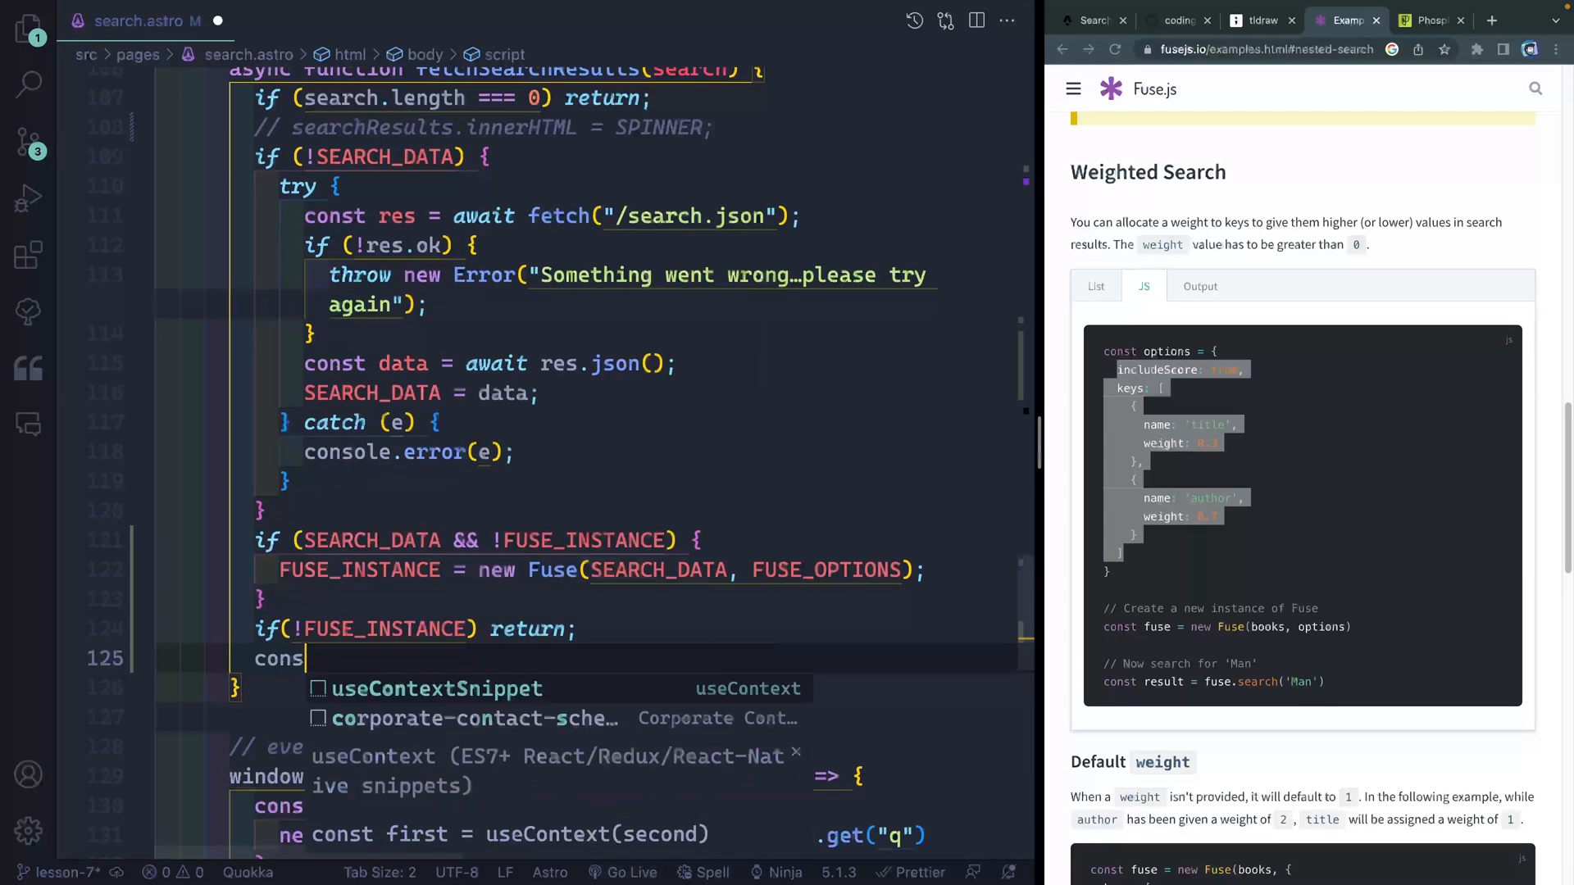
text(searchResult)
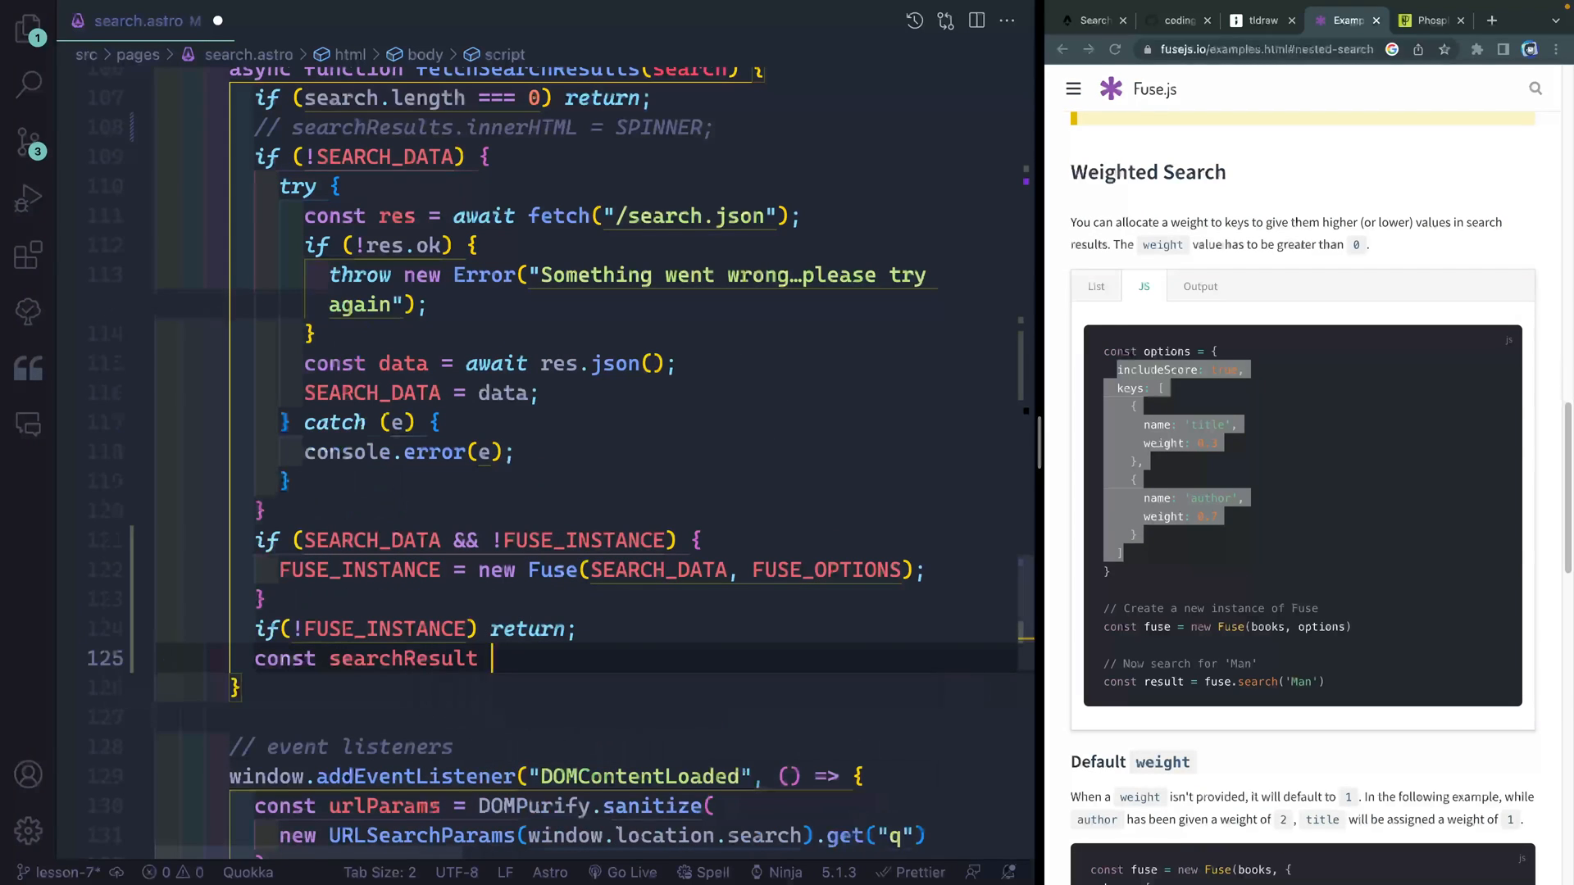
text(= FUSE_)
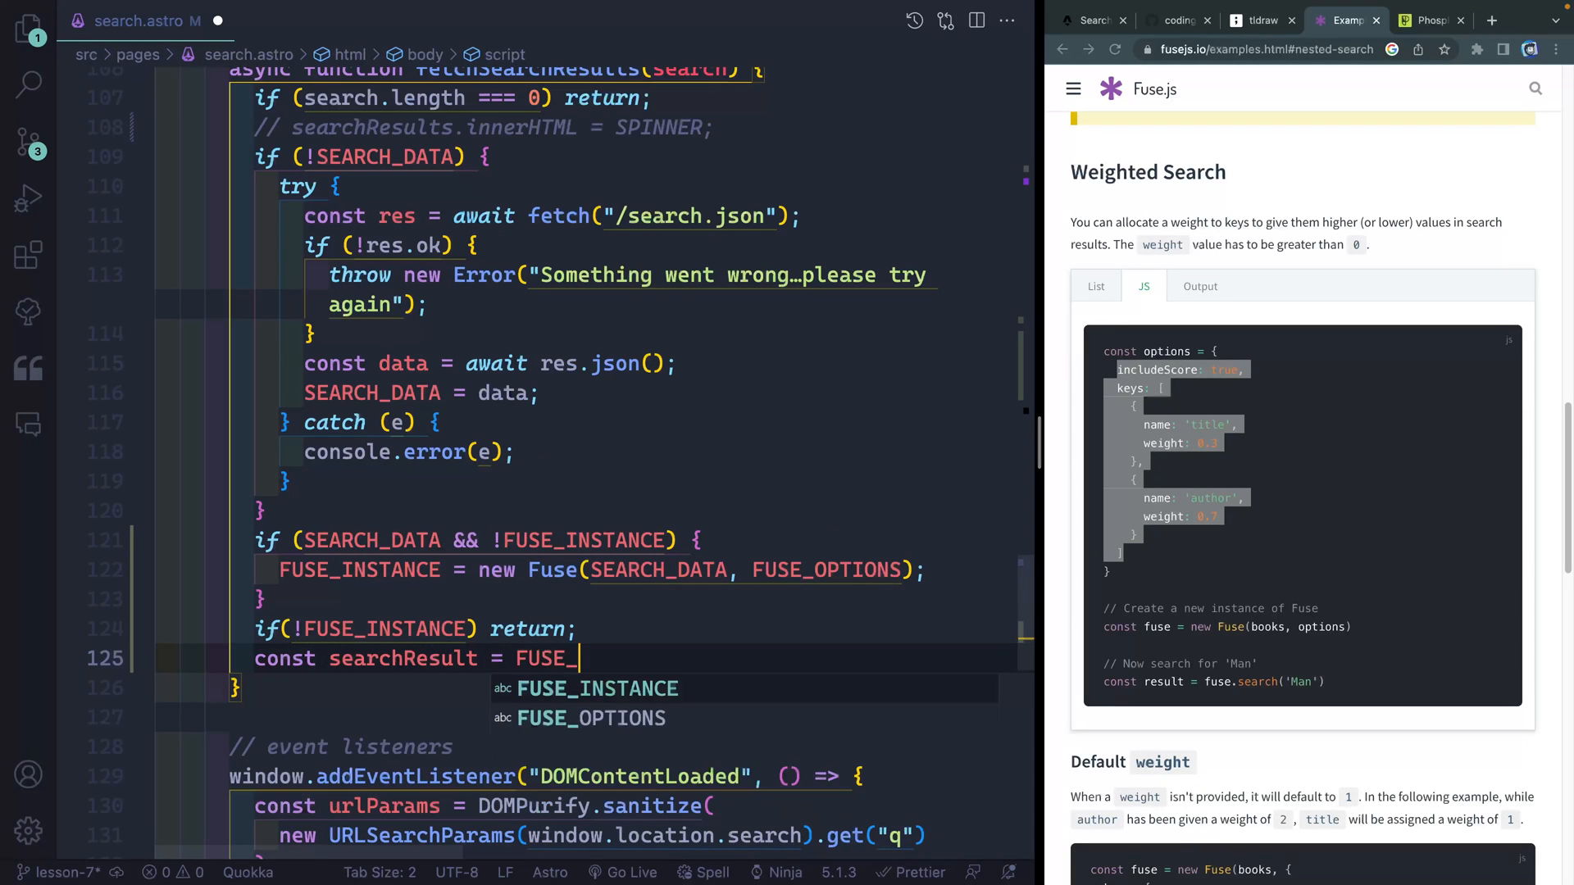
text(INSTANCE.search)
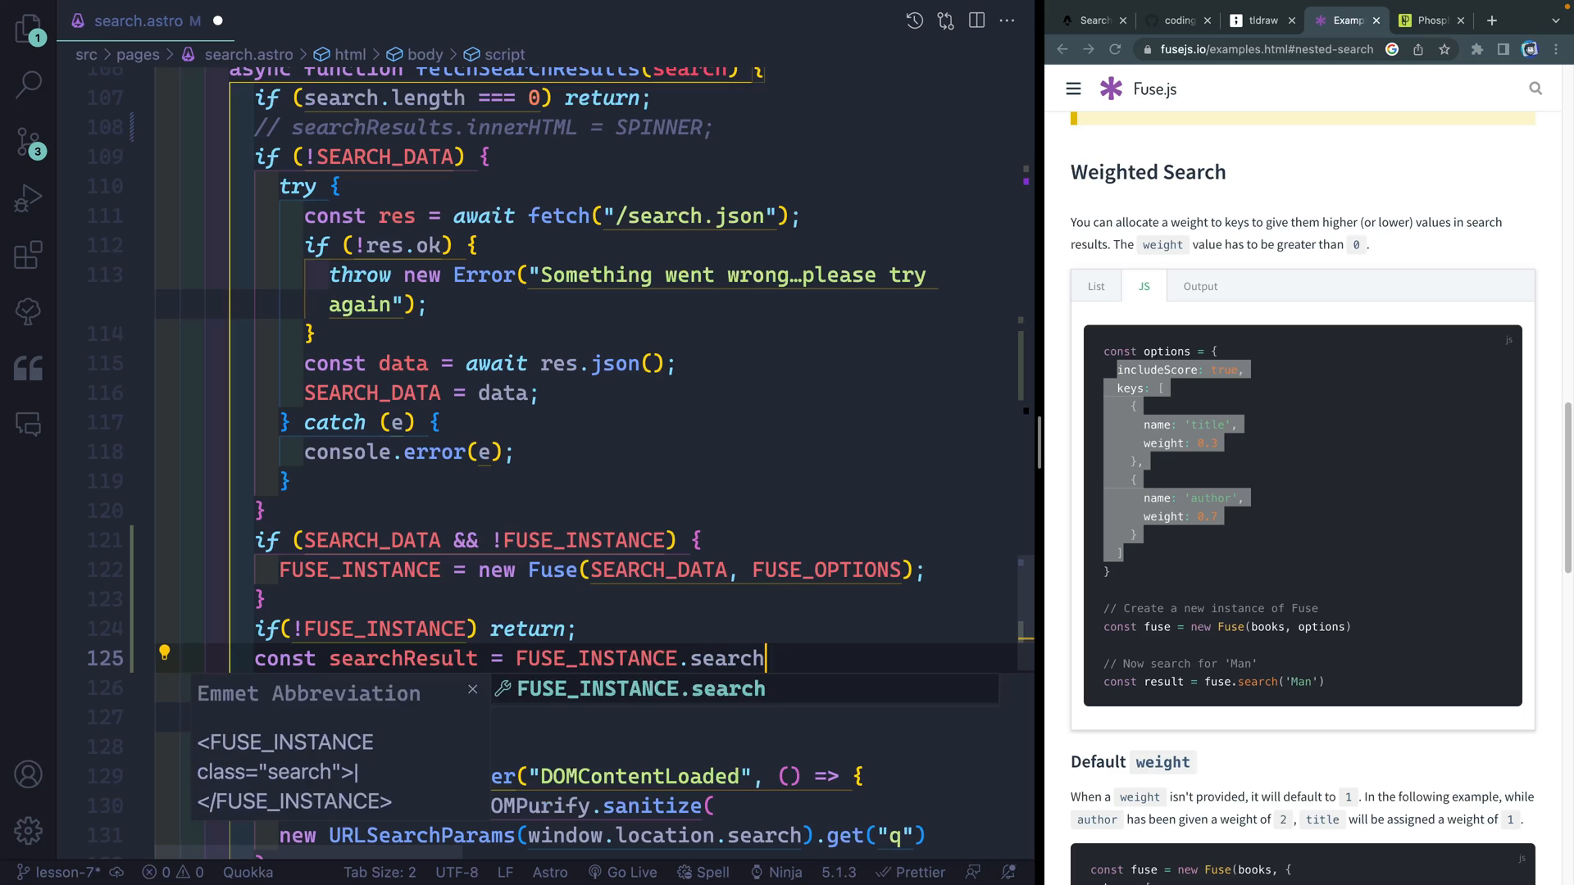
text((search)
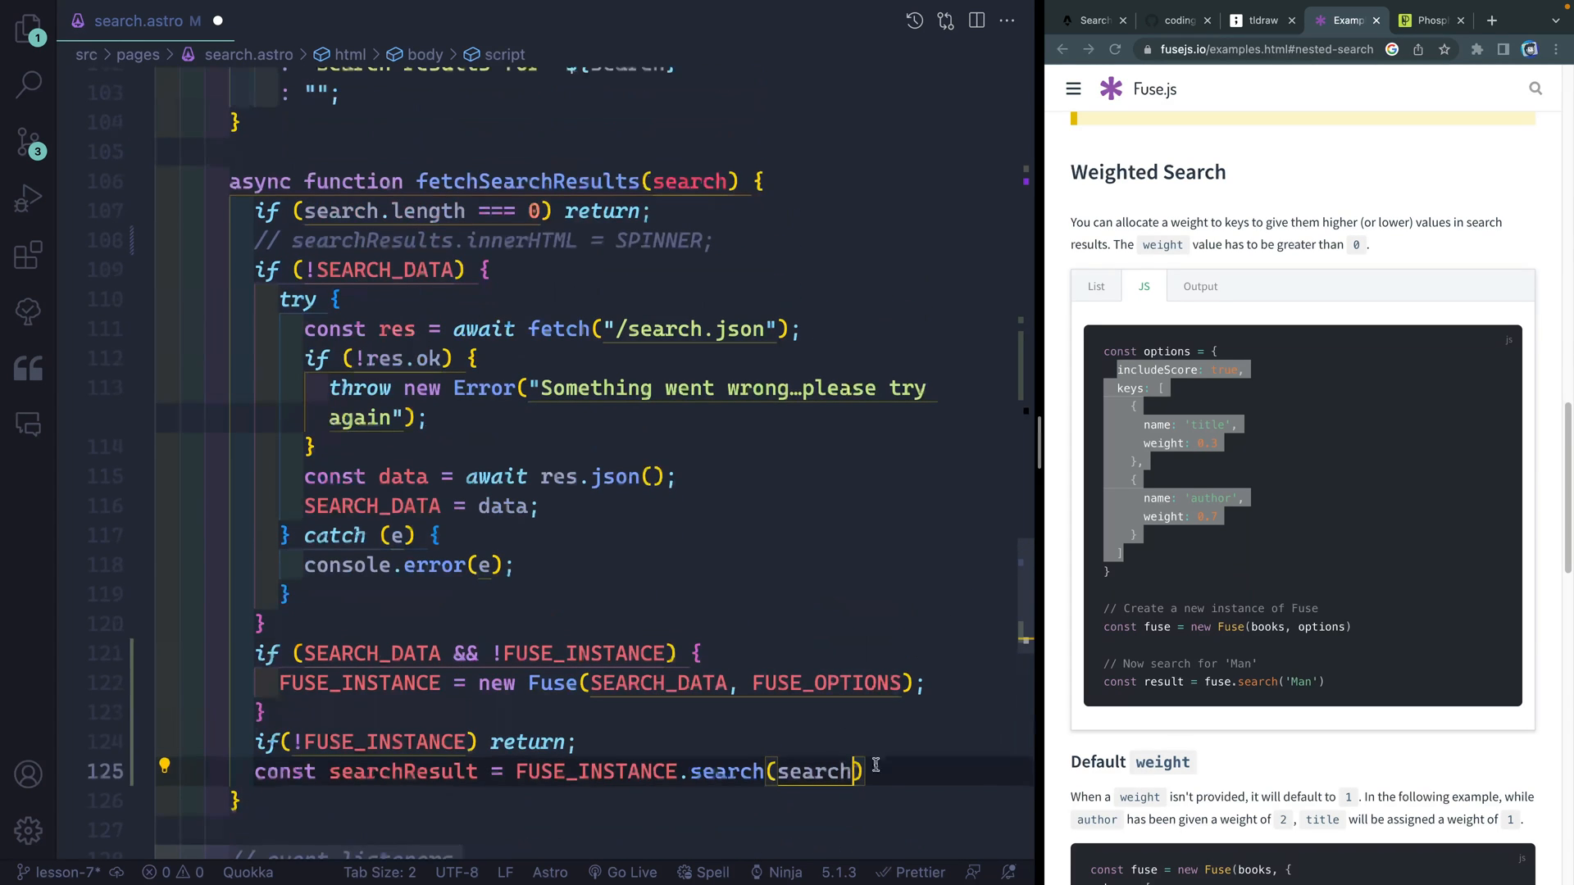
scroll(down, 3)
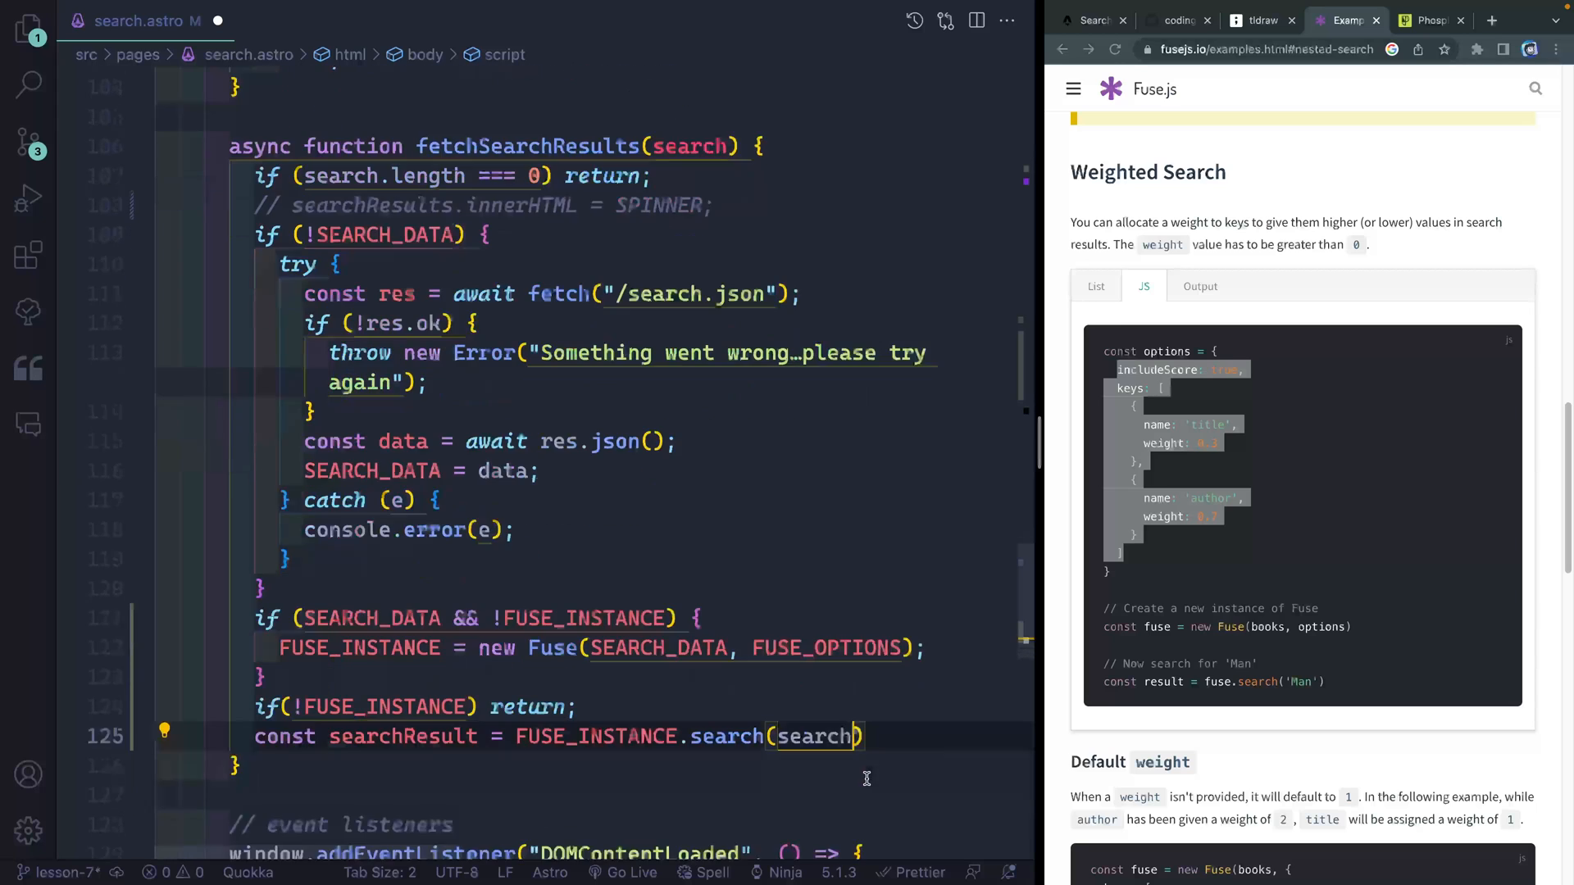
scroll(down, 3)
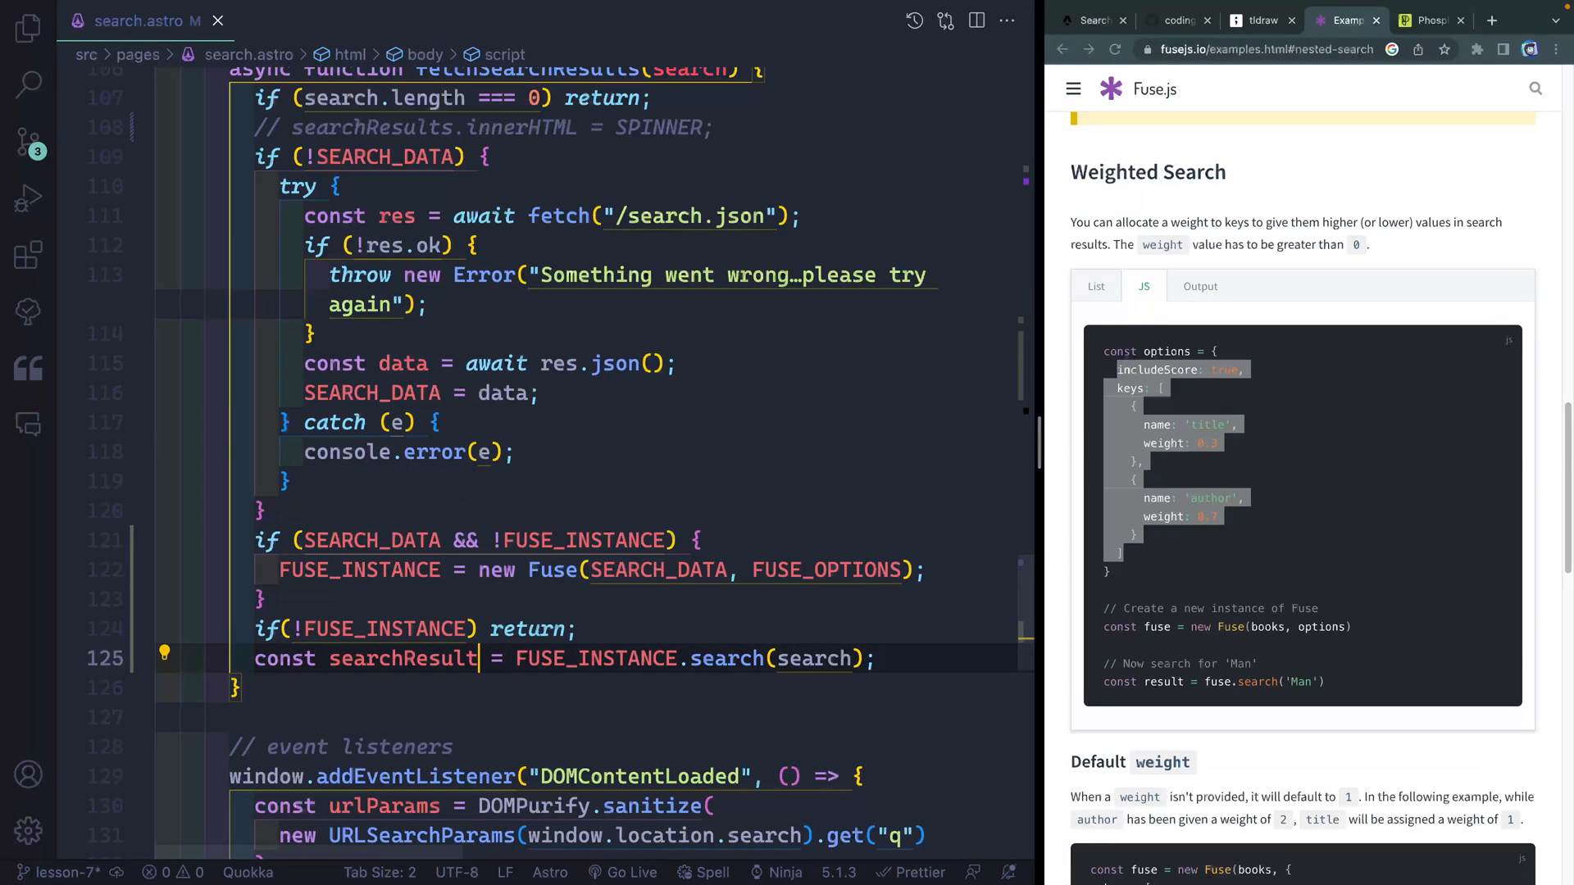
text(console.log("🚀 ~ fetchSearchResults ~ searchResult:", searchResult))
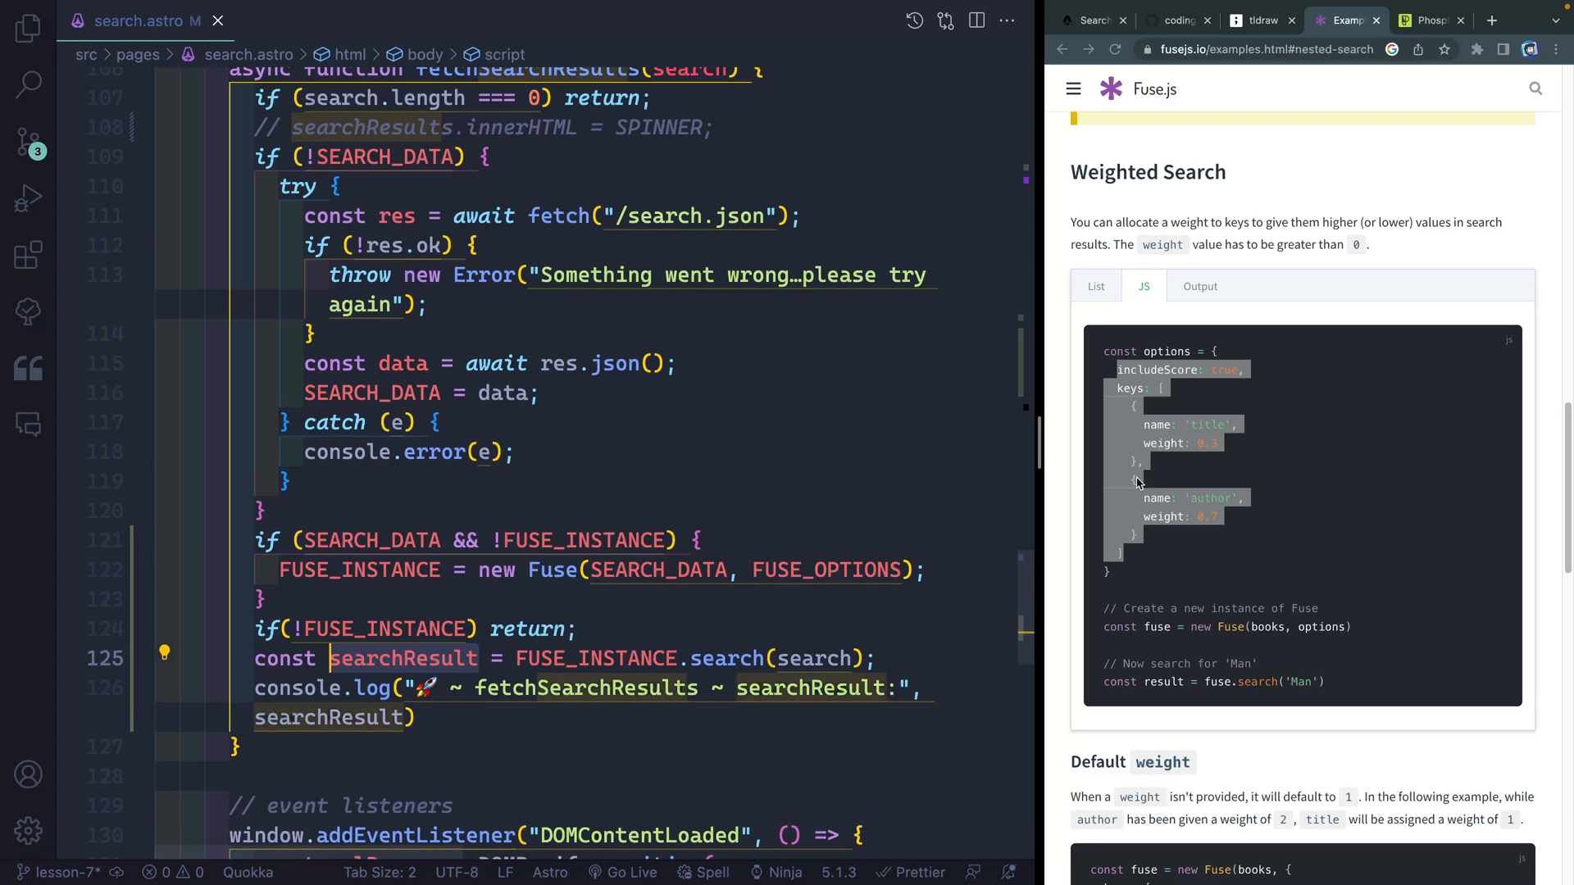
Spot the transform error in Chrome and rewrite FUSE_OPTIONS with shouldSort: true and threshold 0.5
click(1093, 20)
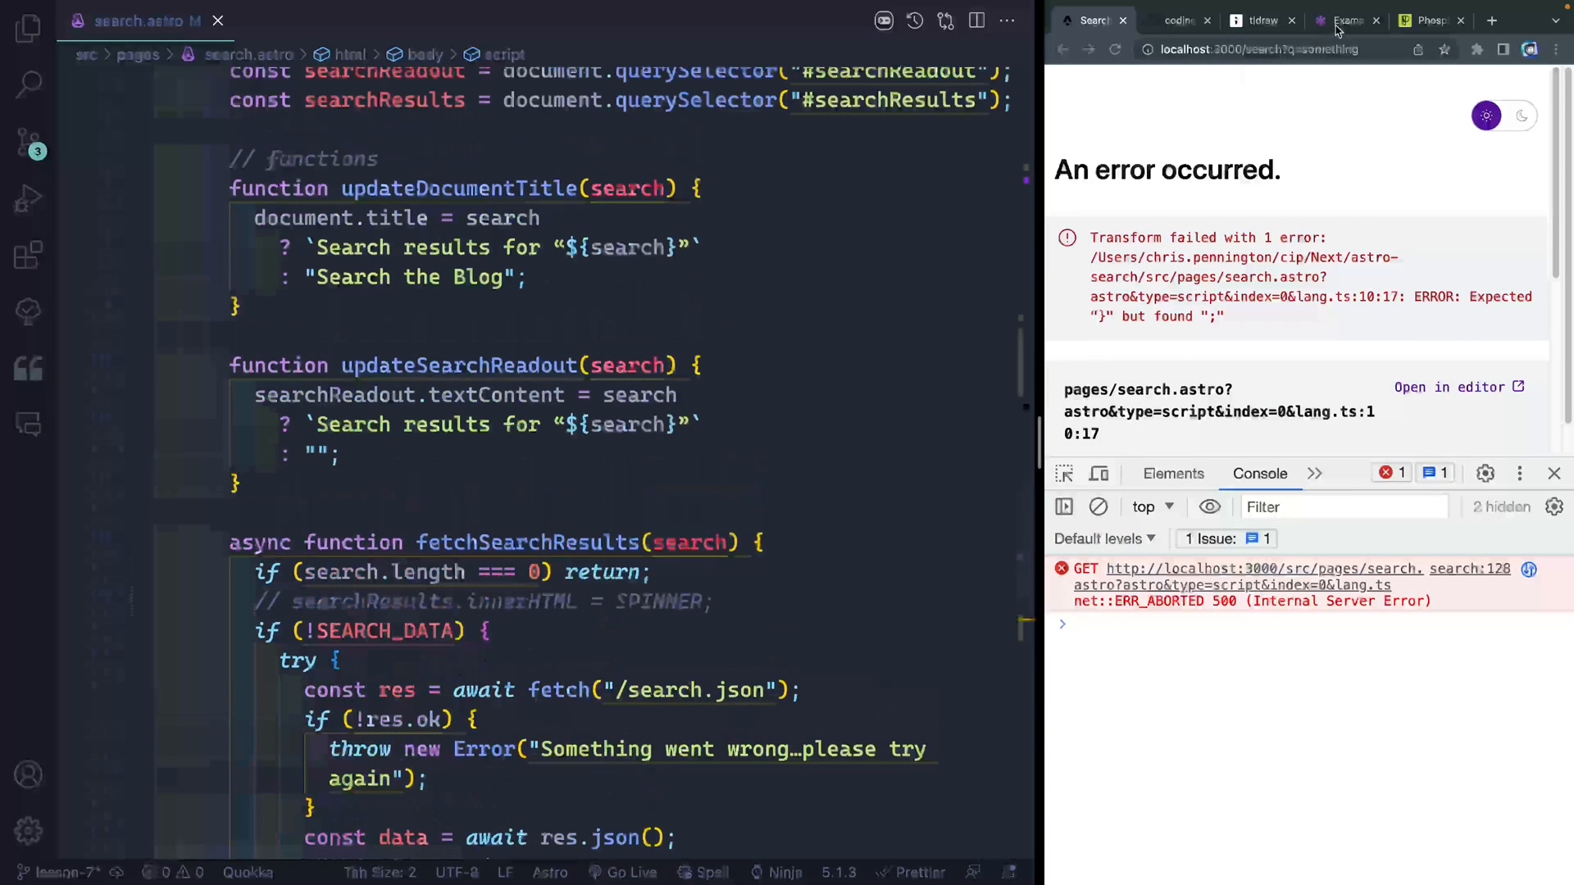
click(1347, 20)
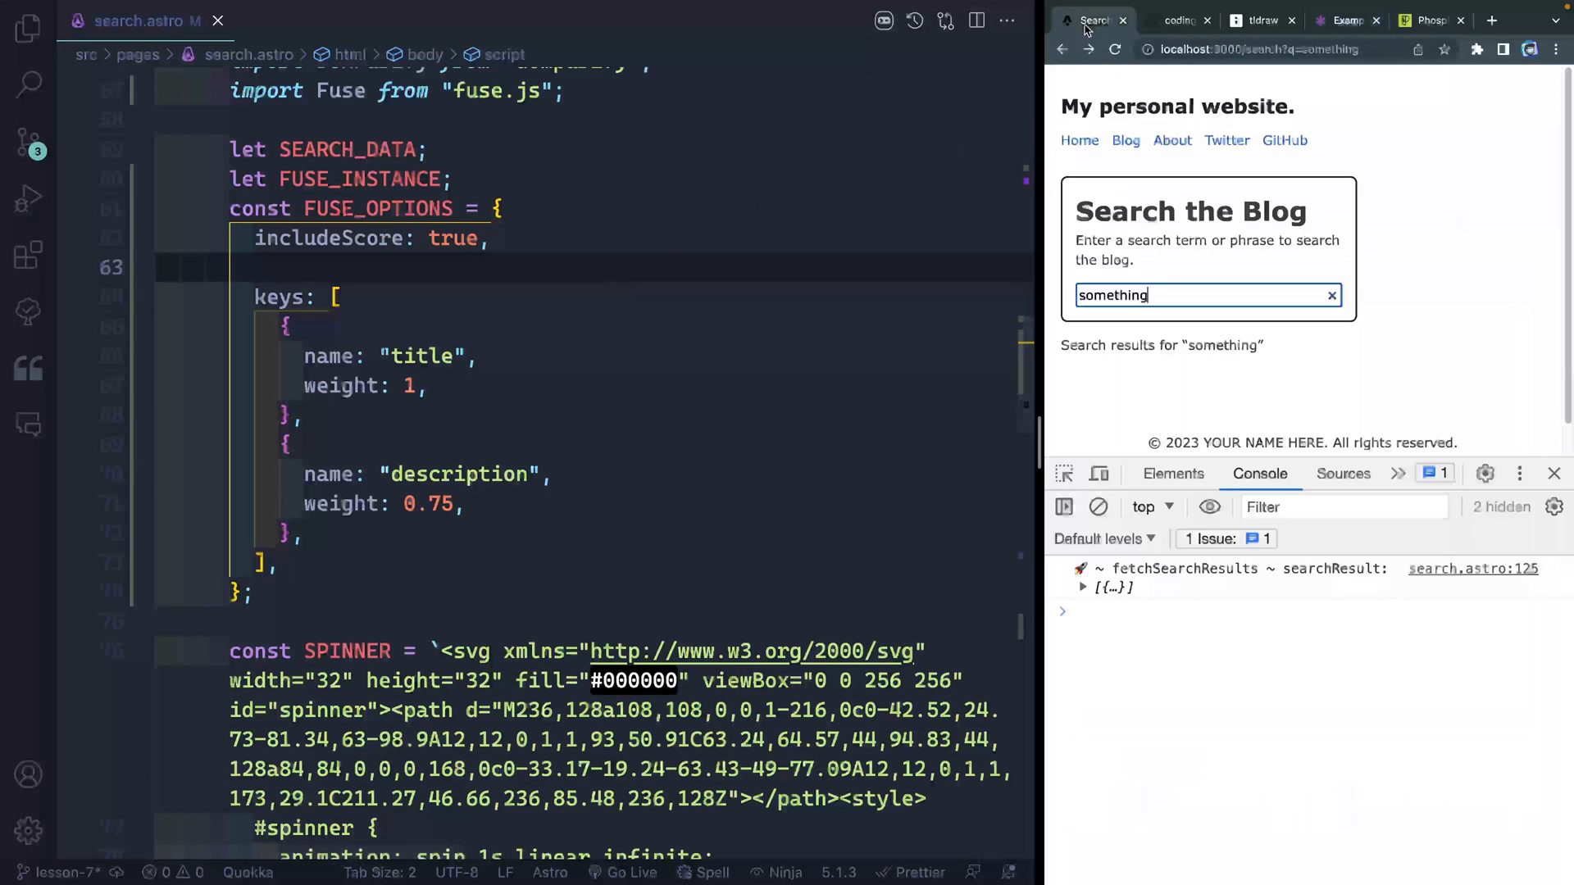
text(shouldSort: true,)
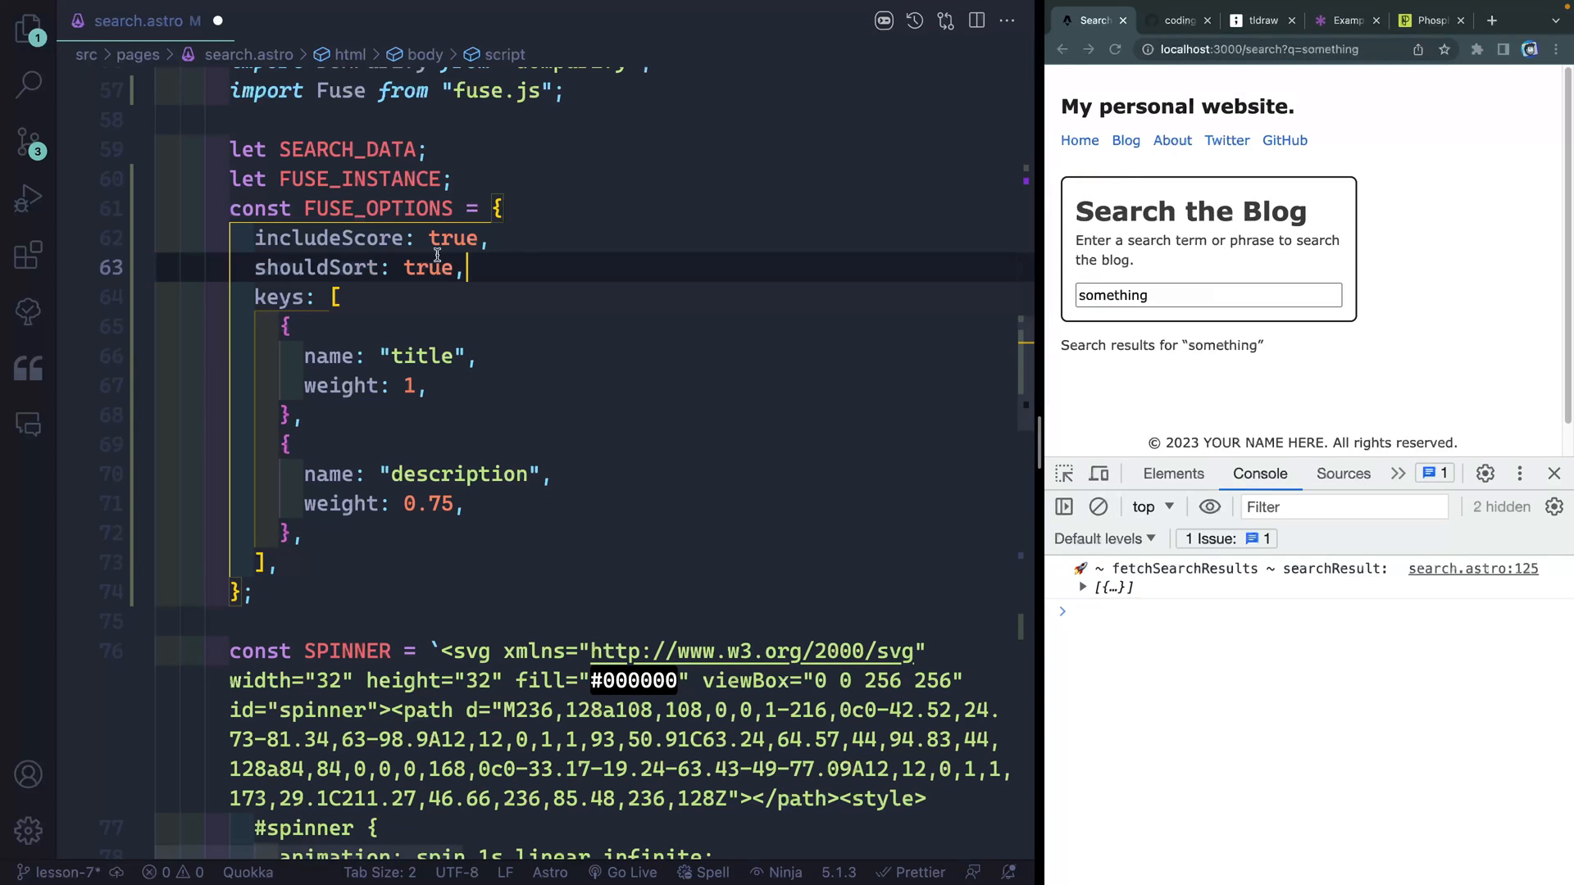
text(threshold: .5;)
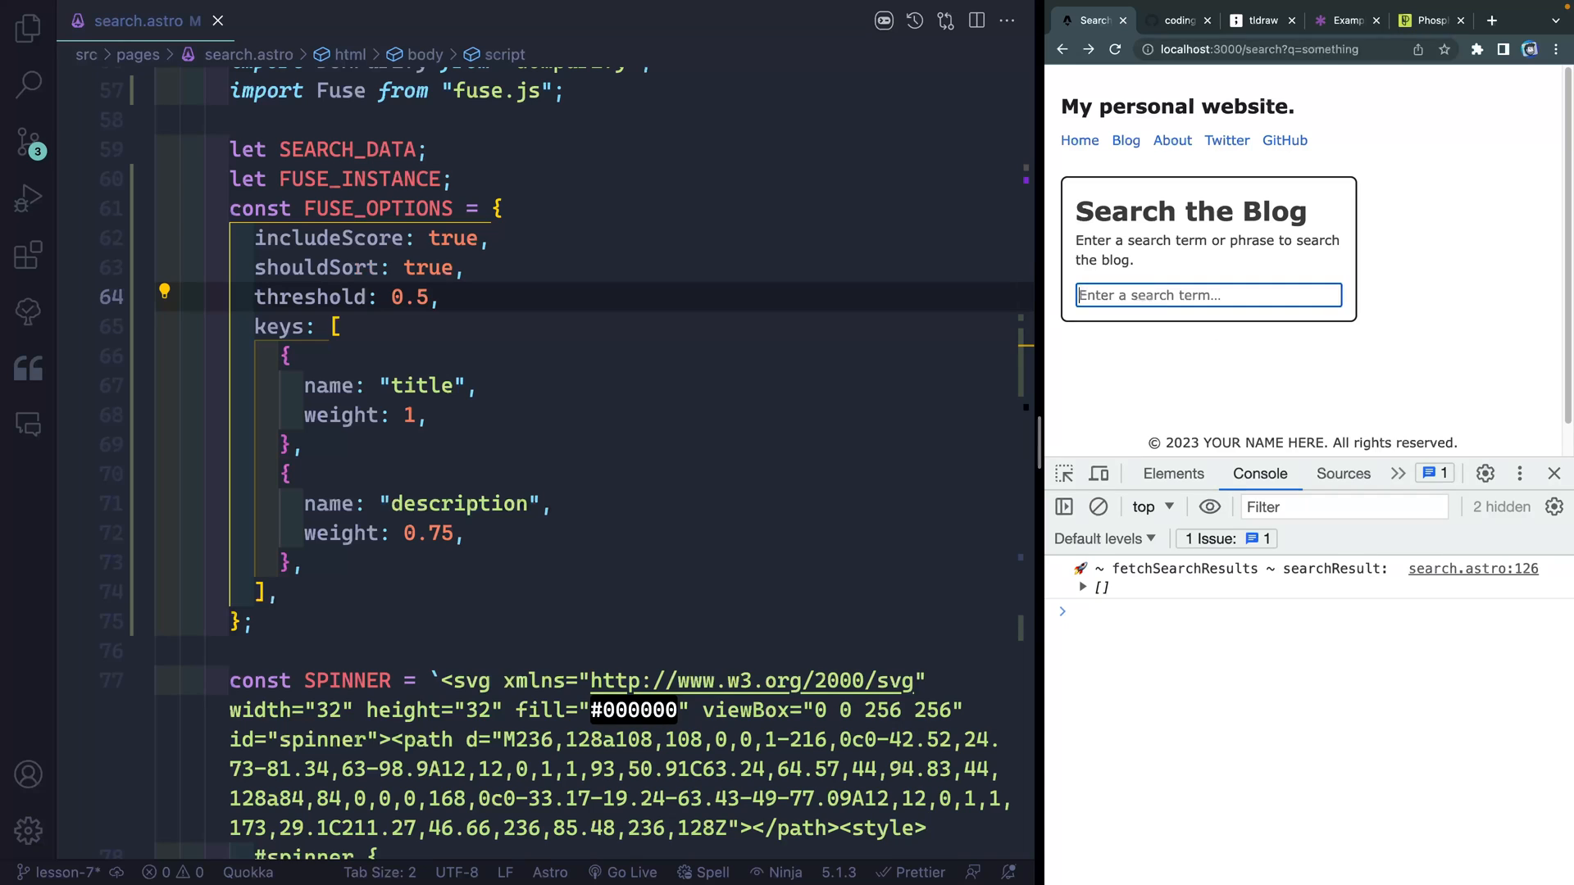
Search 'mark' then 'a', expanding the logged results, with markdown-style-guide on top near 0.045
text(mark)
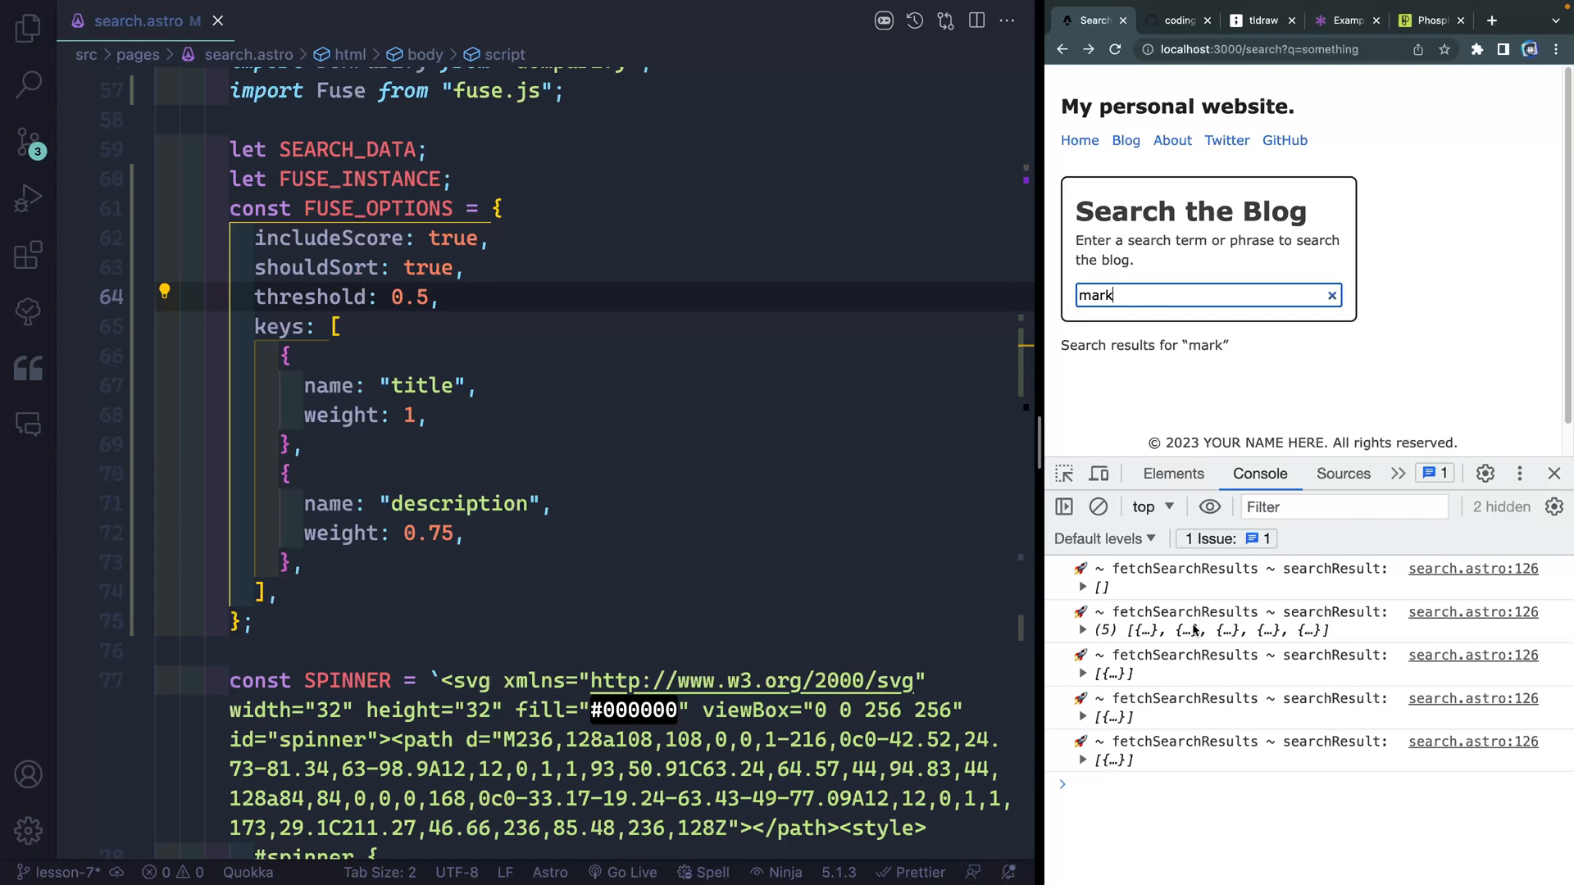
click(1084, 760)
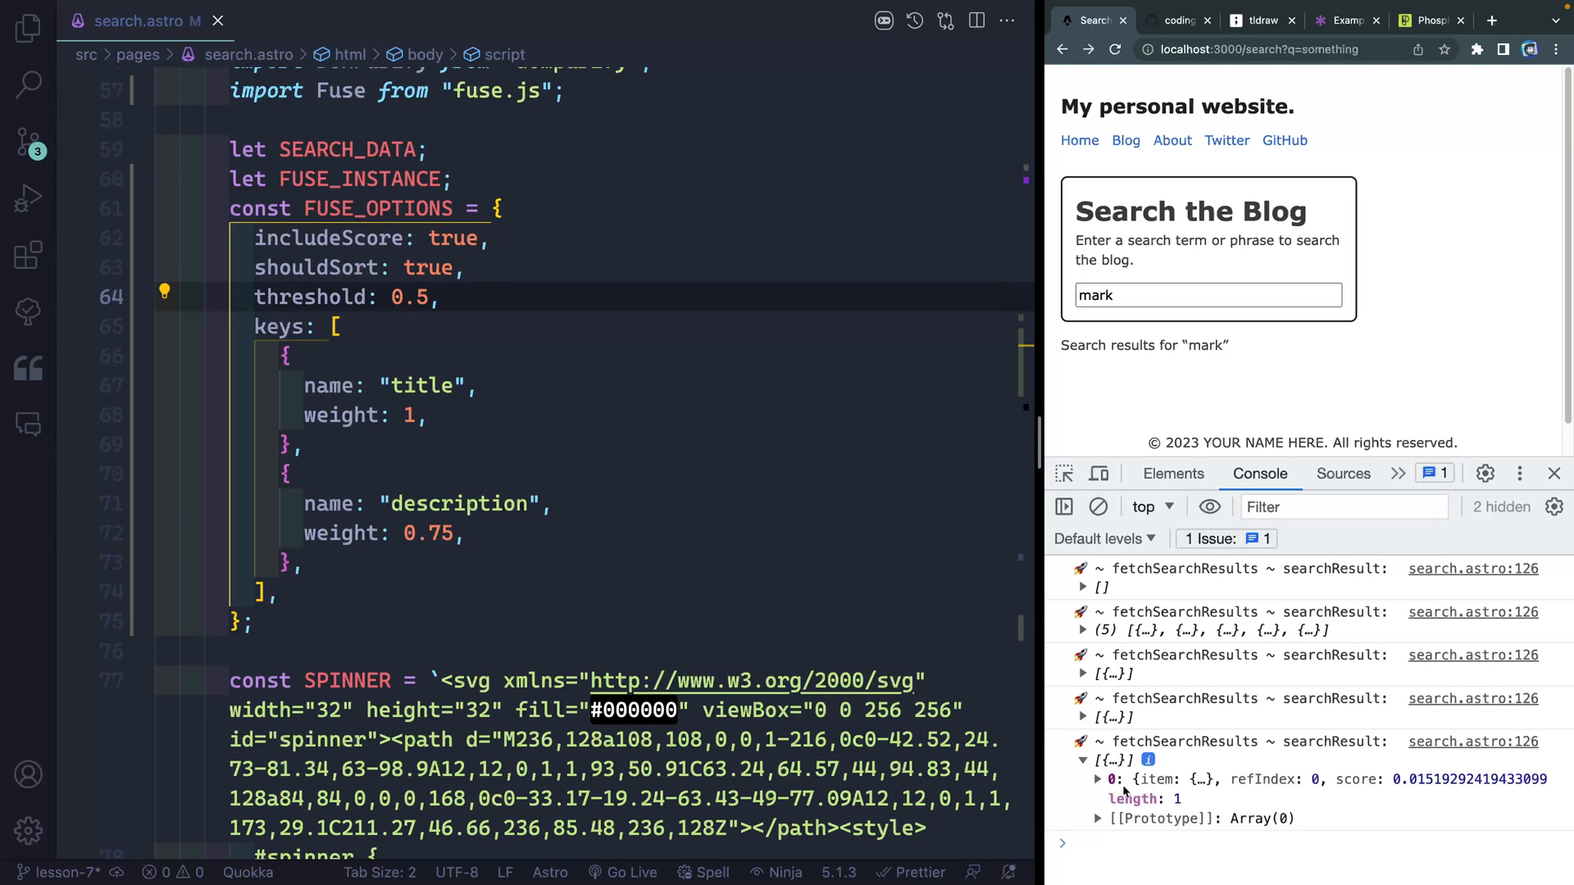
text(a)
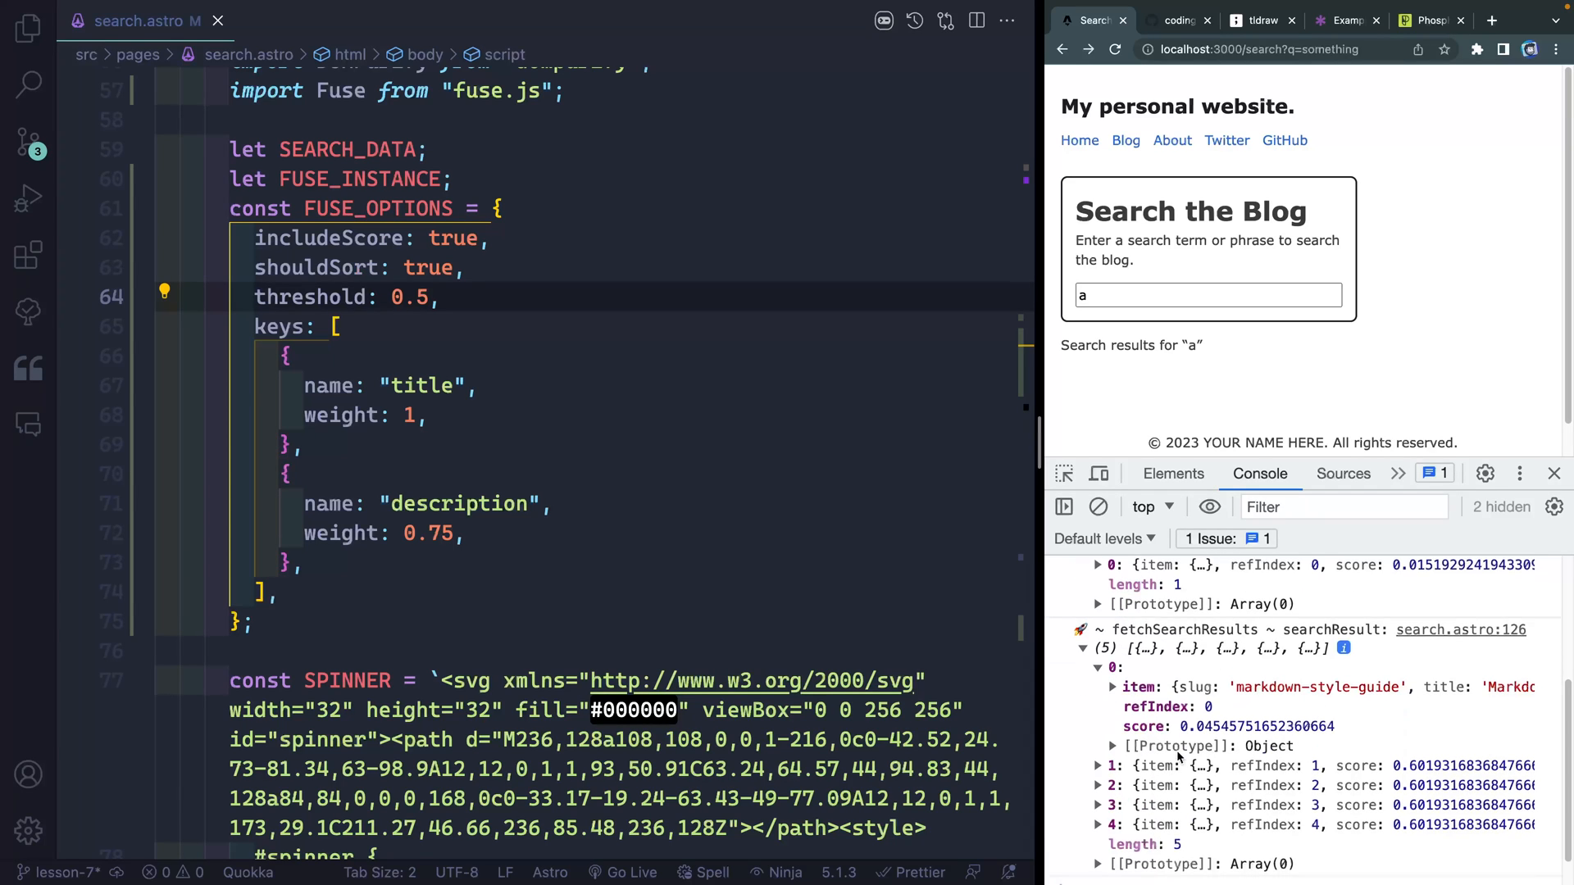
scroll(down, 3)
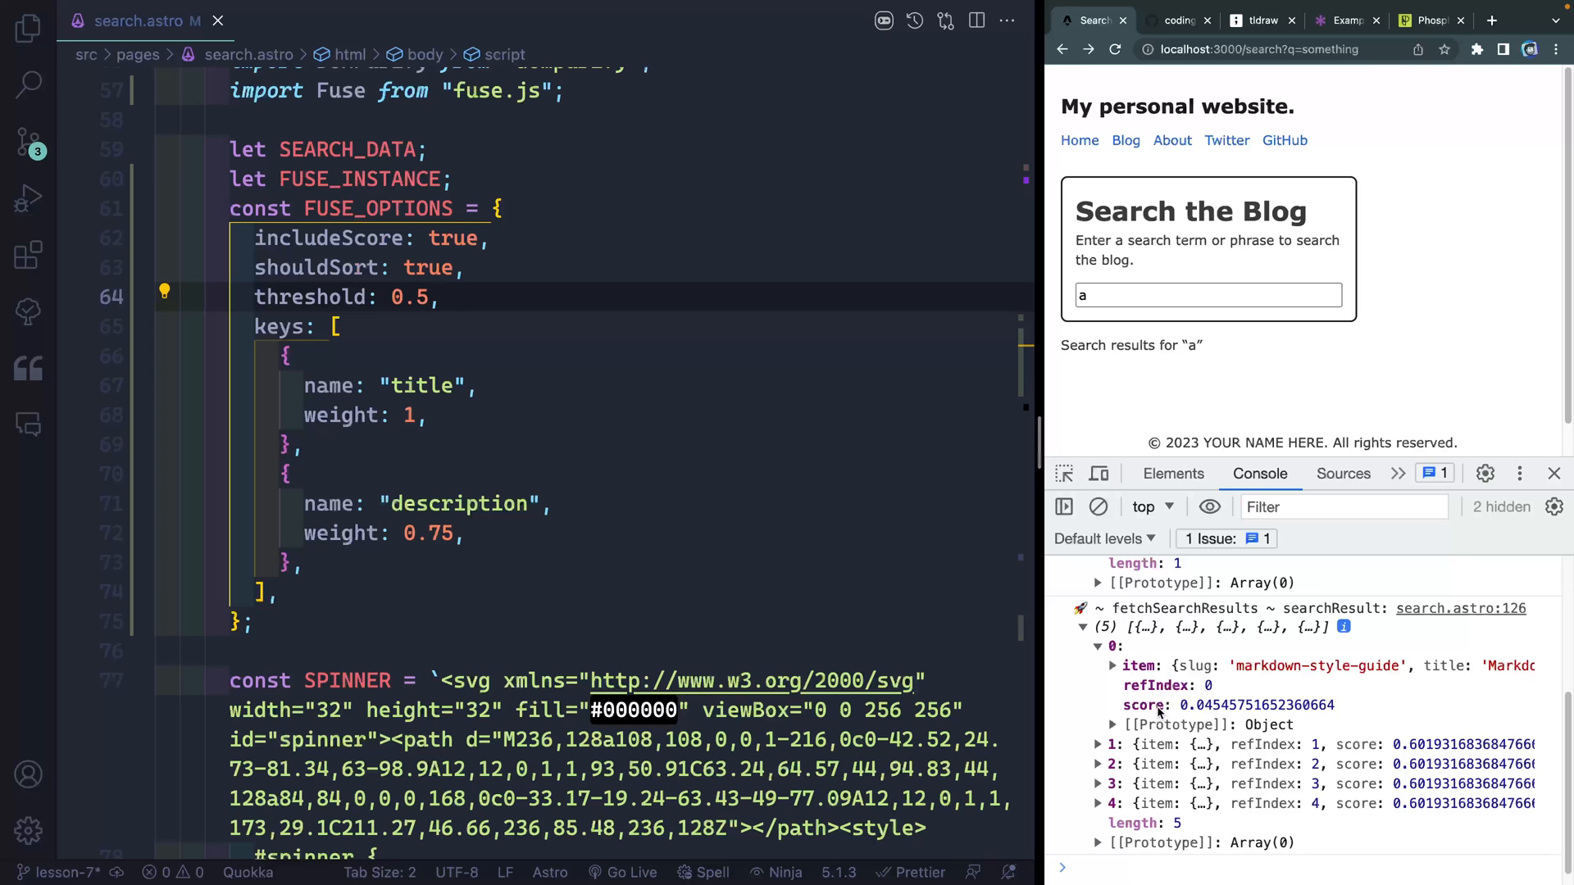